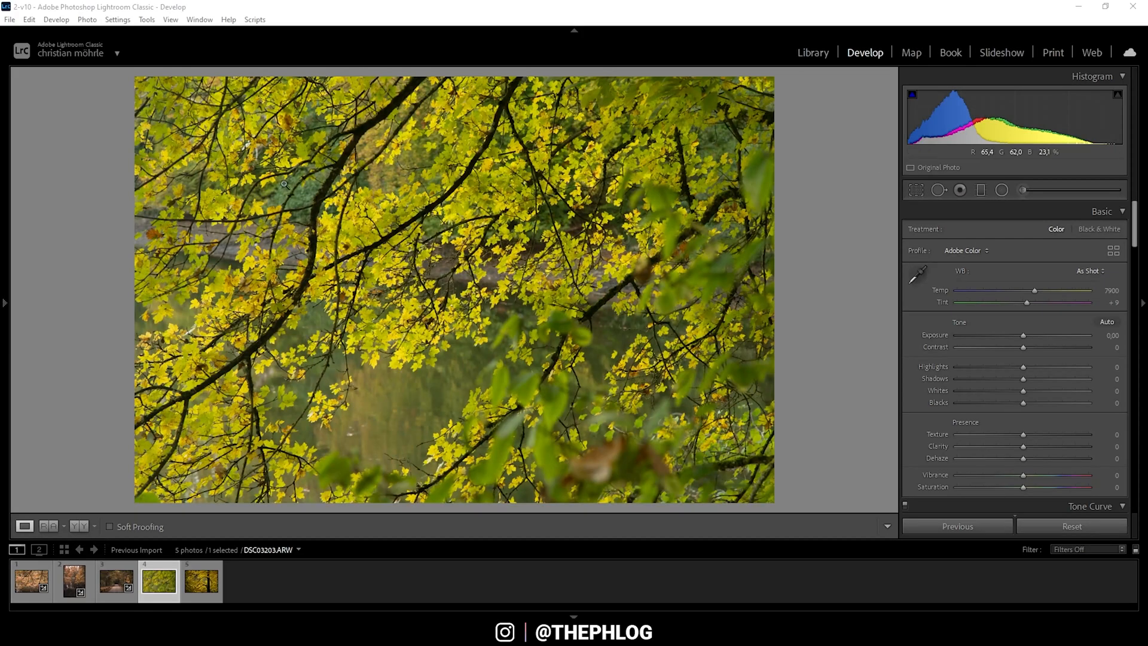
mouse_move(198, 137)
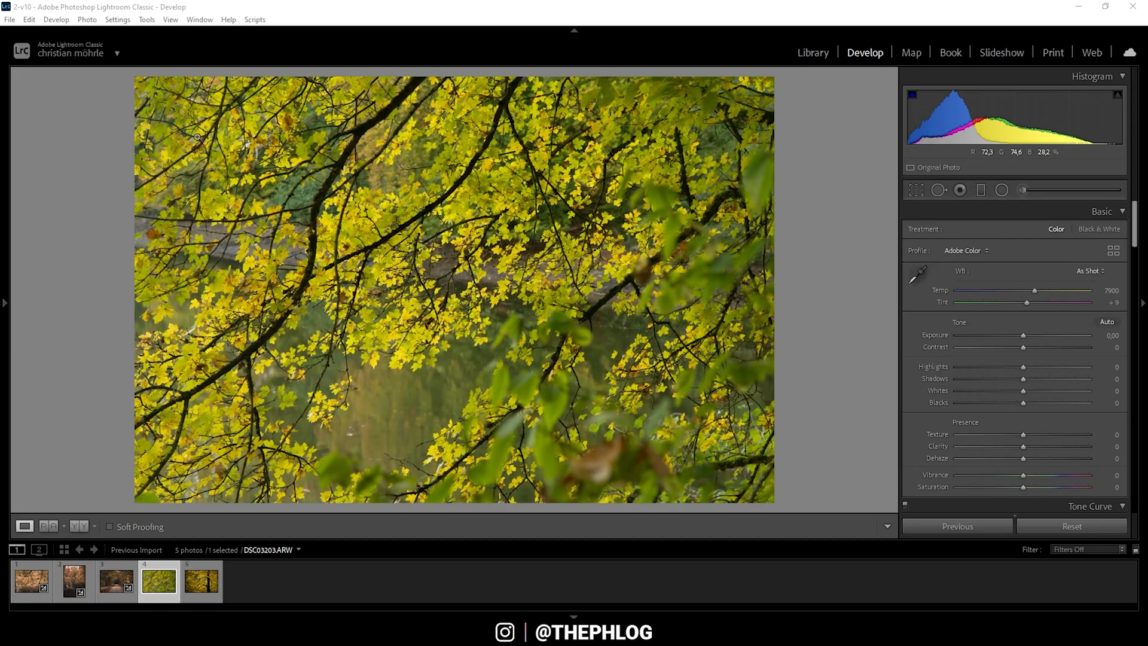
mouse_move(446, 150)
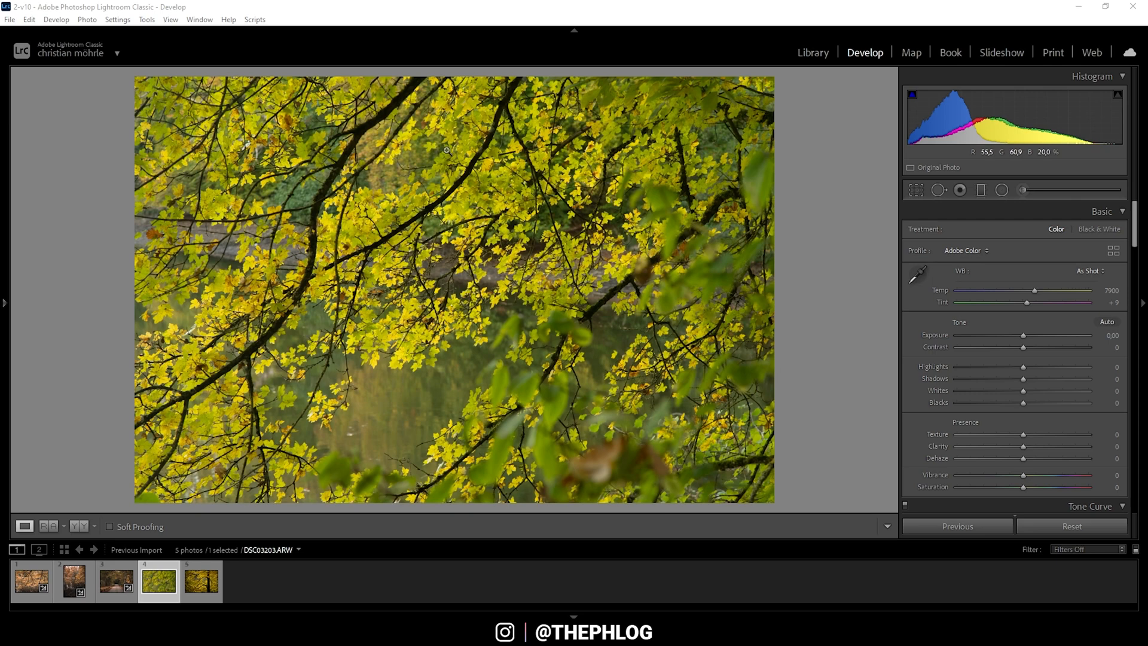
mouse_move(988, 152)
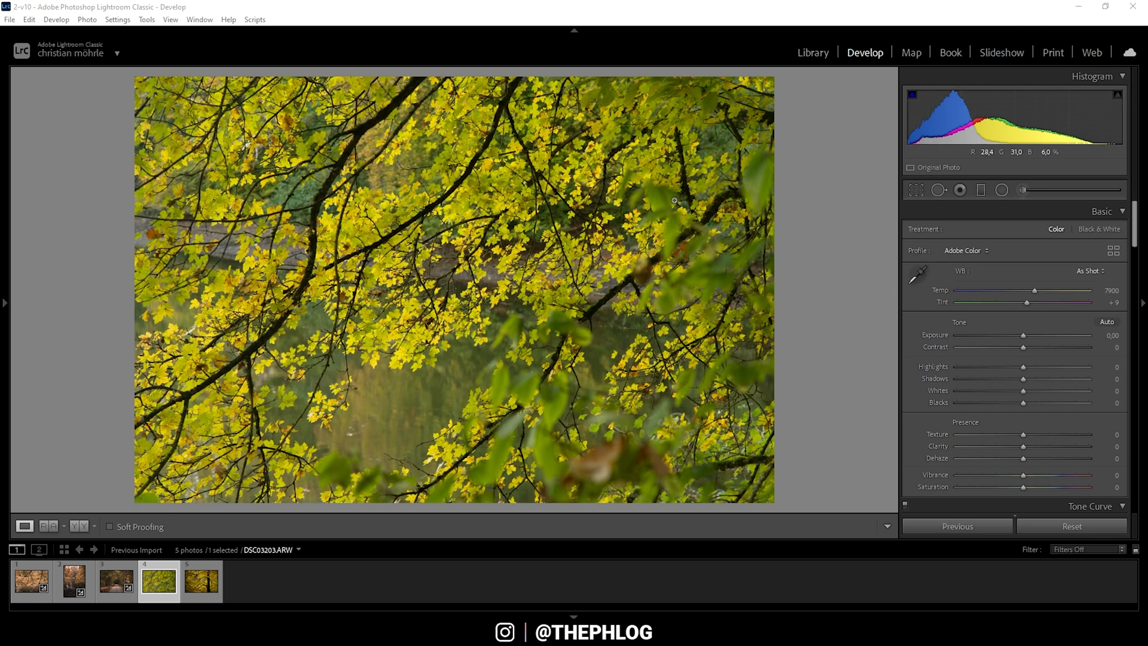
mouse_move(578, 195)
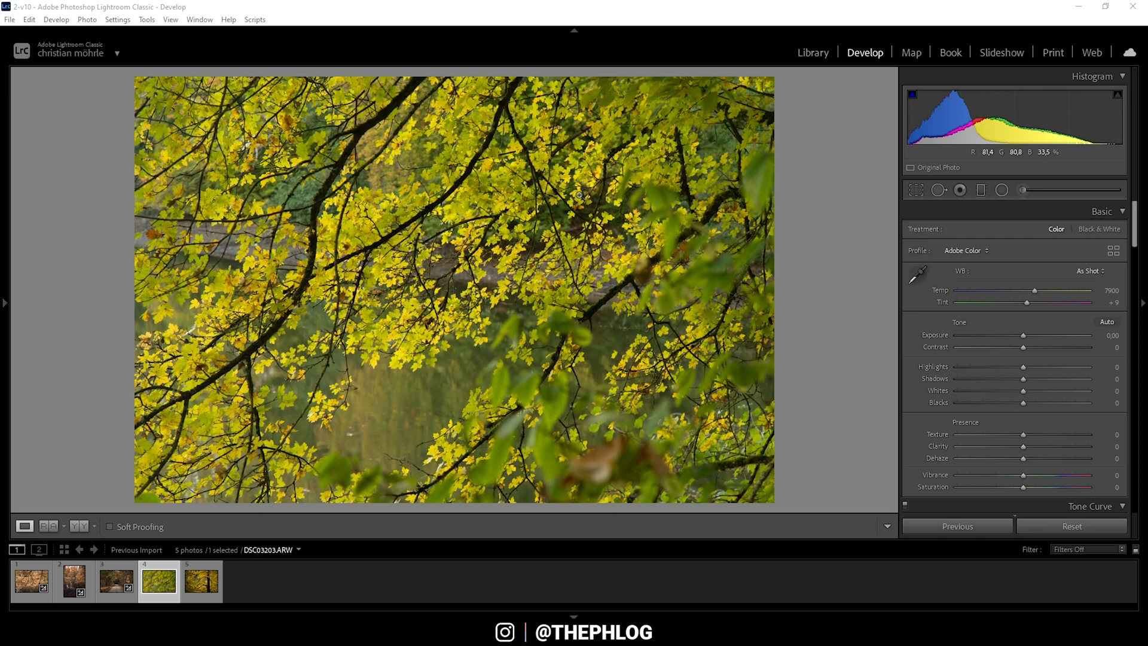
Enable Remove Chromatic Aberration and Enable Profile Corrections in Lens Corrections for the leaves photo
scroll(down, 3)
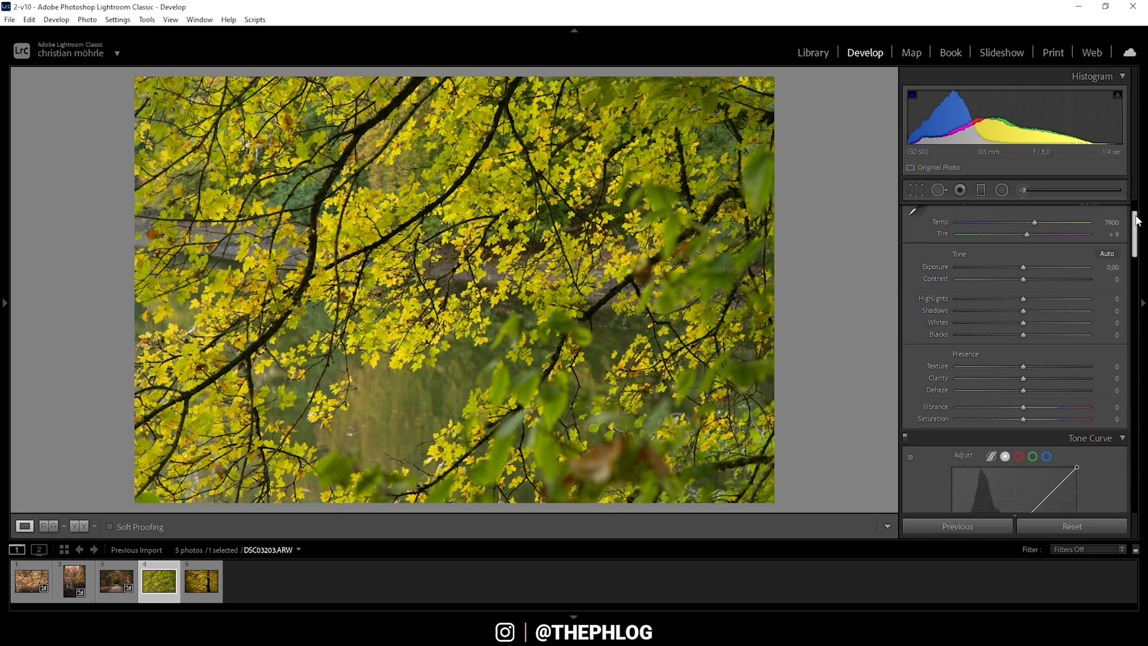
scroll(down, 3)
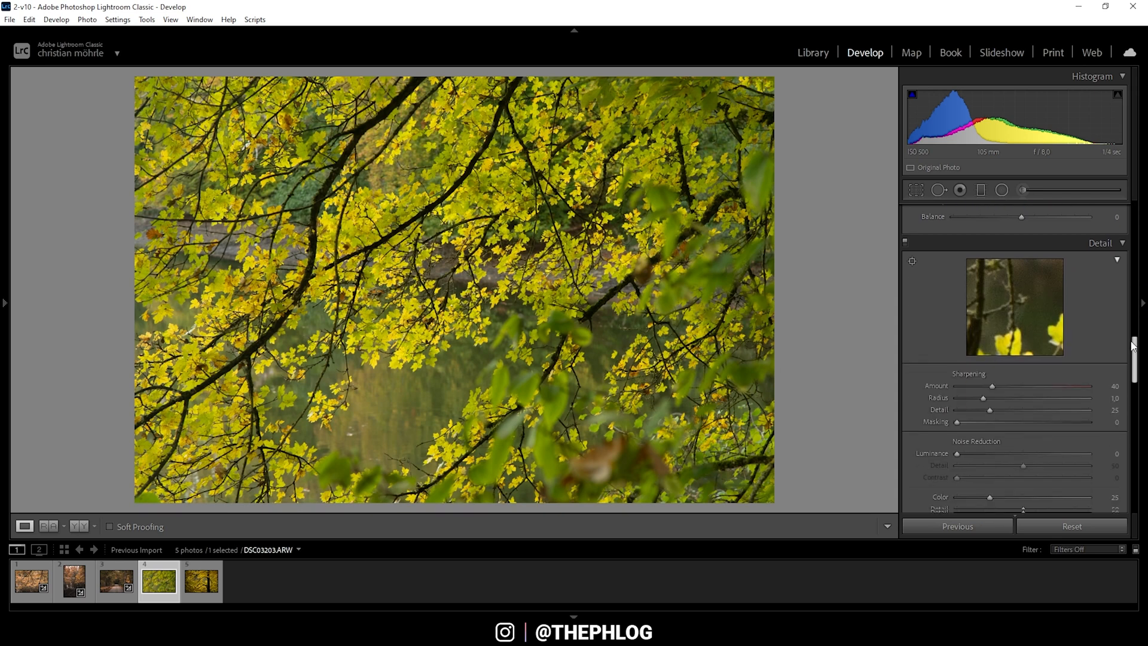
scroll(down, 3)
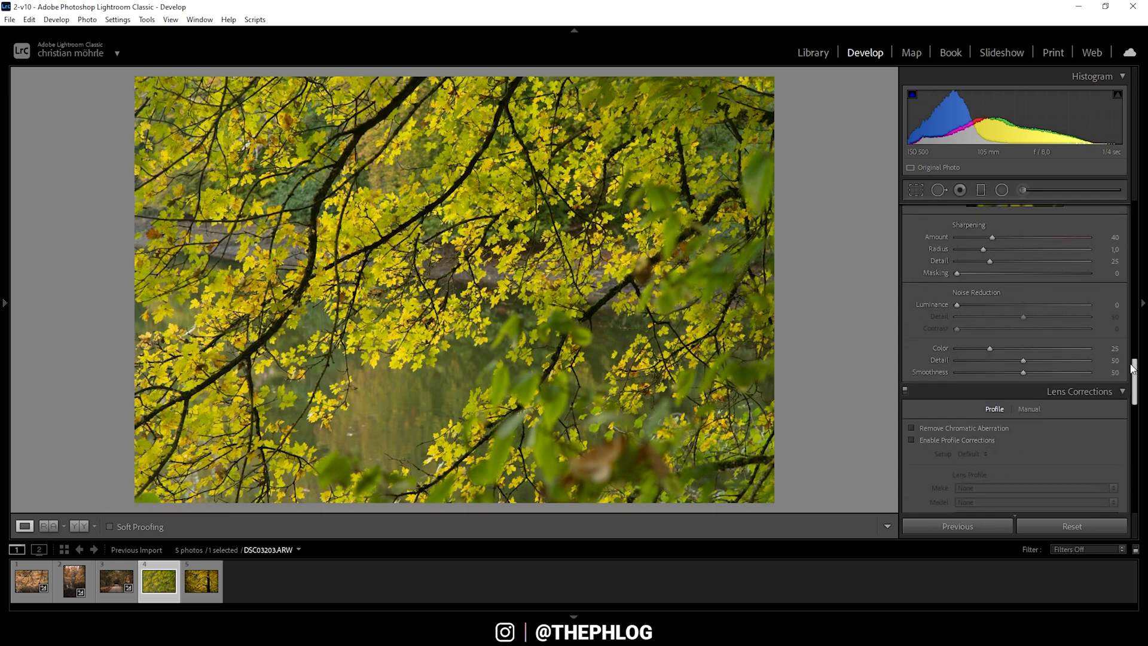
click(911, 324)
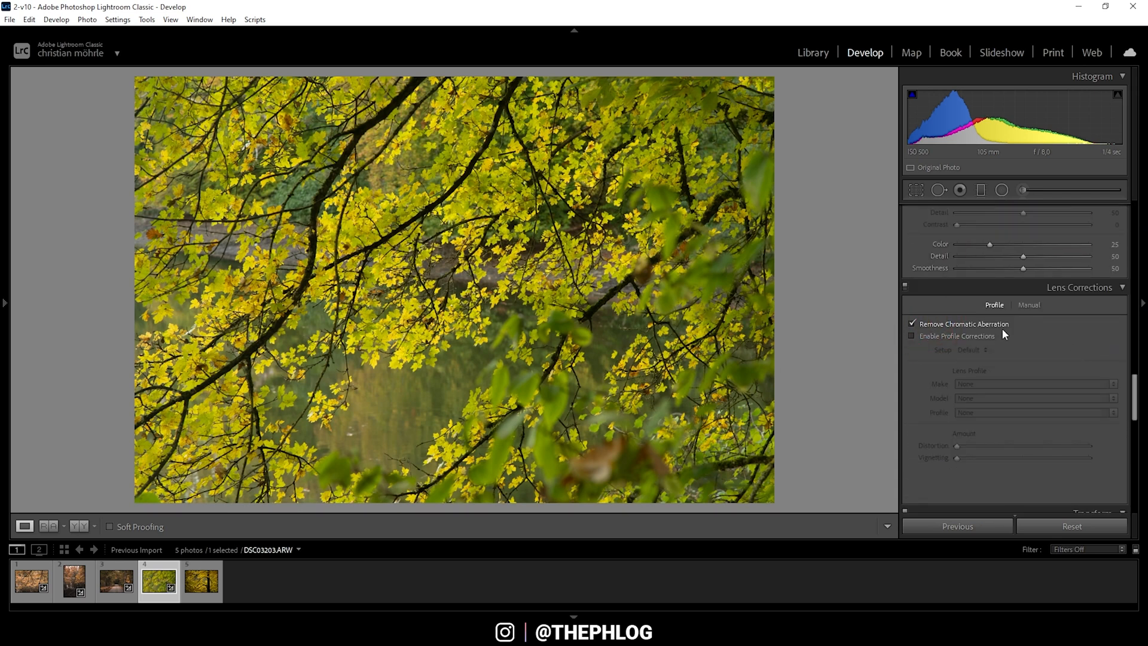
click(912, 336)
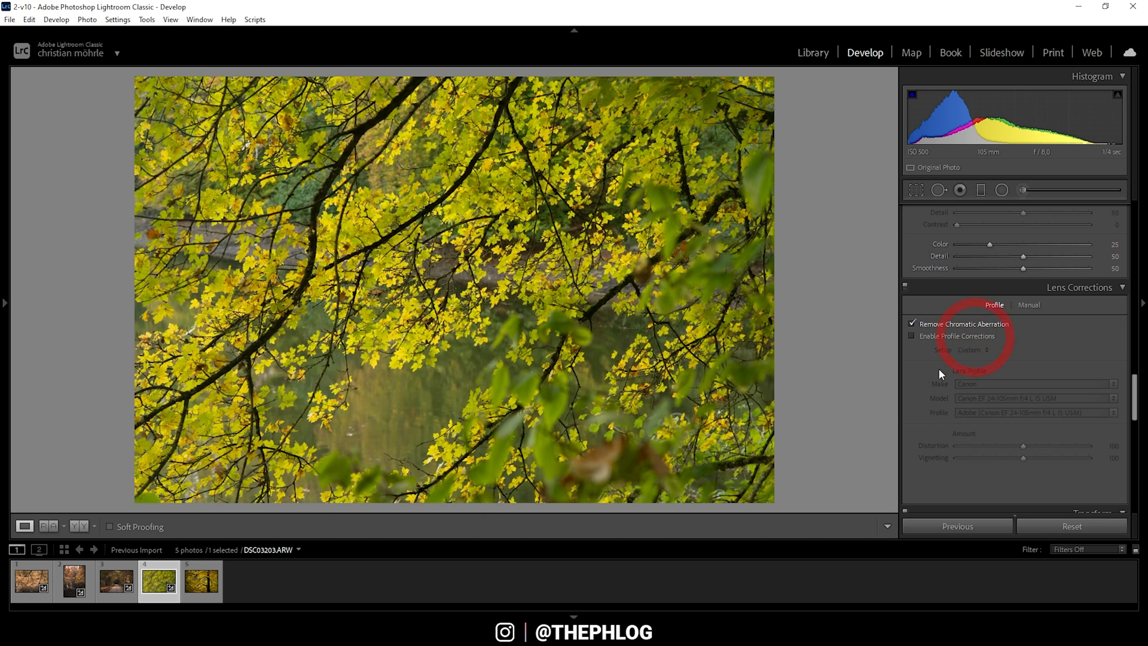
click(913, 336)
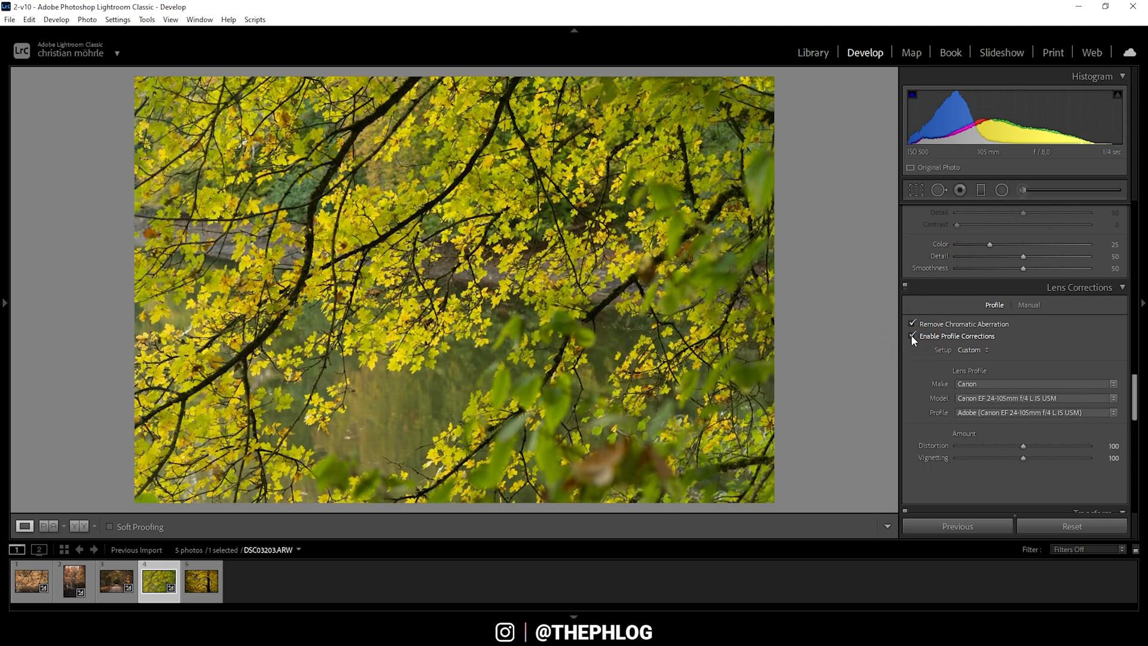
click(911, 336)
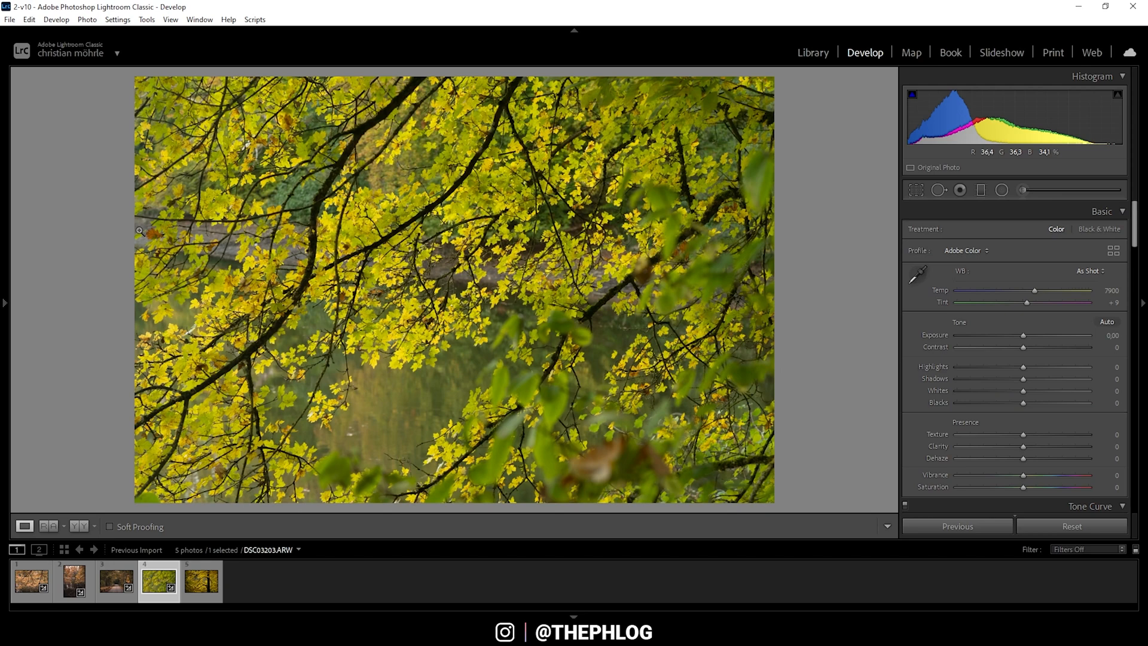
Change the colour profile from Adobe Color to Adobe Landscape in the Basic panel
click(965, 250)
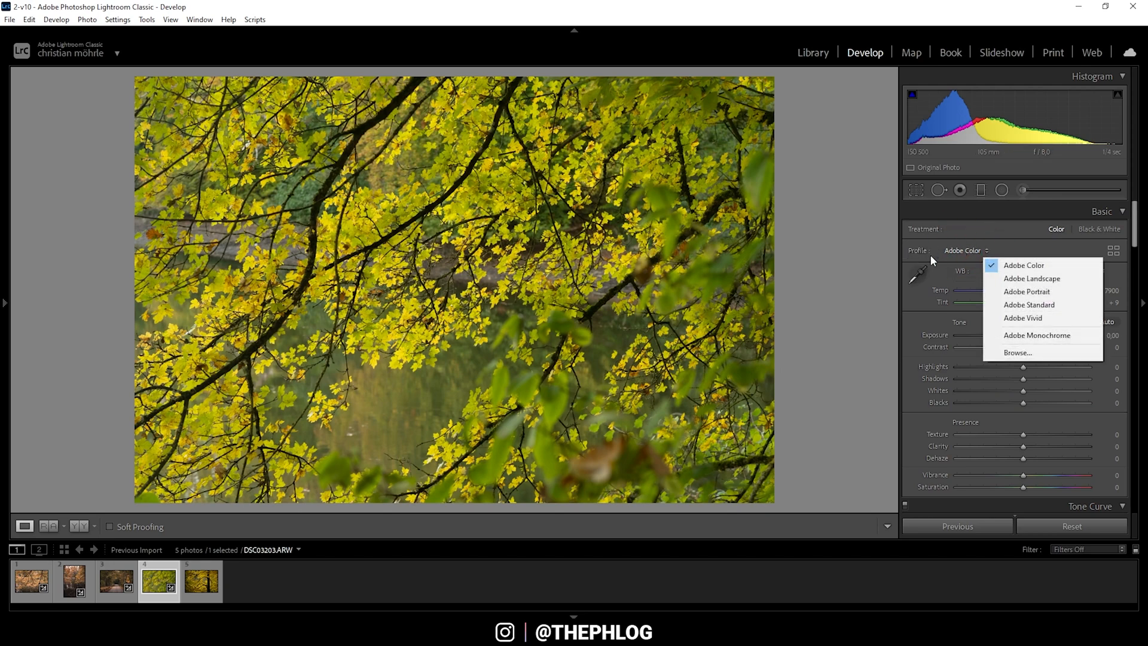
click(1030, 278)
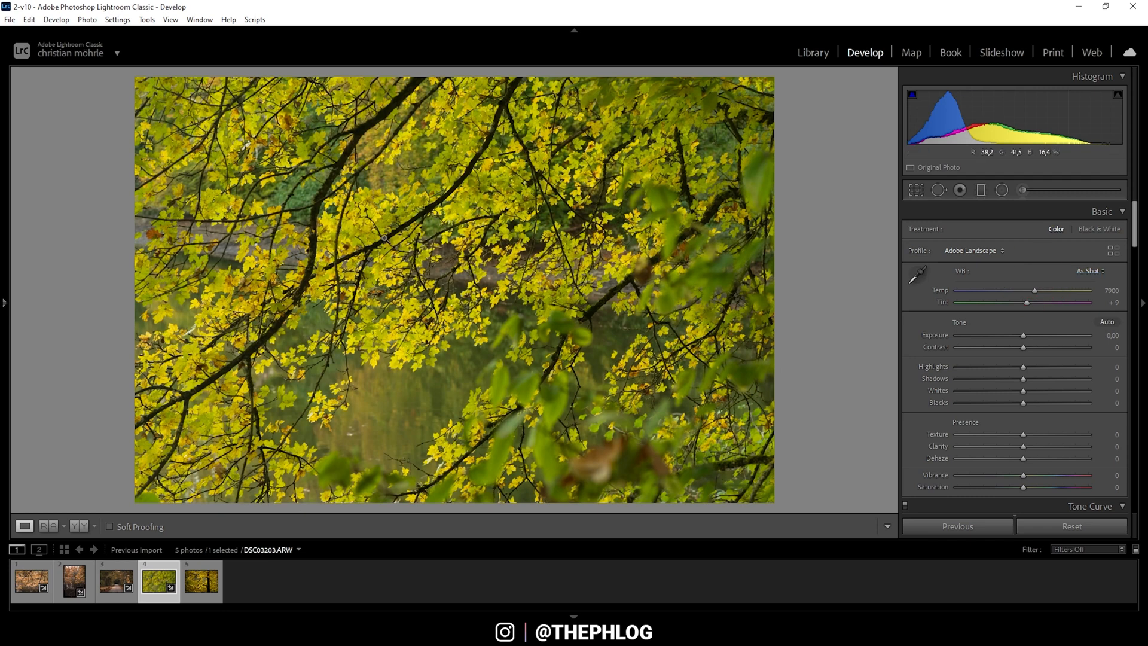
mouse_move(660, 263)
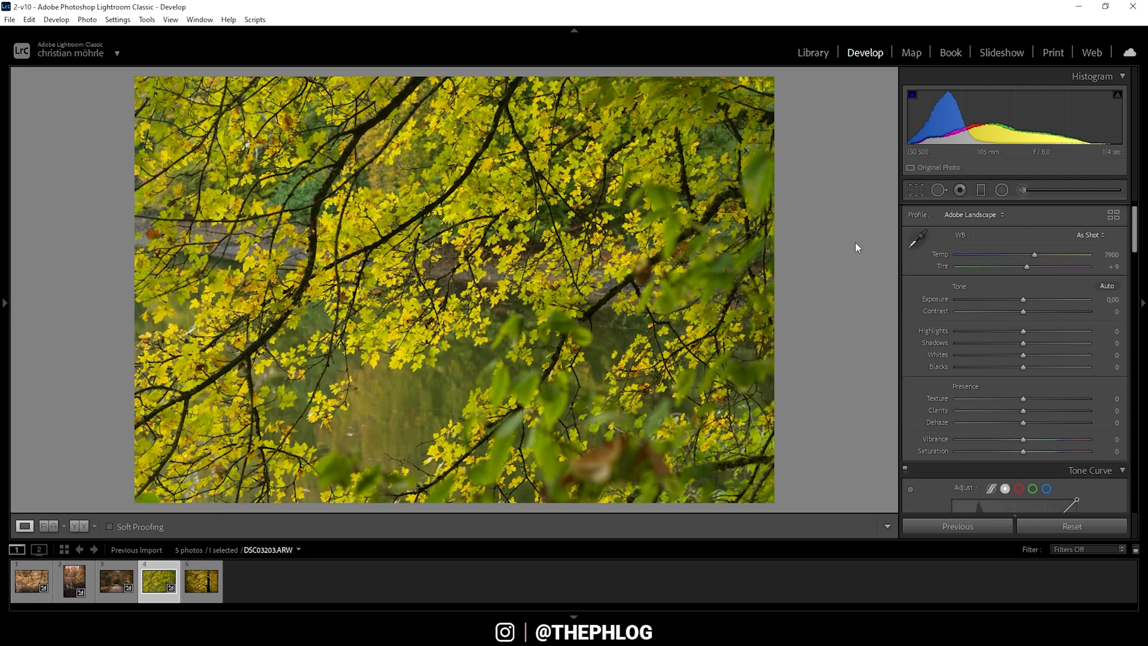
mouse_move(968, 265)
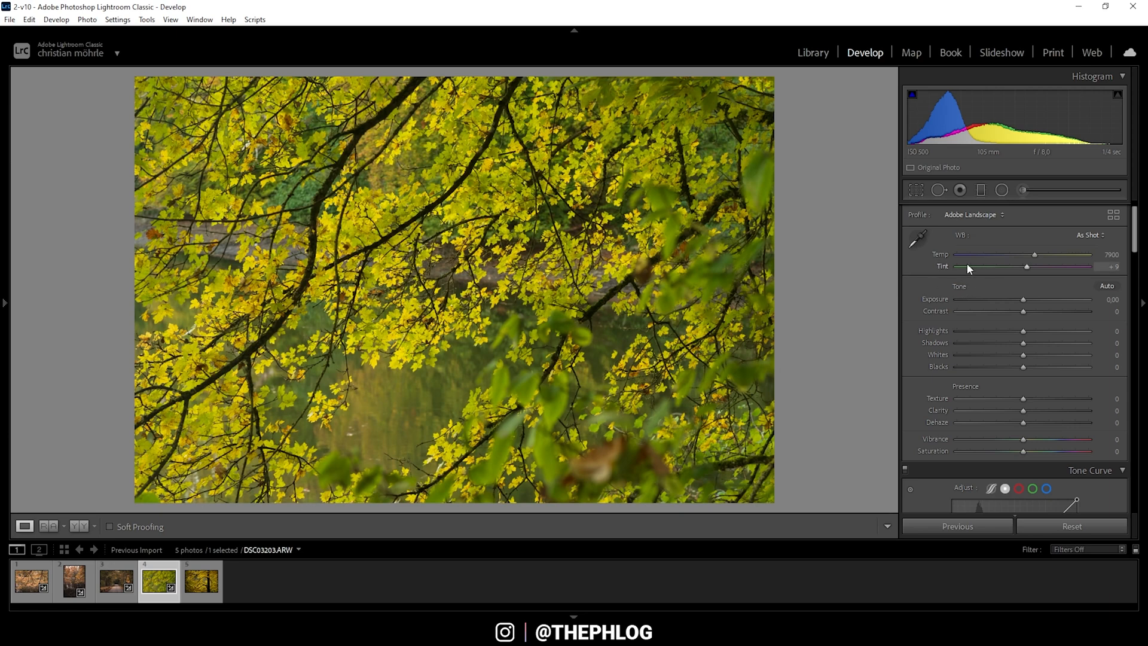
mouse_move(965, 290)
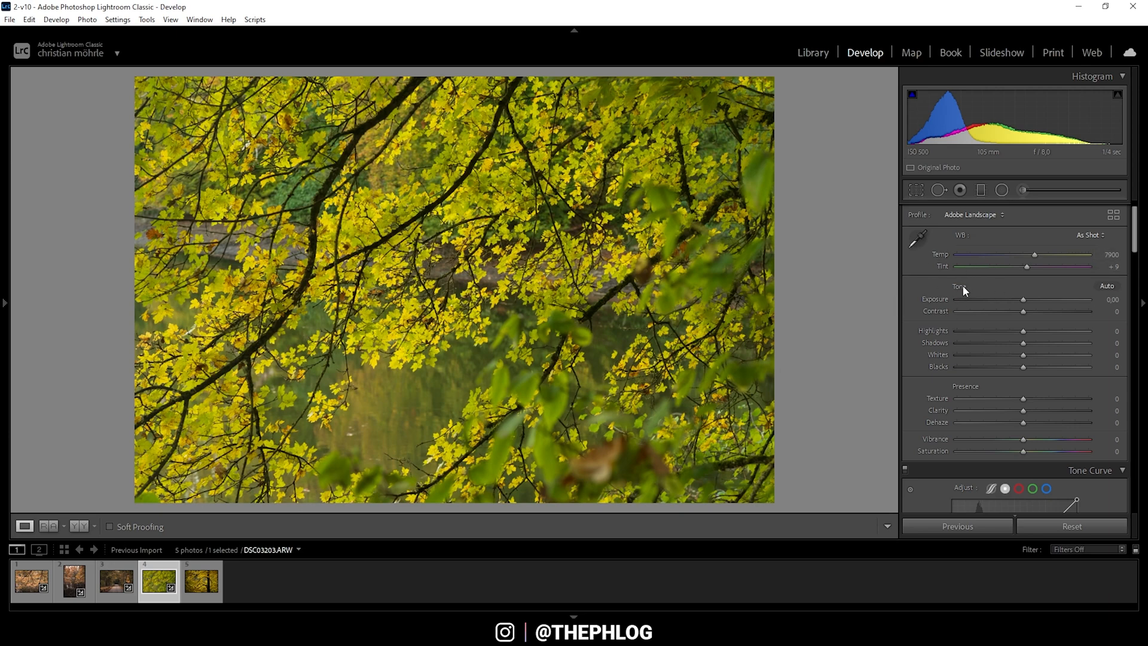
mouse_move(955, 283)
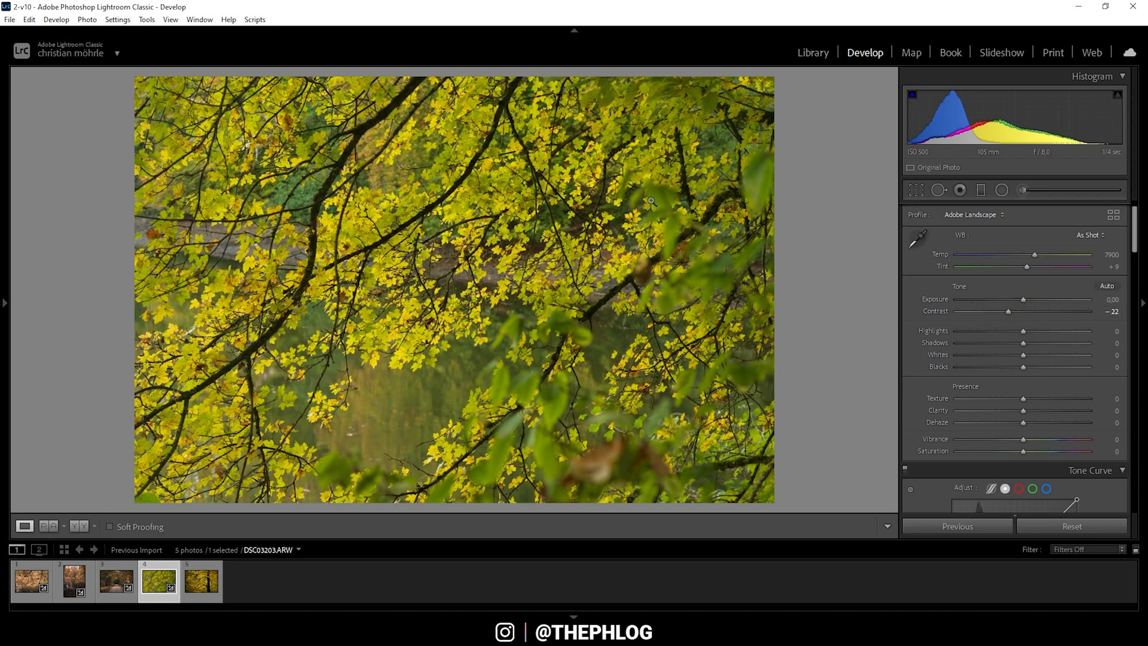
mouse_move(458, 190)
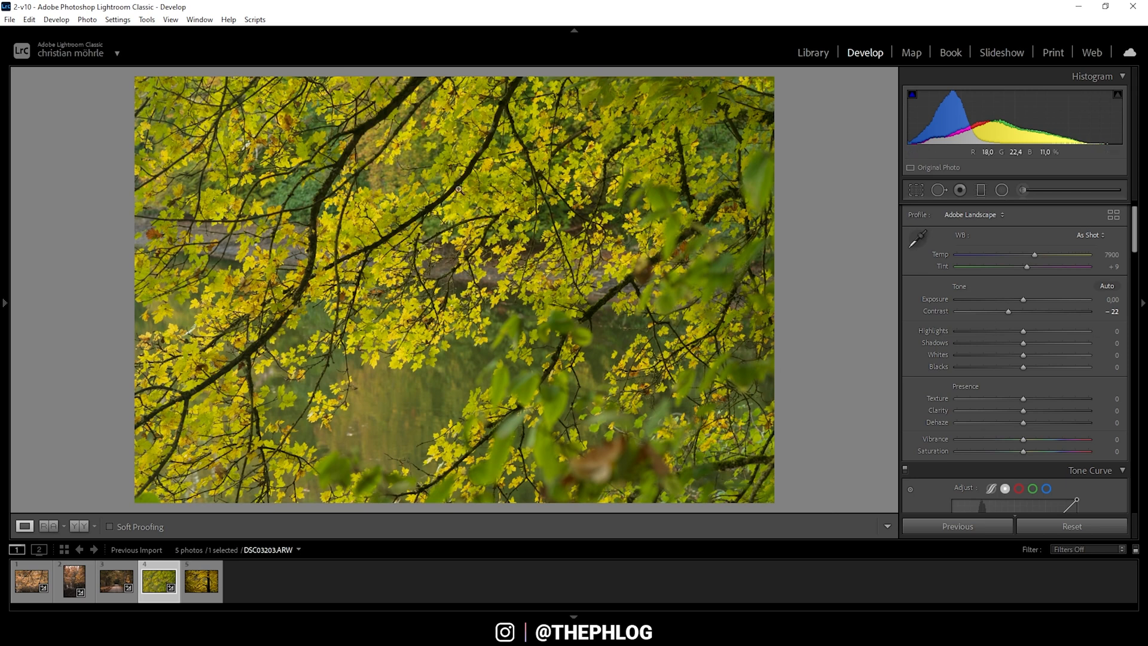
mouse_move(293, 277)
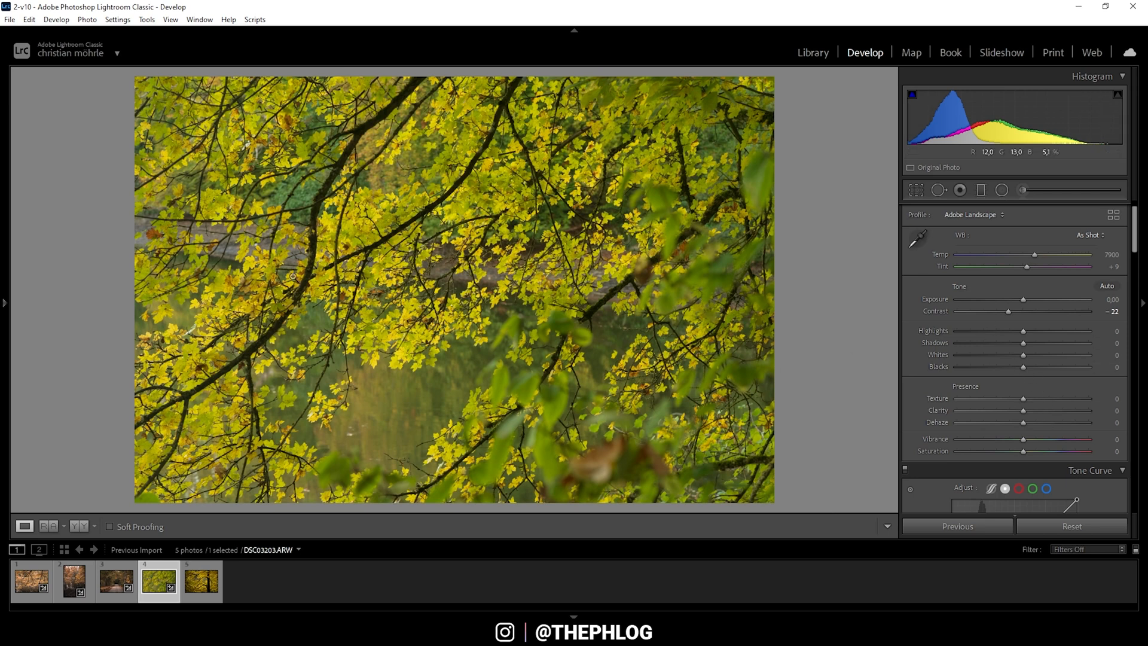
mouse_move(1023, 367)
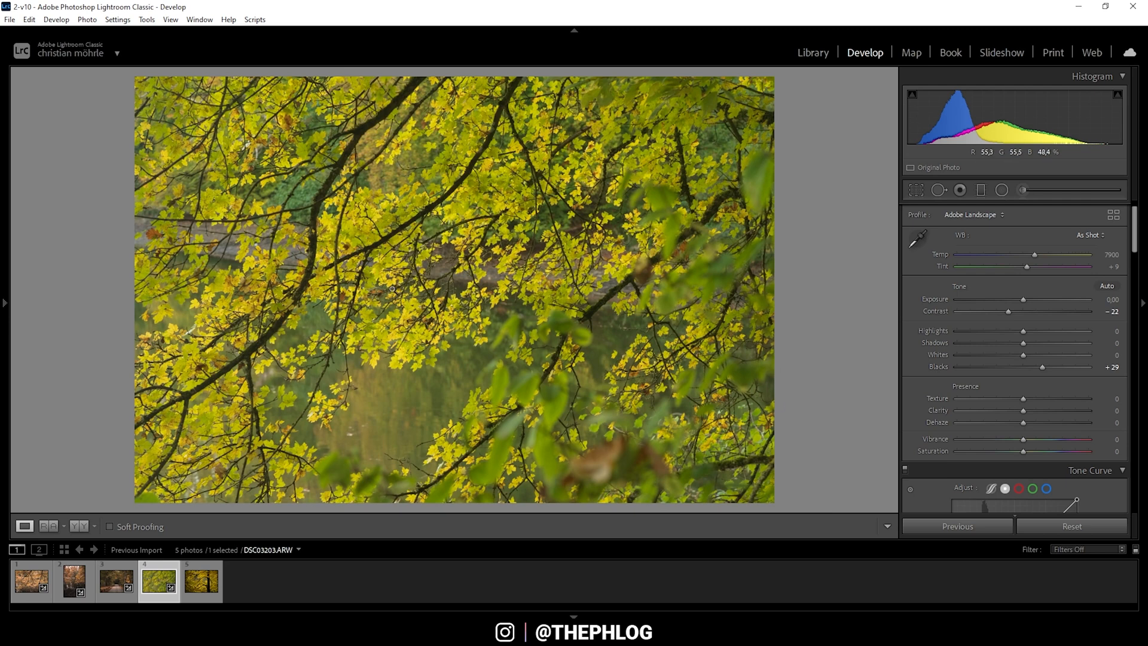
mouse_move(287, 429)
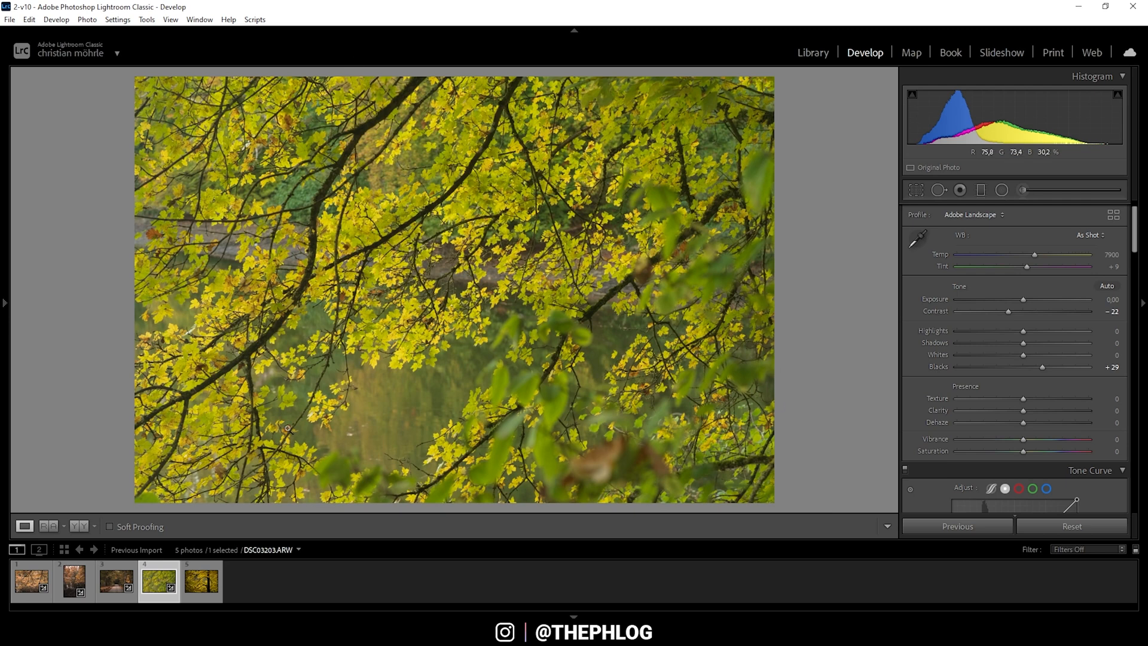
mouse_move(179, 166)
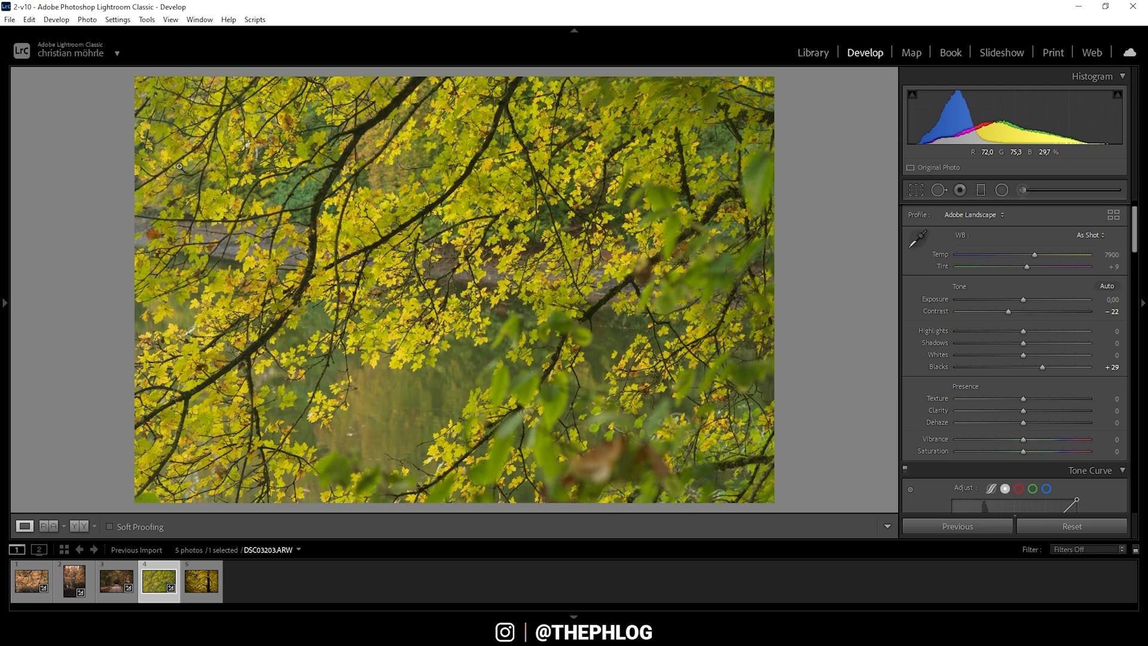
mouse_move(290, 185)
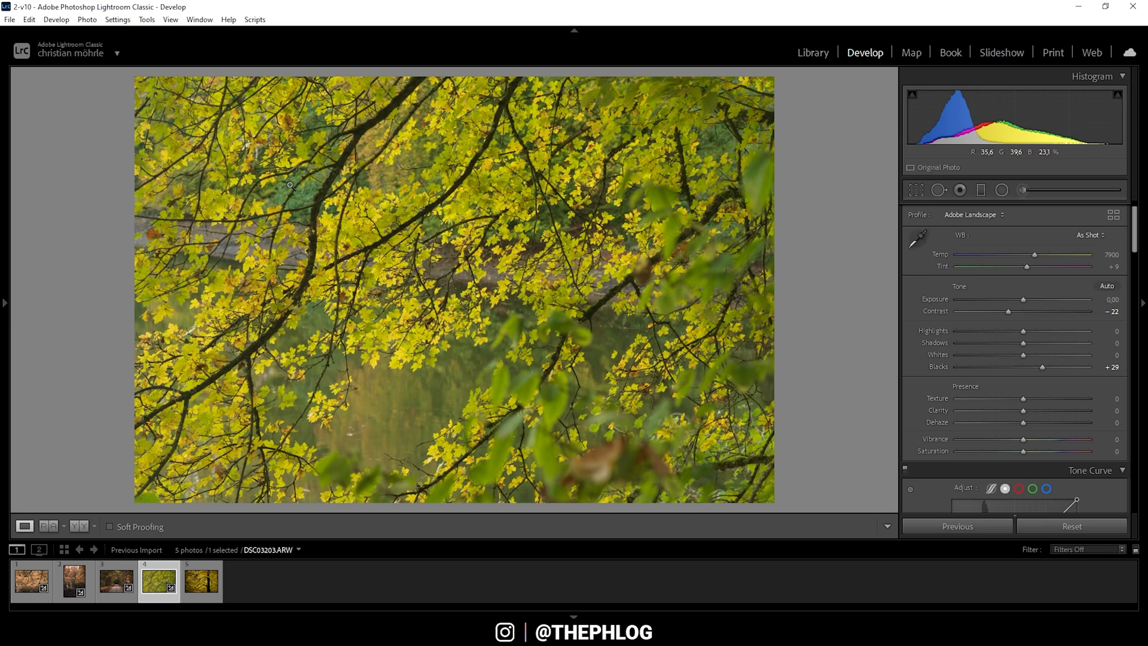
mouse_move(195, 191)
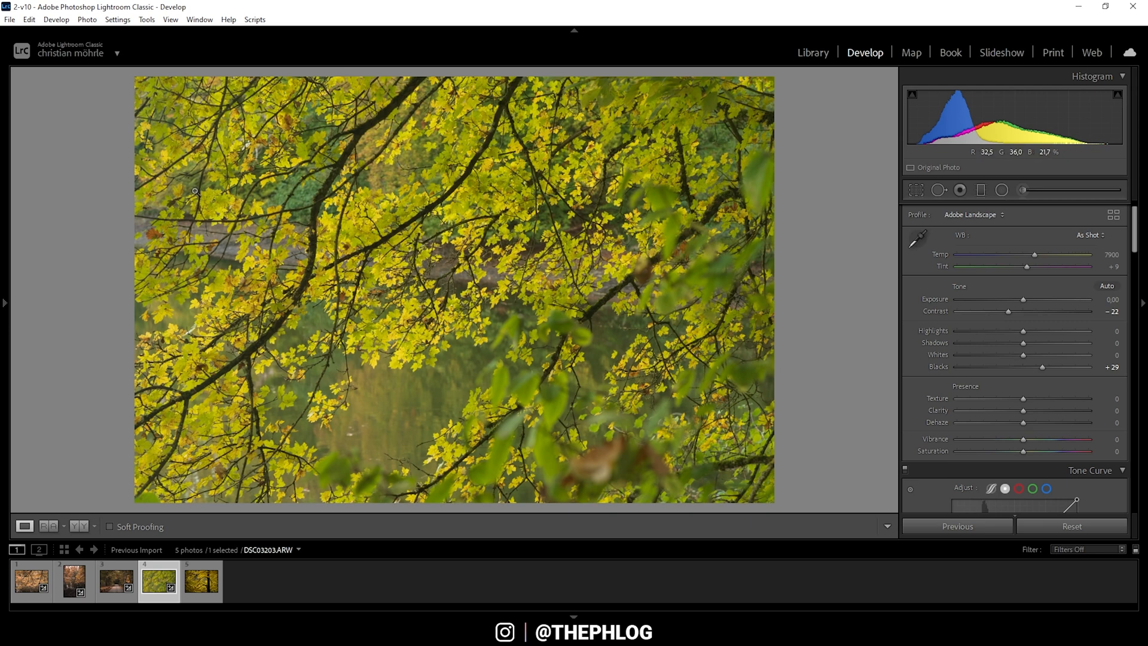
mouse_move(738, 222)
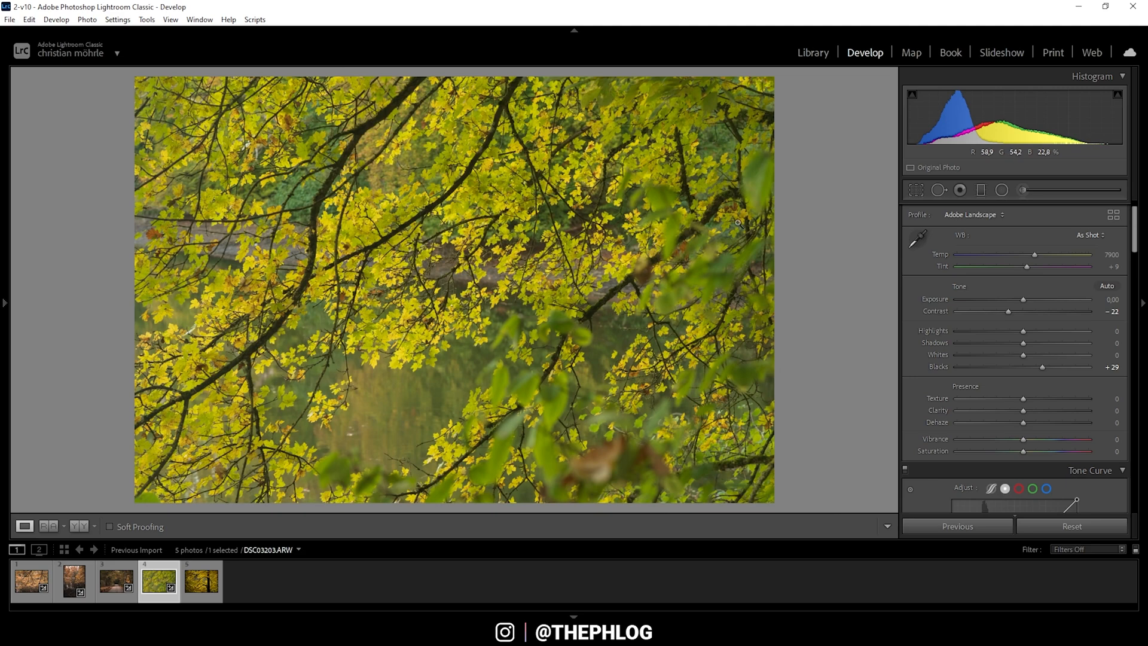
mouse_move(1080, 118)
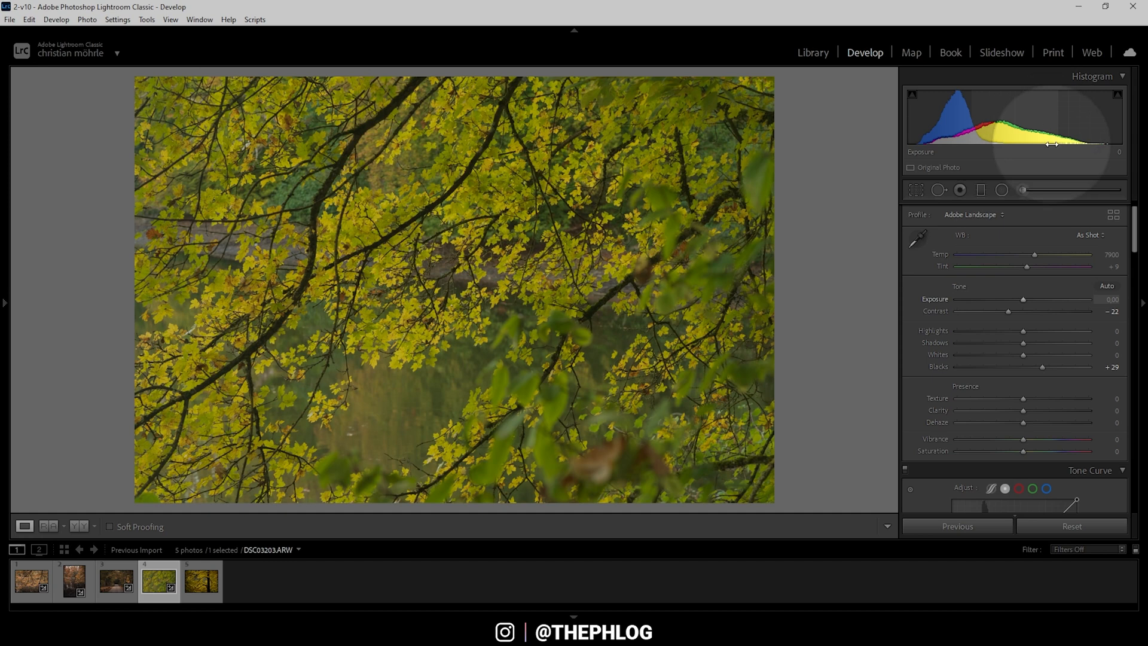
mouse_move(1084, 124)
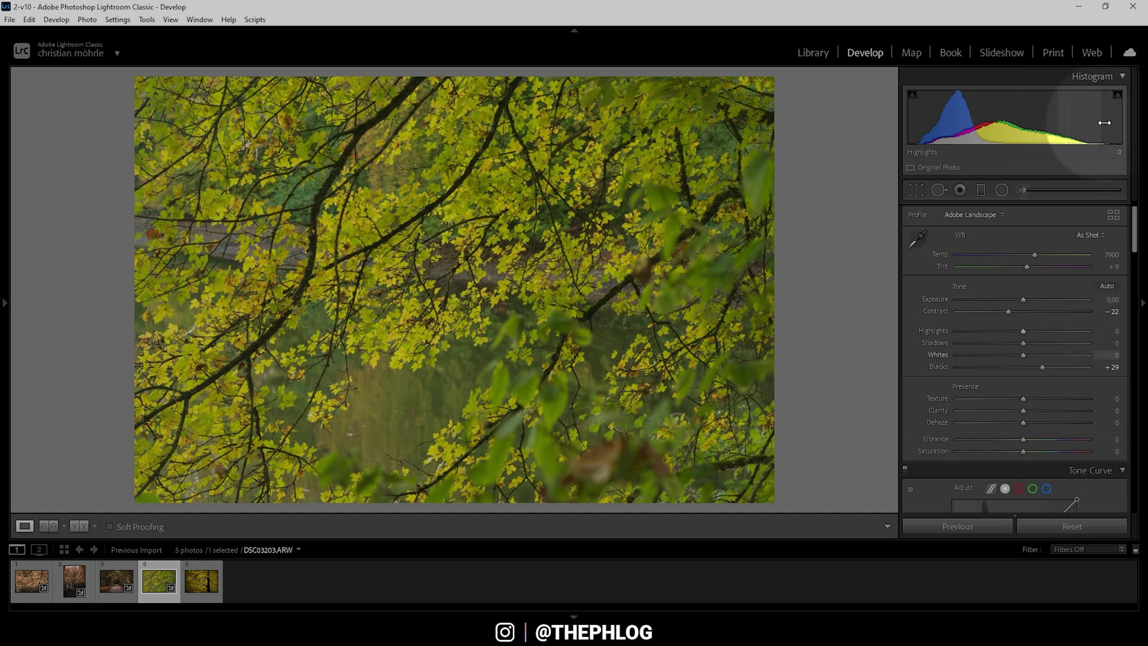
mouse_move(1076, 124)
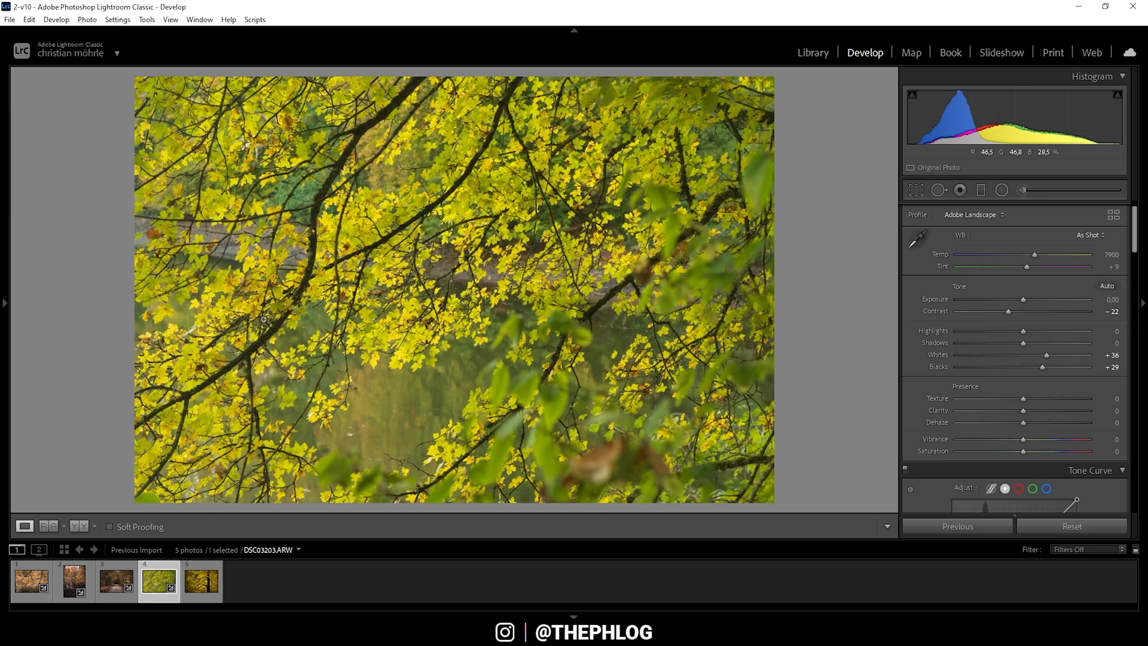
mouse_move(344, 166)
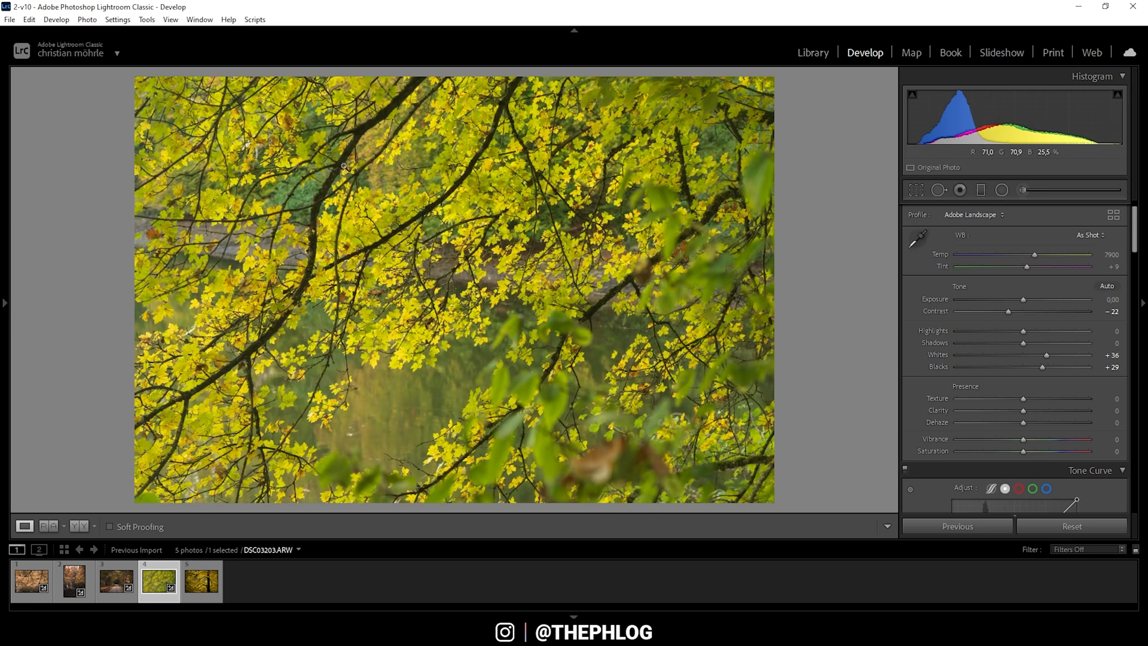
mouse_move(175, 232)
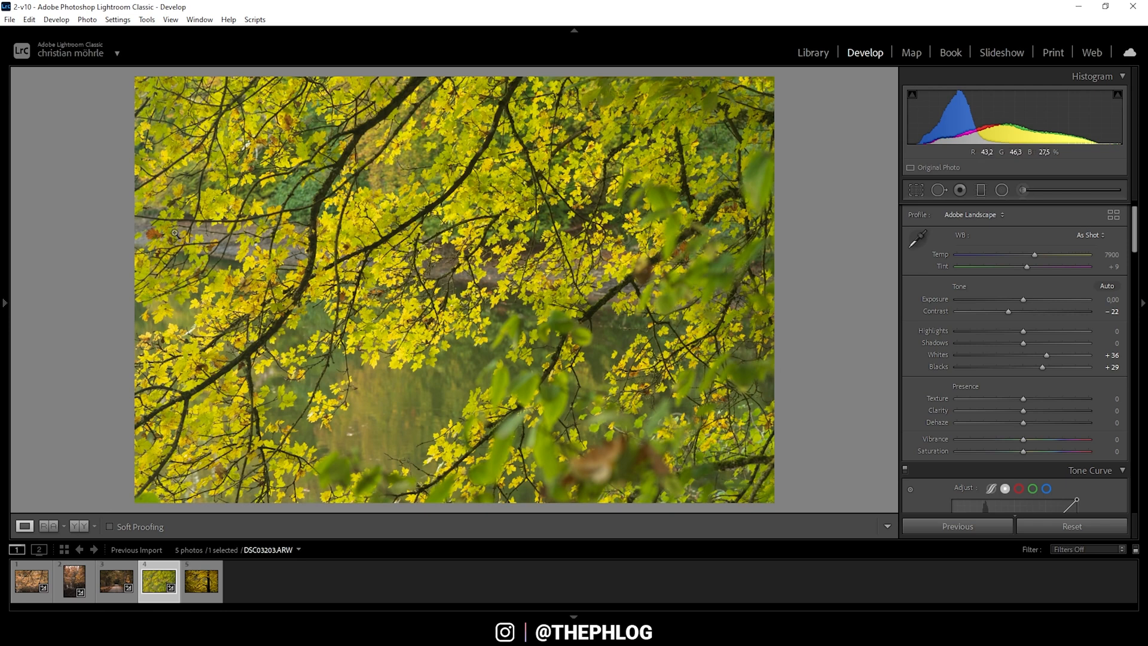
mouse_move(525, 244)
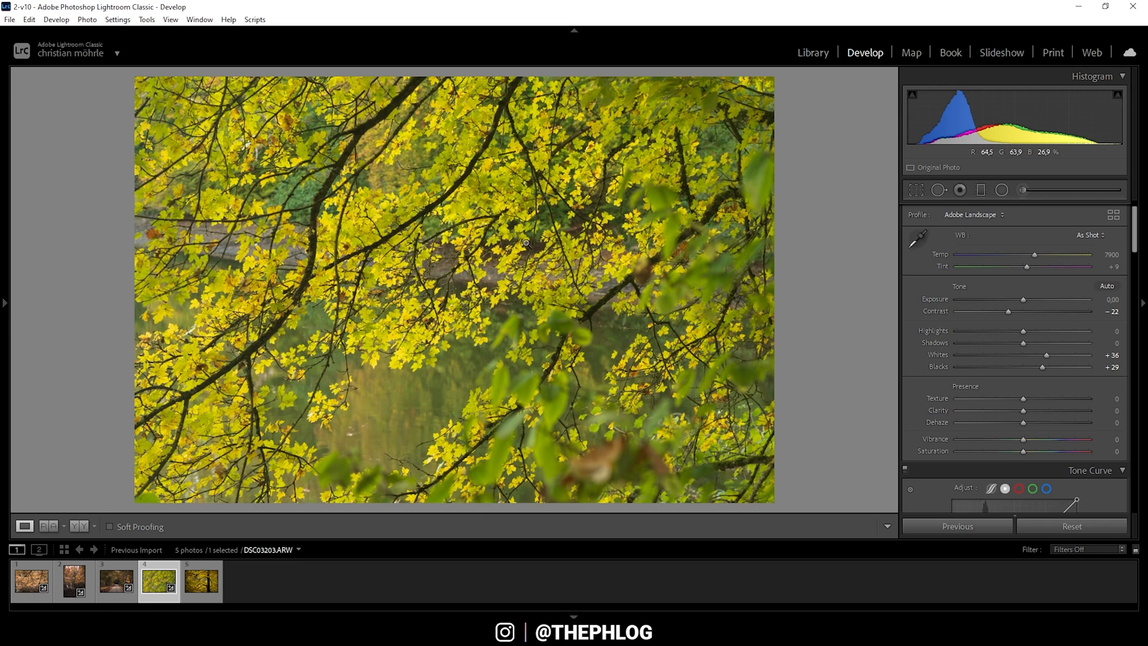
mouse_move(274, 255)
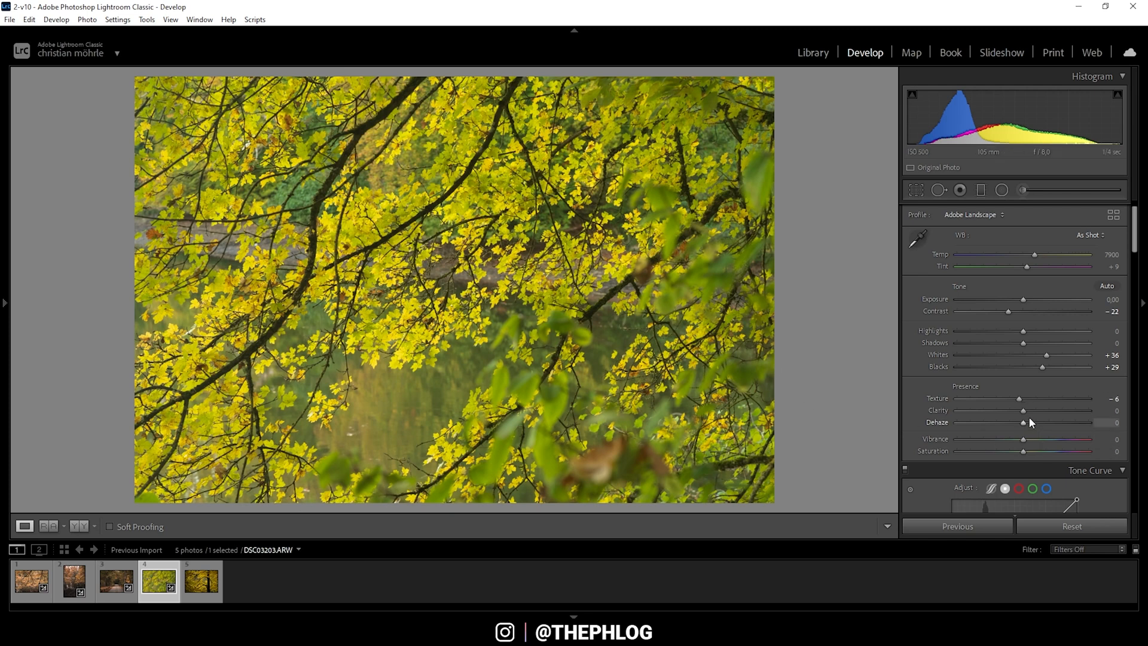
mouse_move(1024, 413)
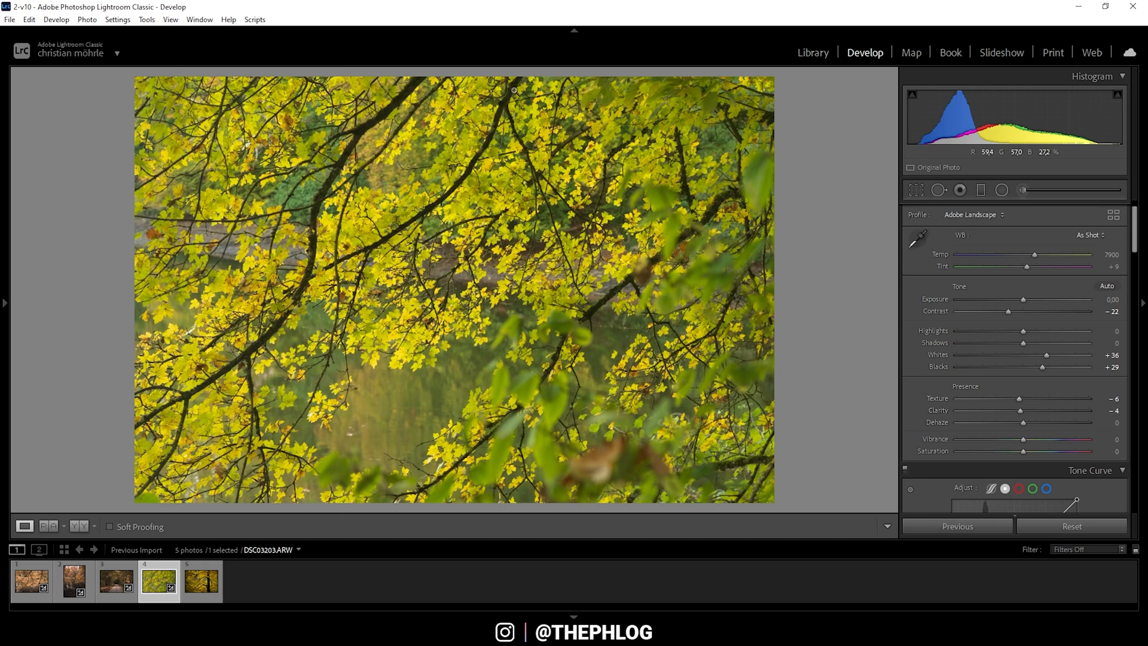
mouse_move(643, 242)
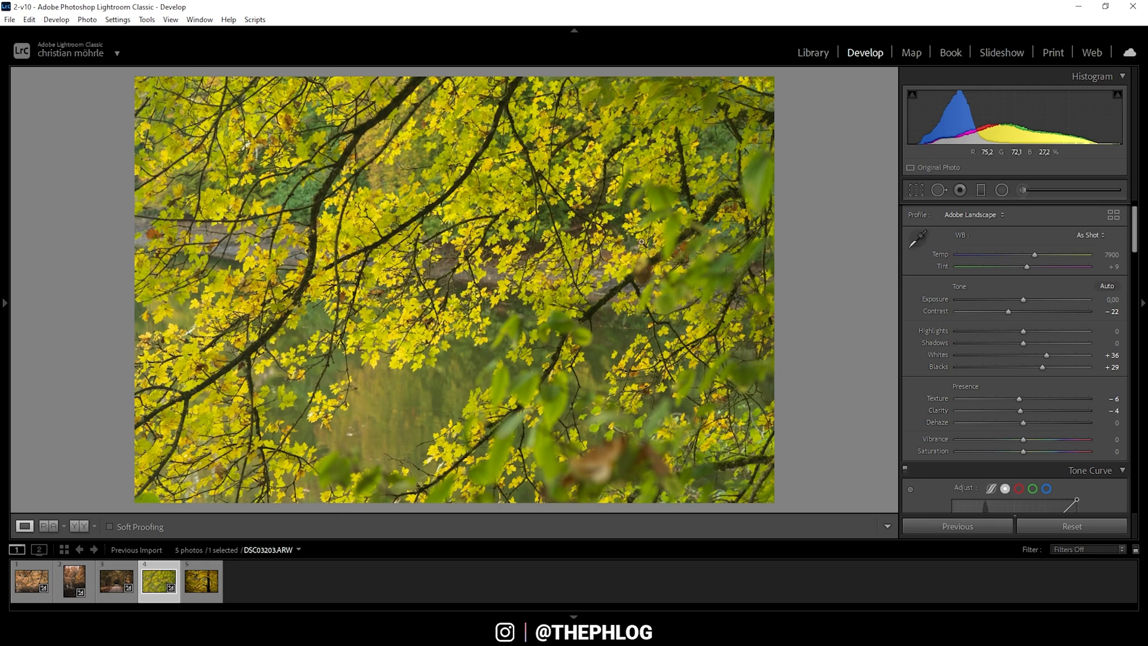
mouse_move(247, 190)
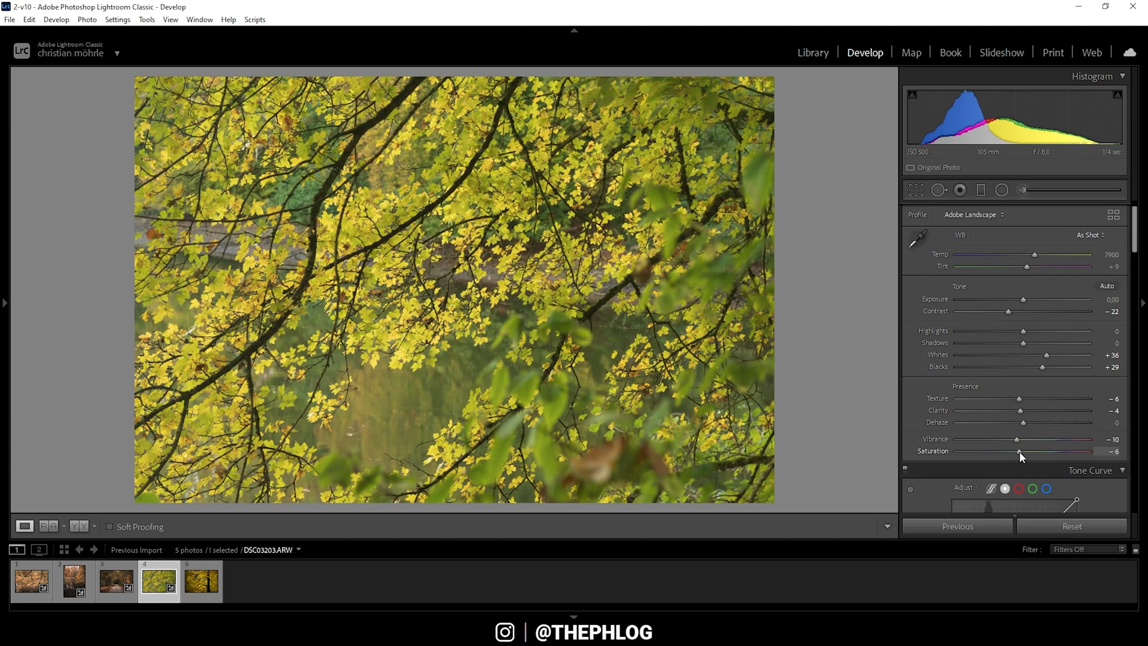
mouse_move(158, 110)
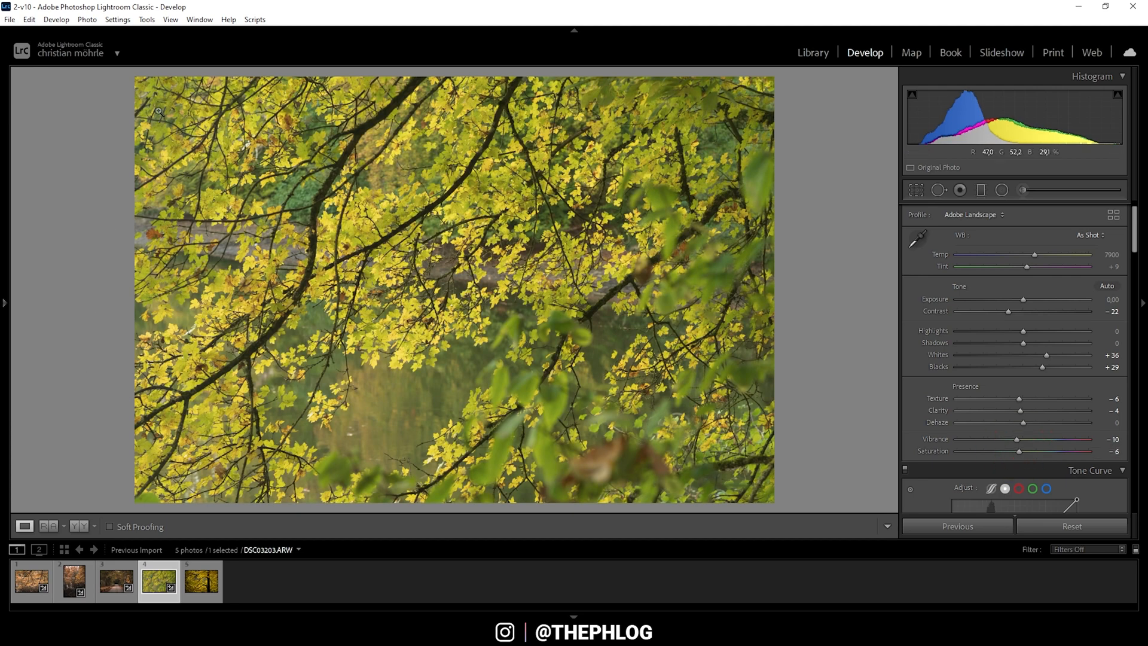
mouse_move(120, 117)
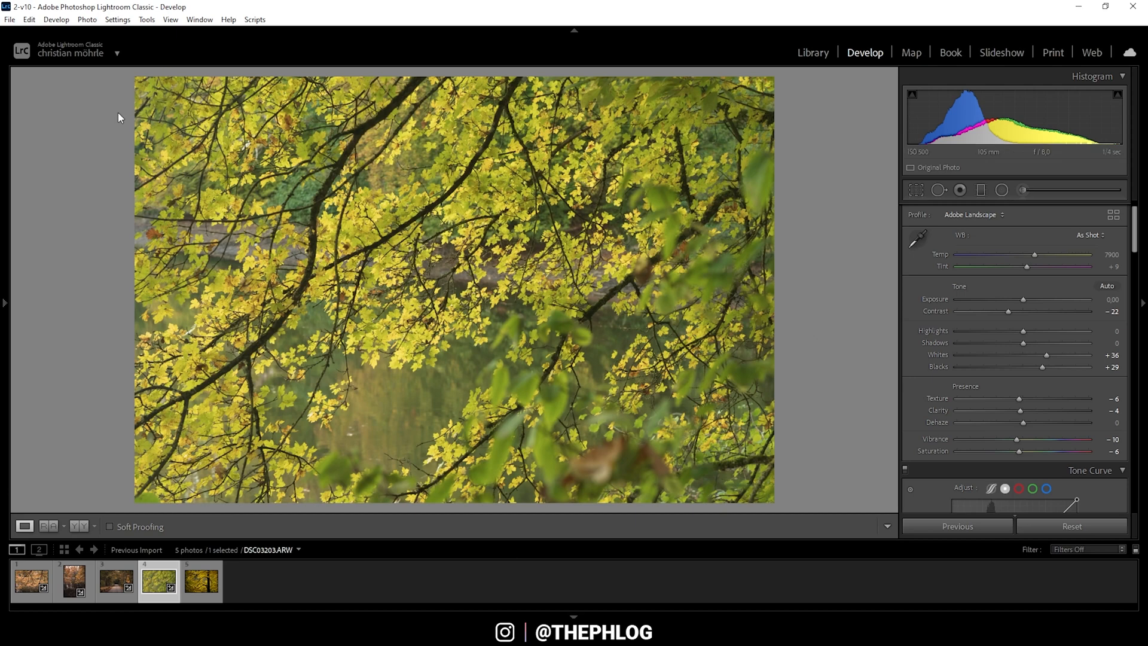
mouse_move(262, 151)
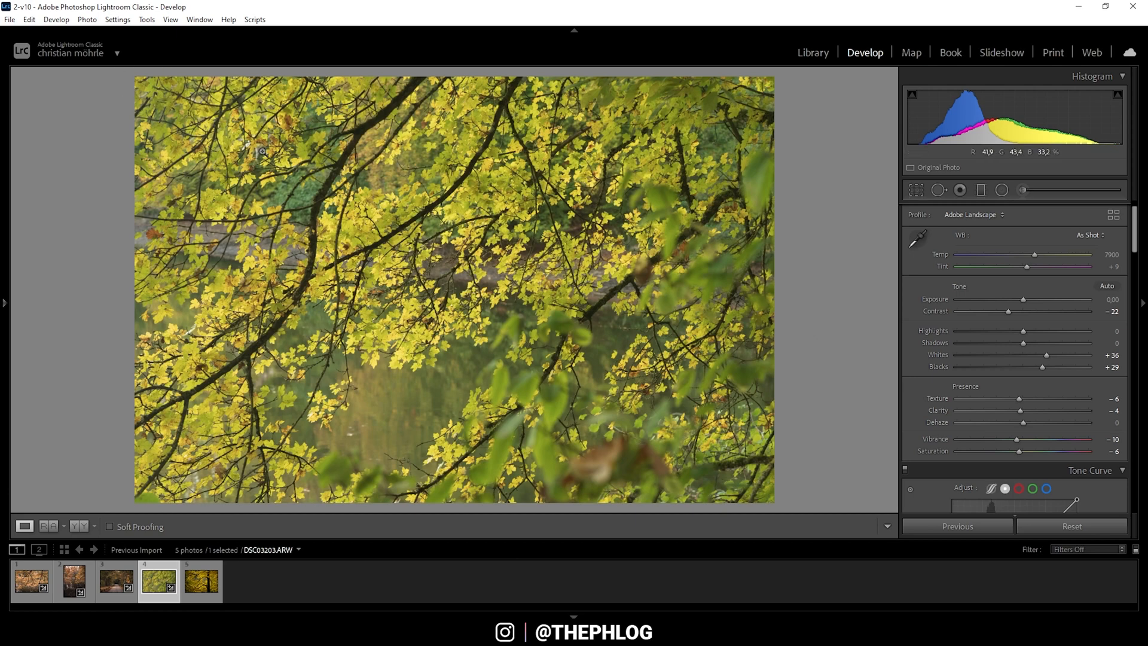
Scroll the right panel down to bring the HSL / Color hue sliders into view
scroll(down, 3)
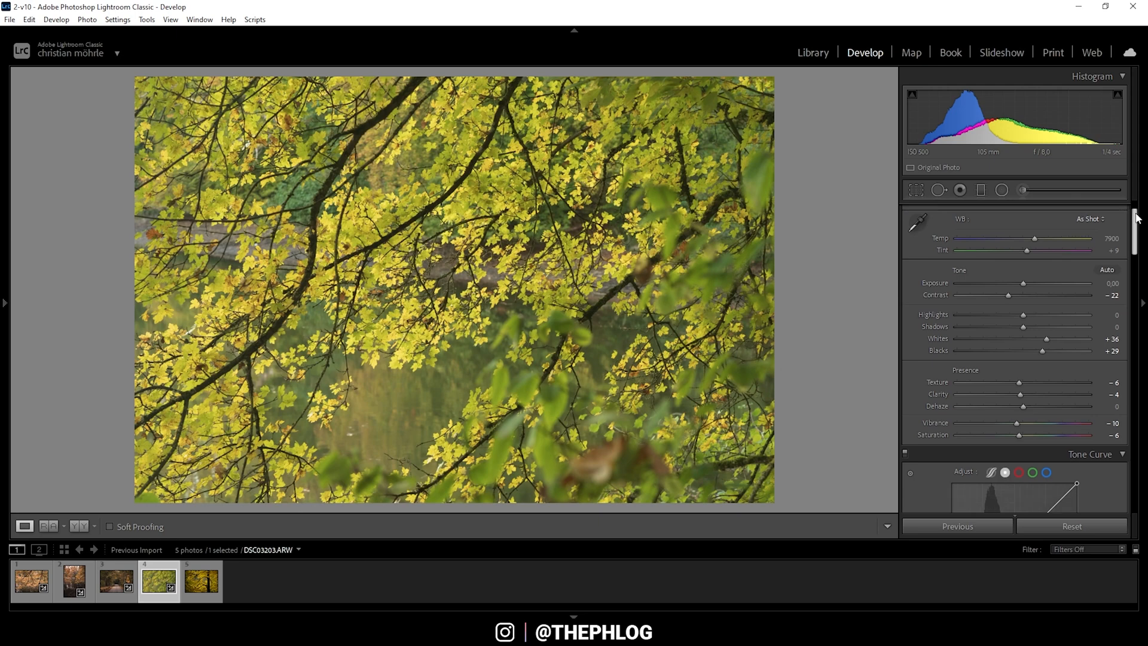
scroll(down, 3)
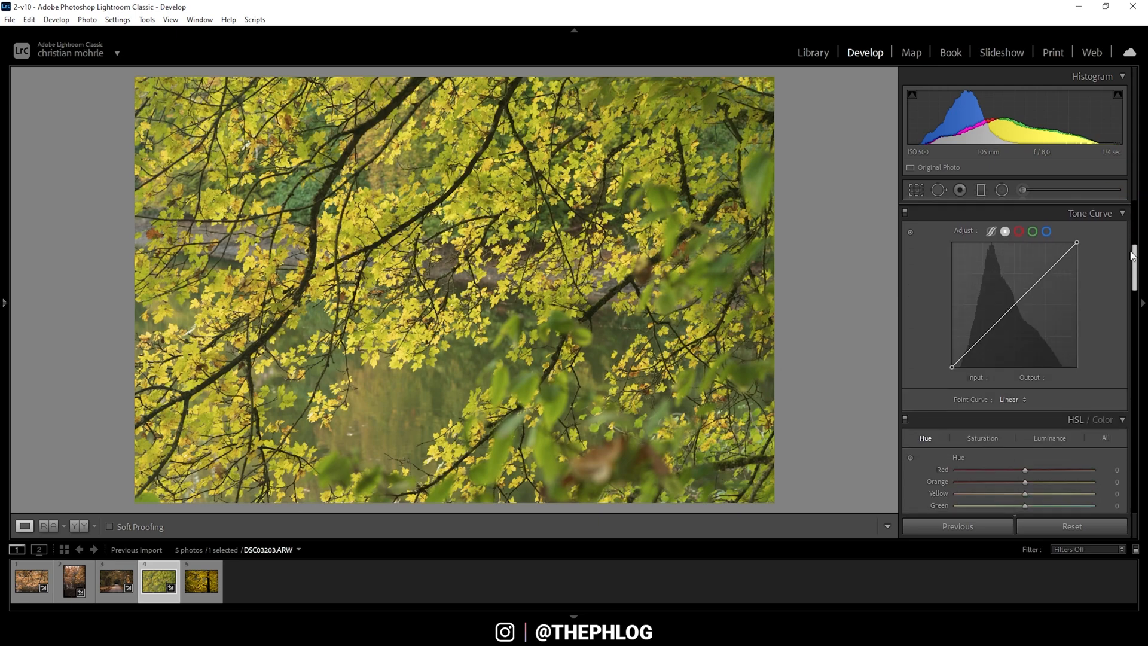
scroll(down, 3)
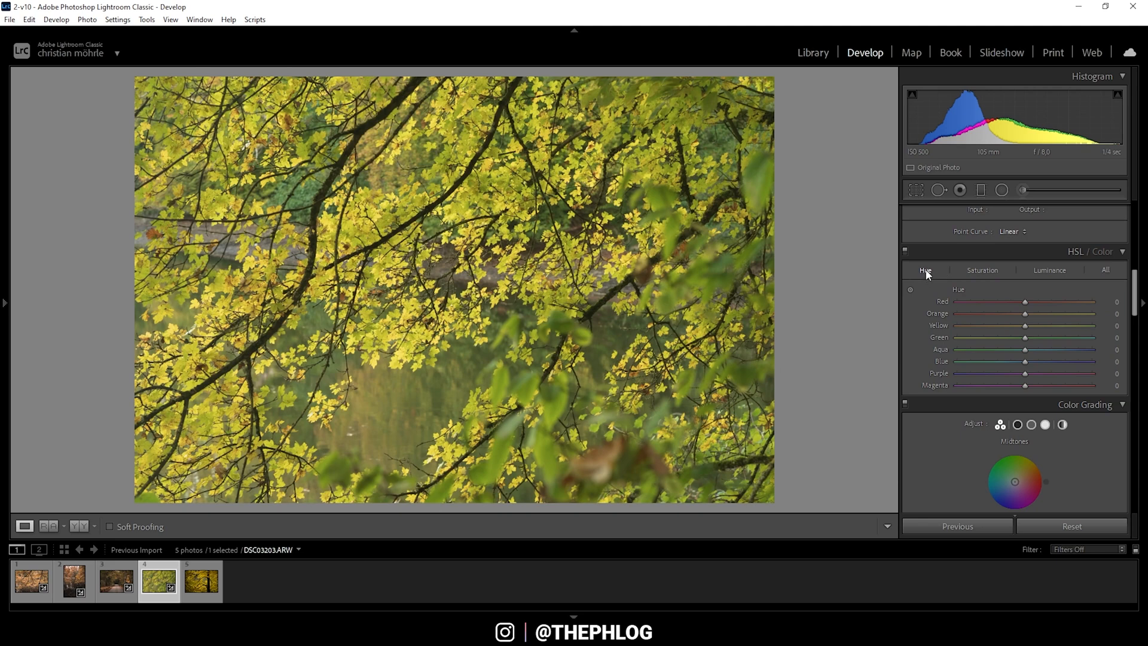
mouse_move(430, 170)
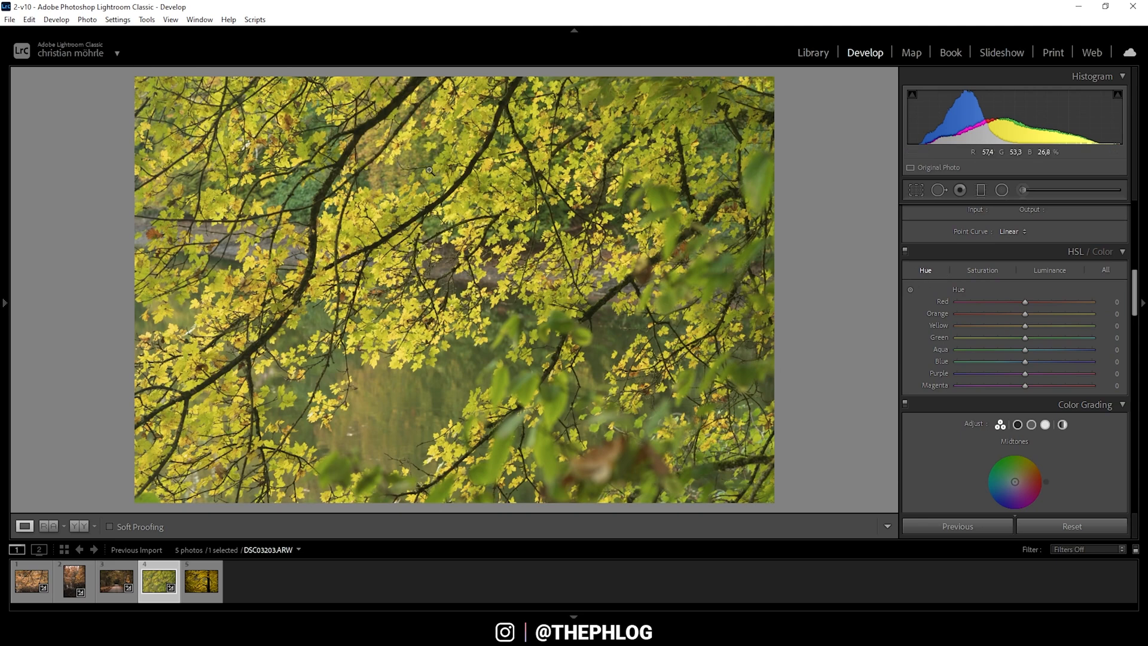
mouse_move(927, 276)
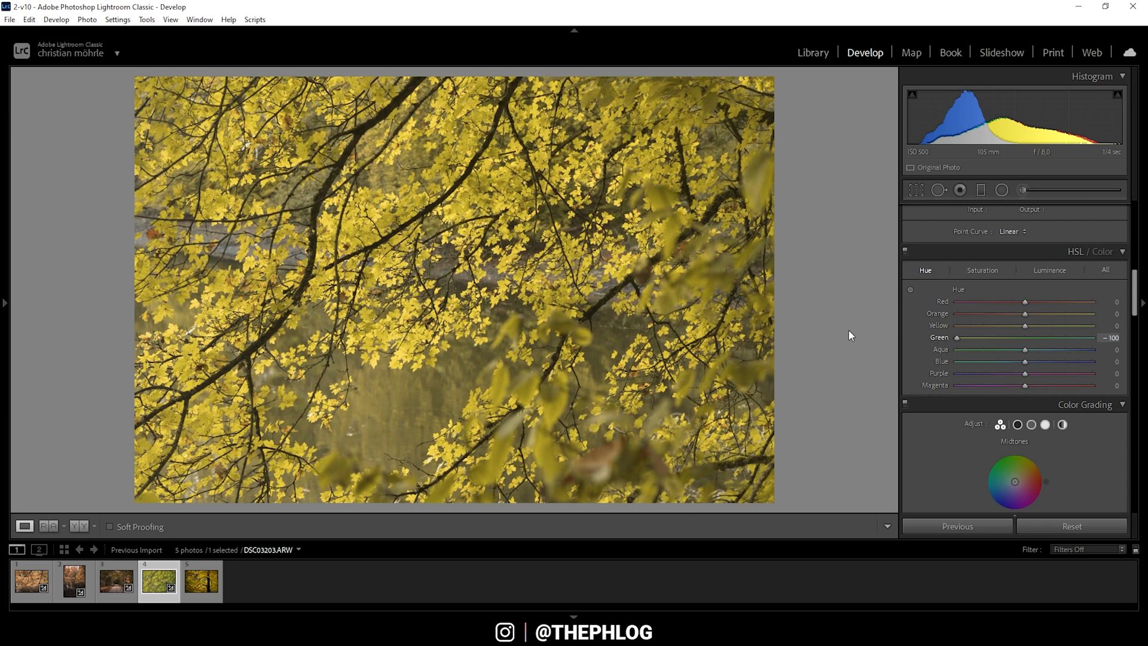
mouse_move(560, 245)
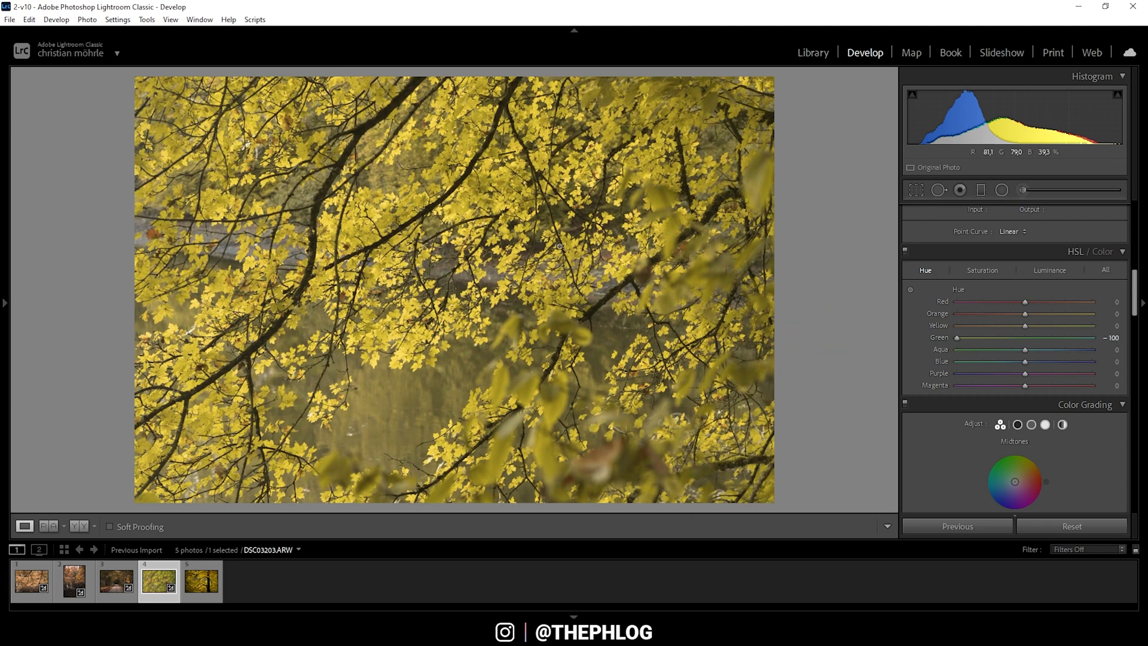
mouse_move(399, 202)
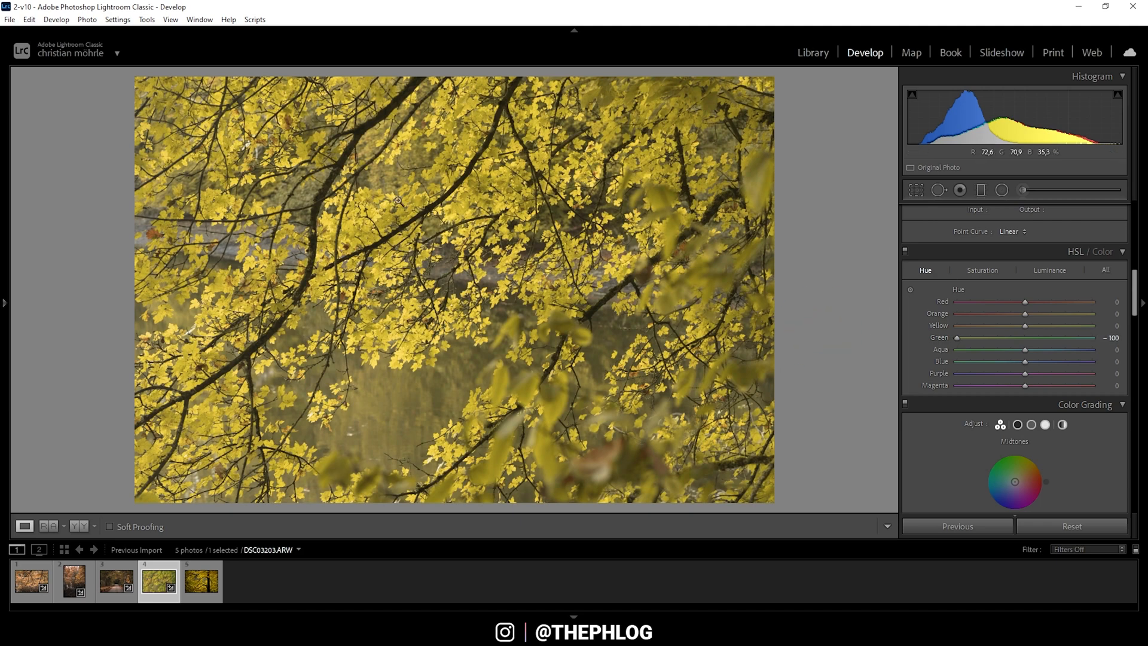
mouse_move(303, 286)
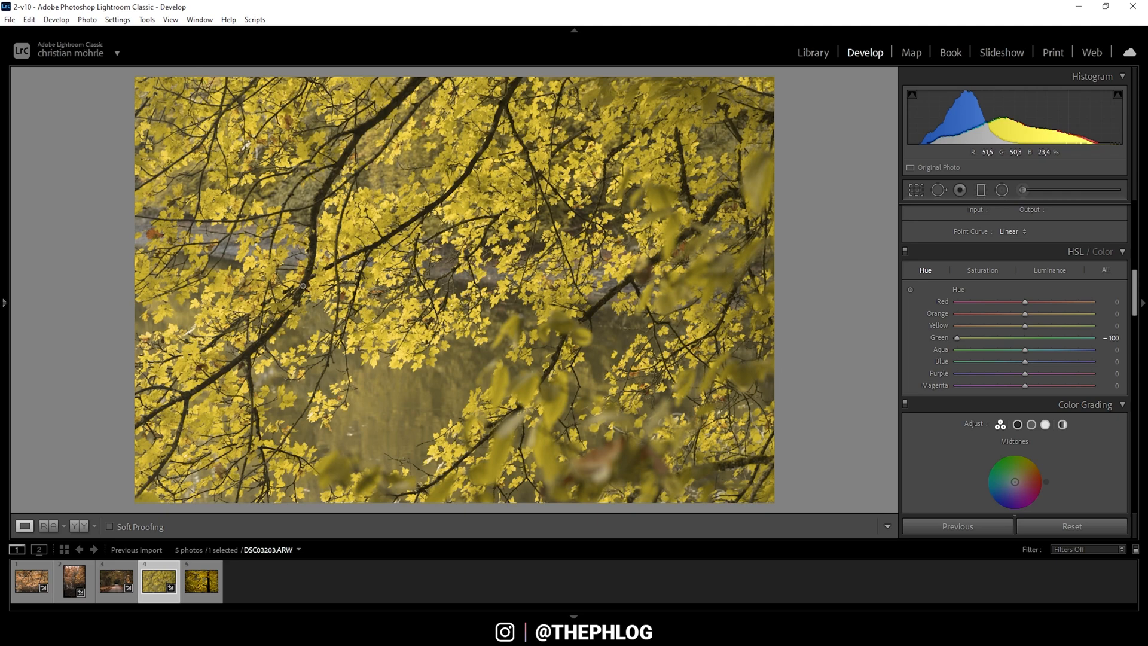
mouse_move(1024, 326)
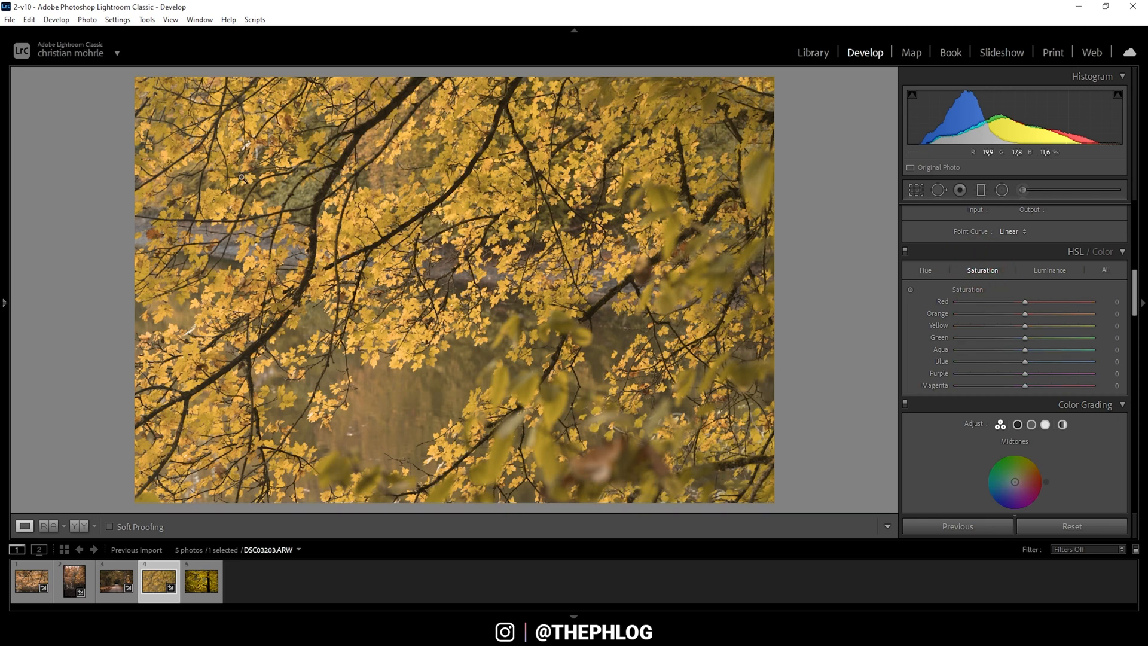
mouse_move(253, 184)
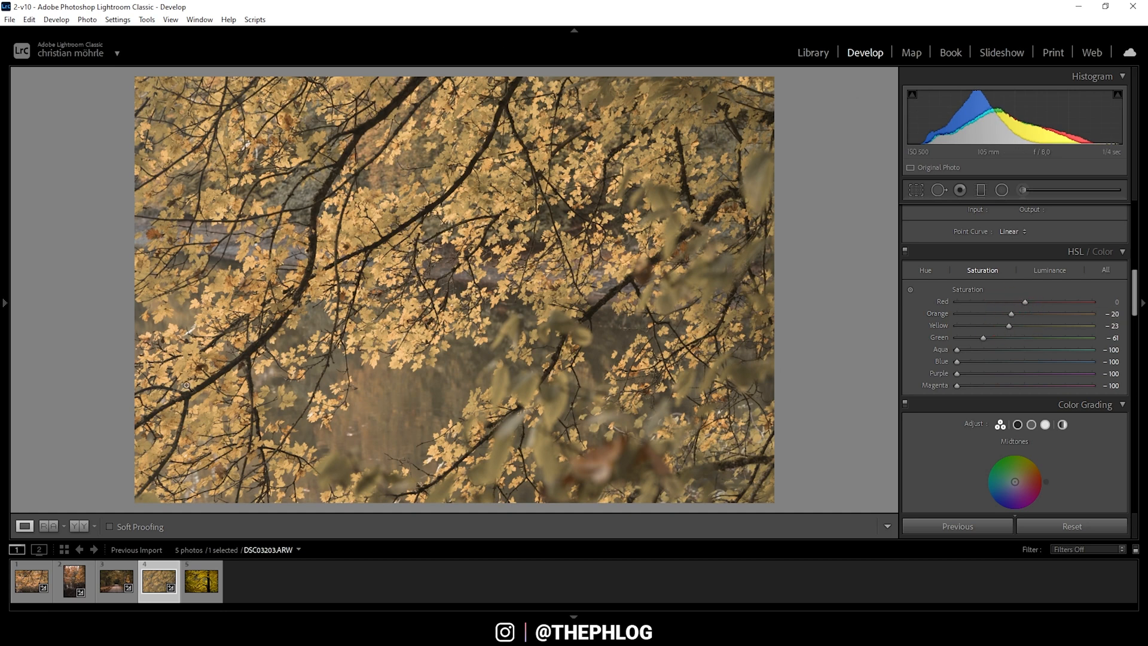
mouse_move(309, 149)
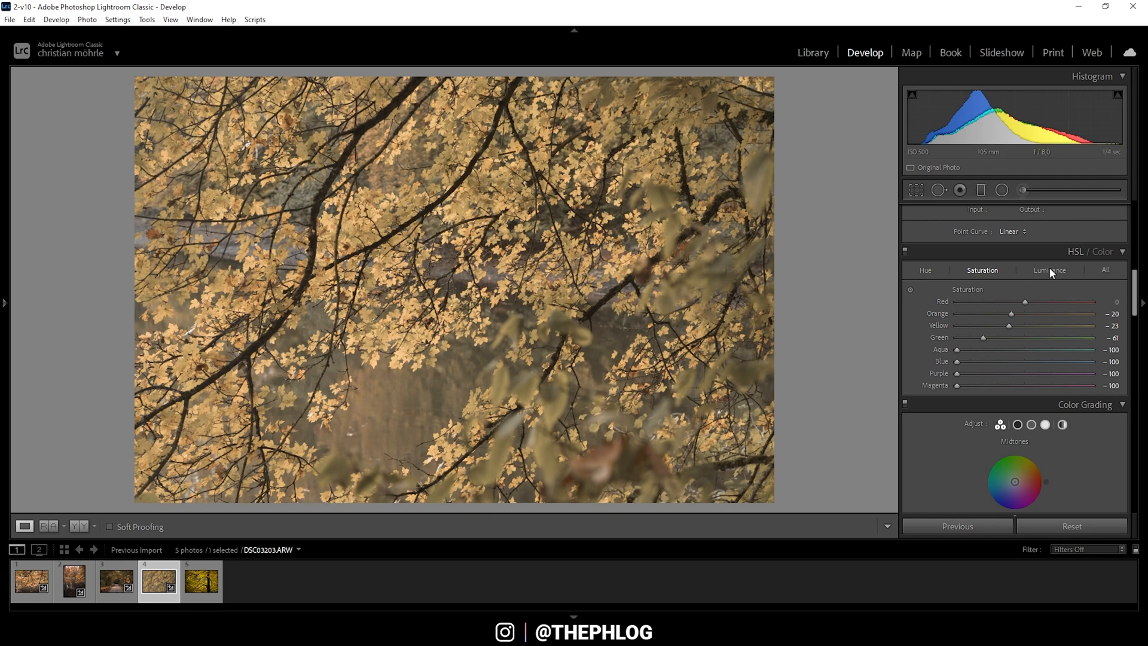
Show the HSL Luminance sliders for orange +12 and yellow +7, then continue toward Tone Curve
click(1050, 270)
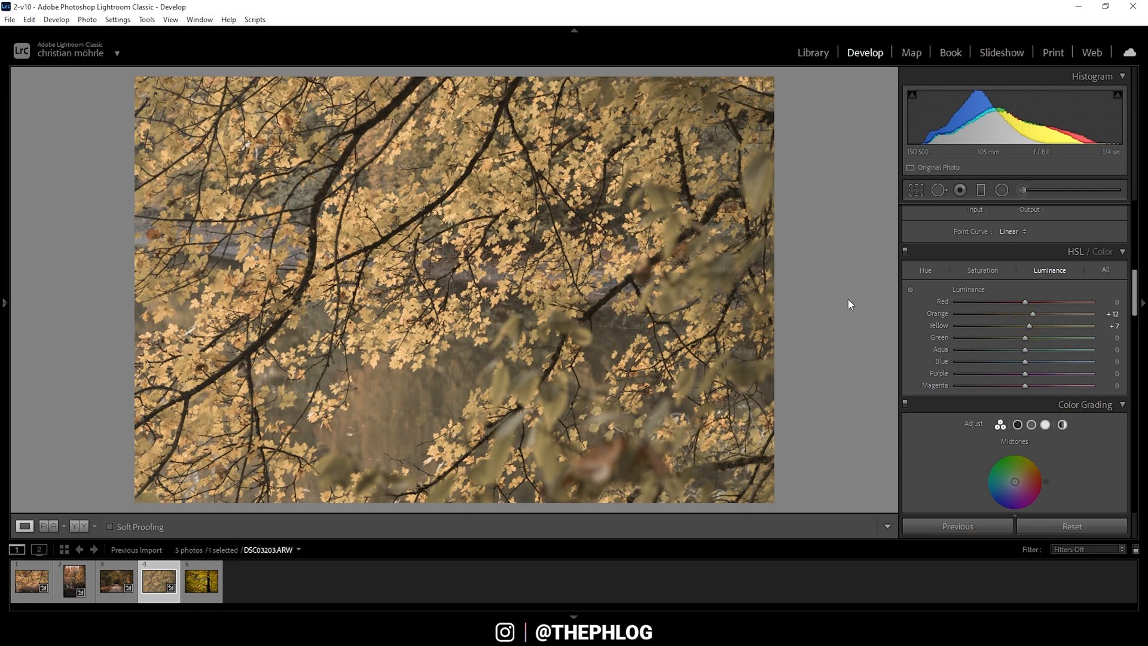
mouse_move(1038, 359)
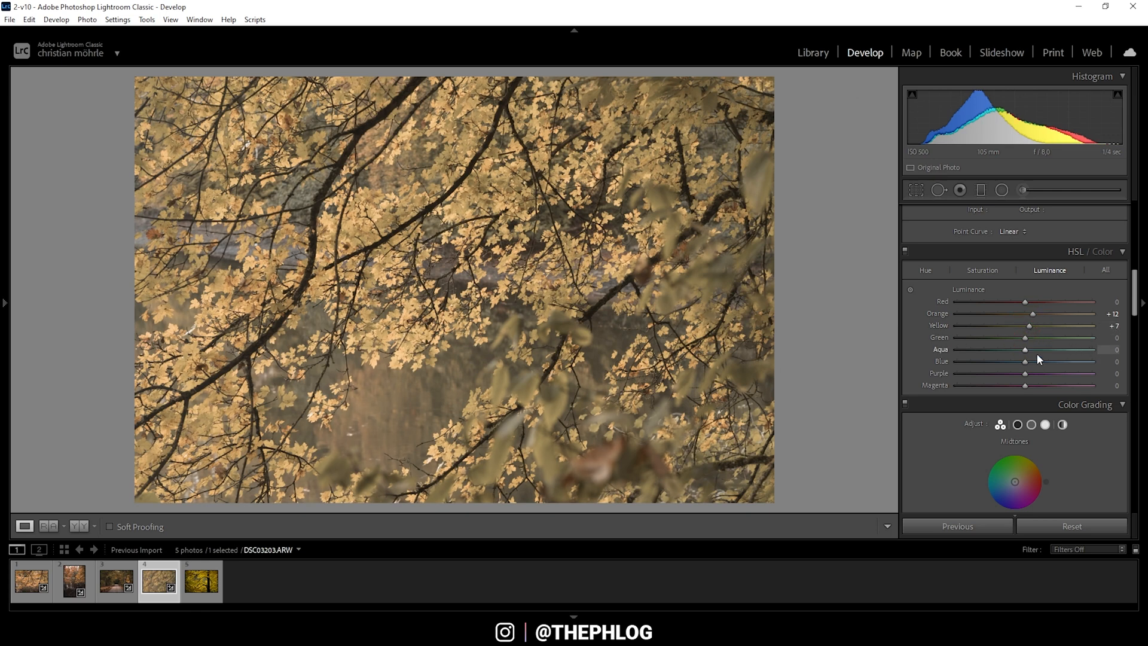
scroll(down, 3)
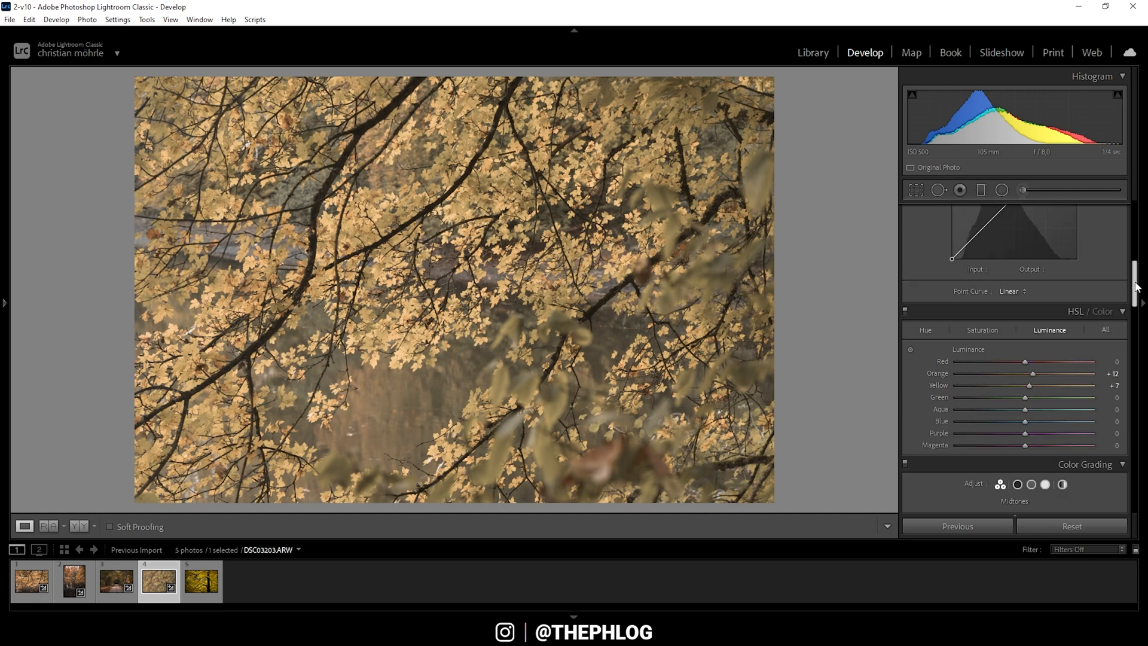
Add a midtone anchor to the point curve and lift the black point output to about 16
scroll(up, 3)
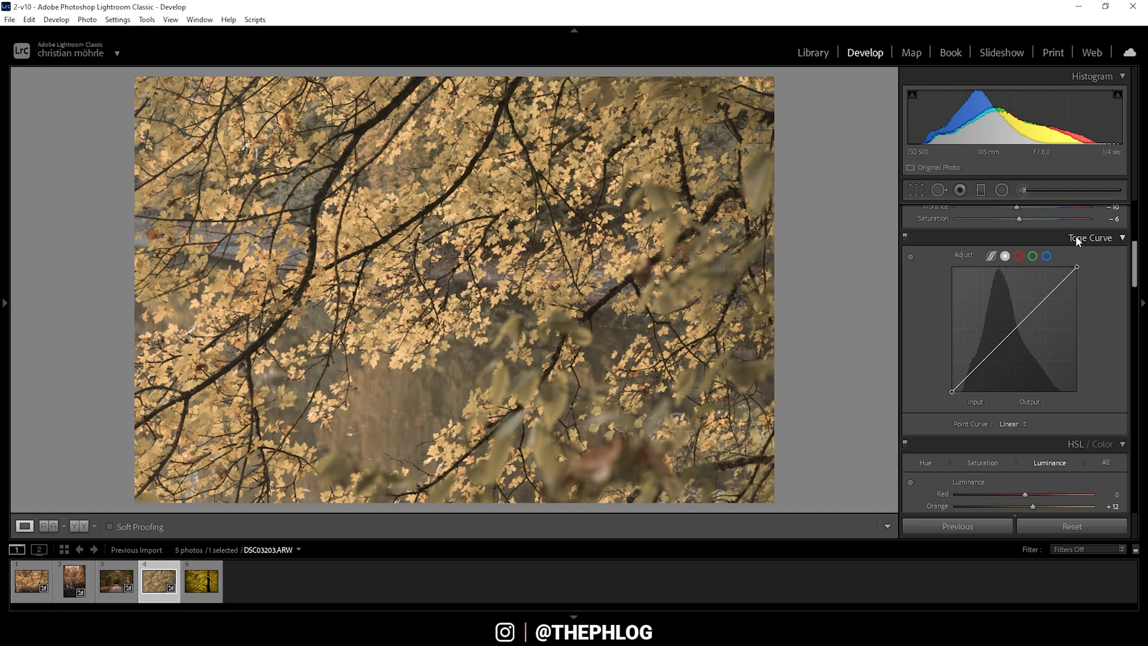
mouse_move(999, 372)
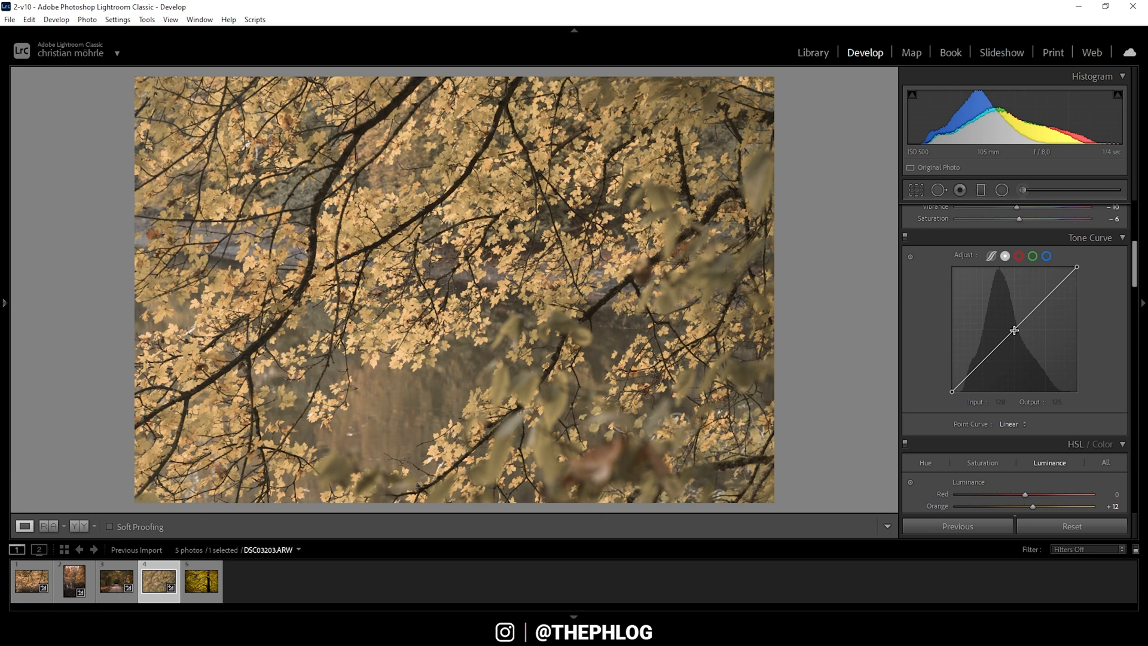
click(1014, 330)
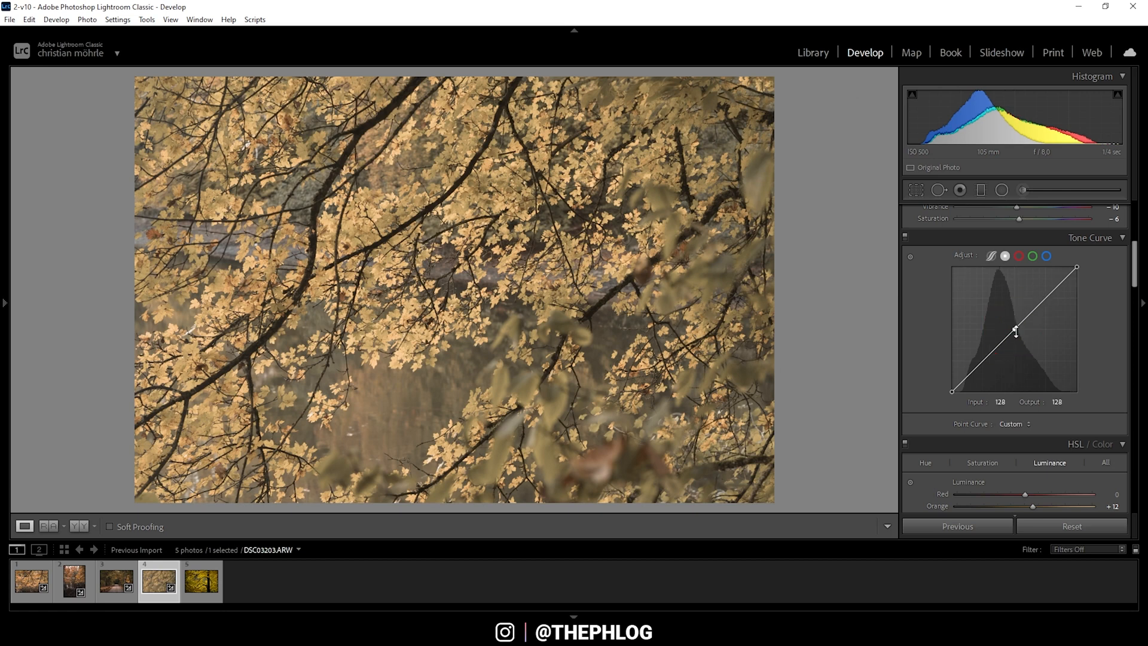
mouse_move(1041, 298)
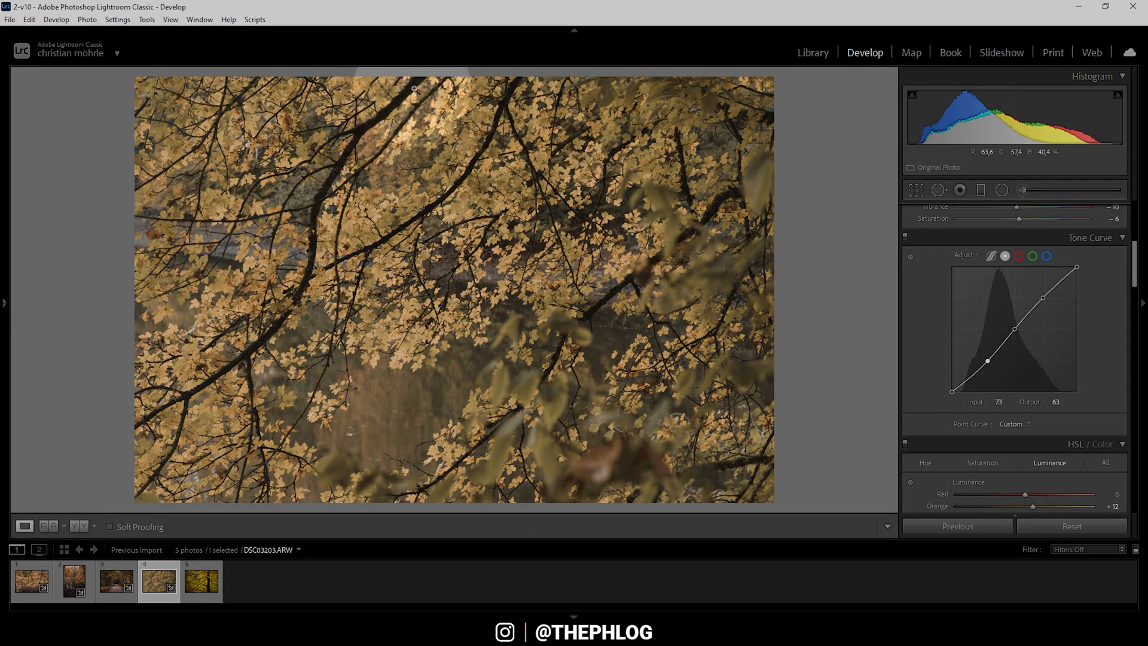
mouse_move(281, 315)
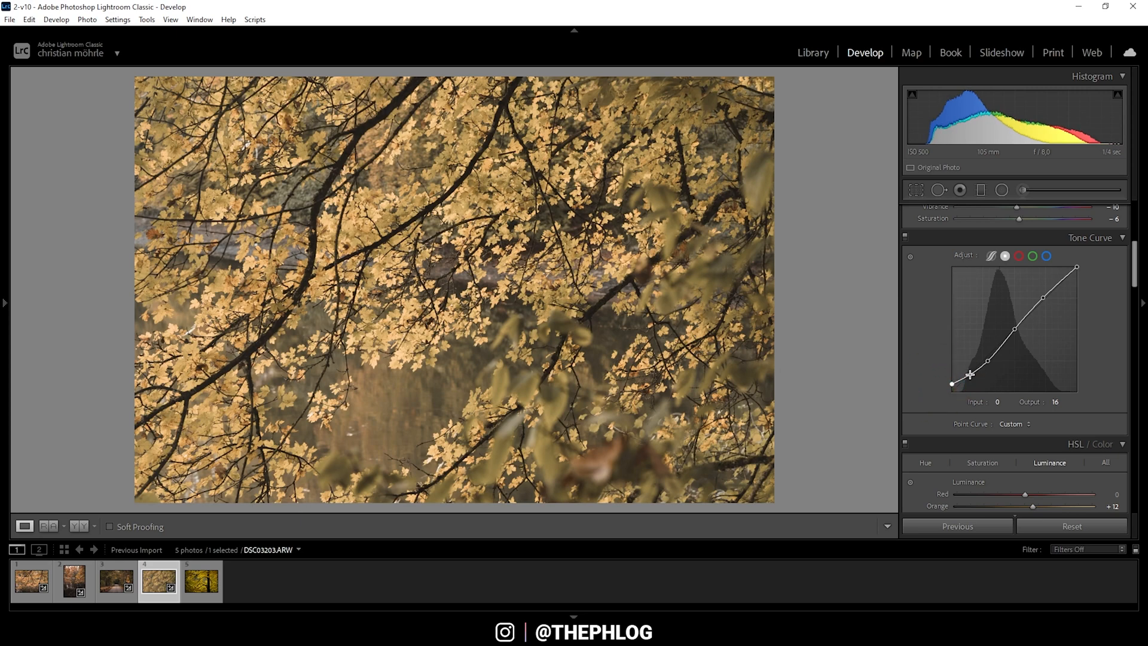
click(910, 238)
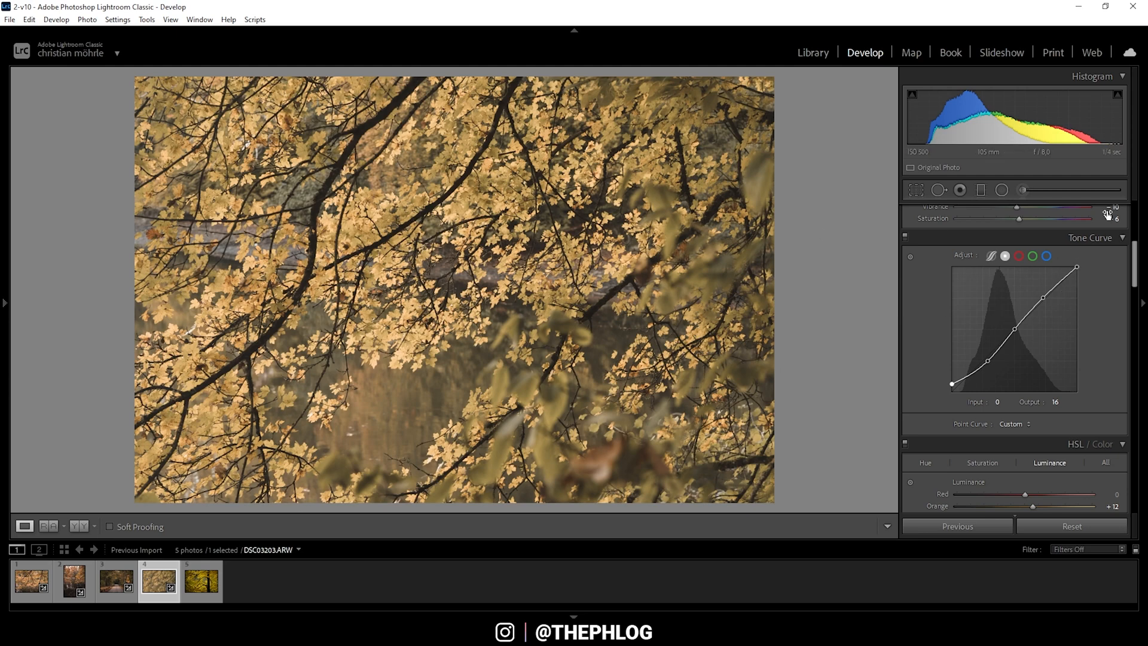
mouse_move(1018, 255)
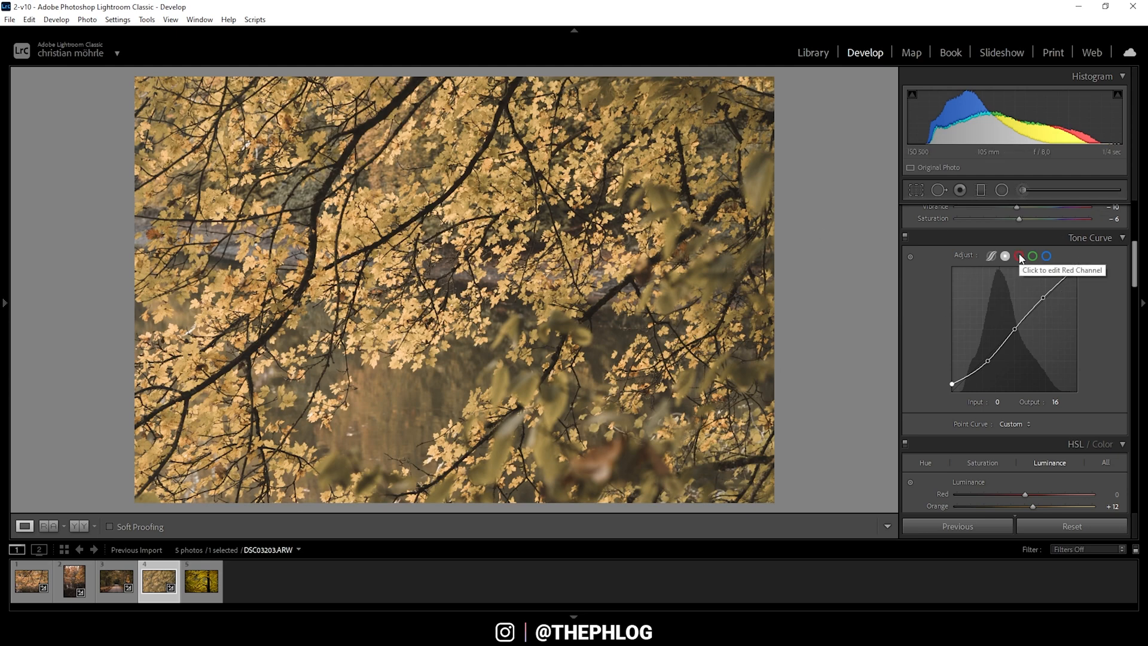
Select the Red channel of the tone curve for editing its white point
click(1018, 256)
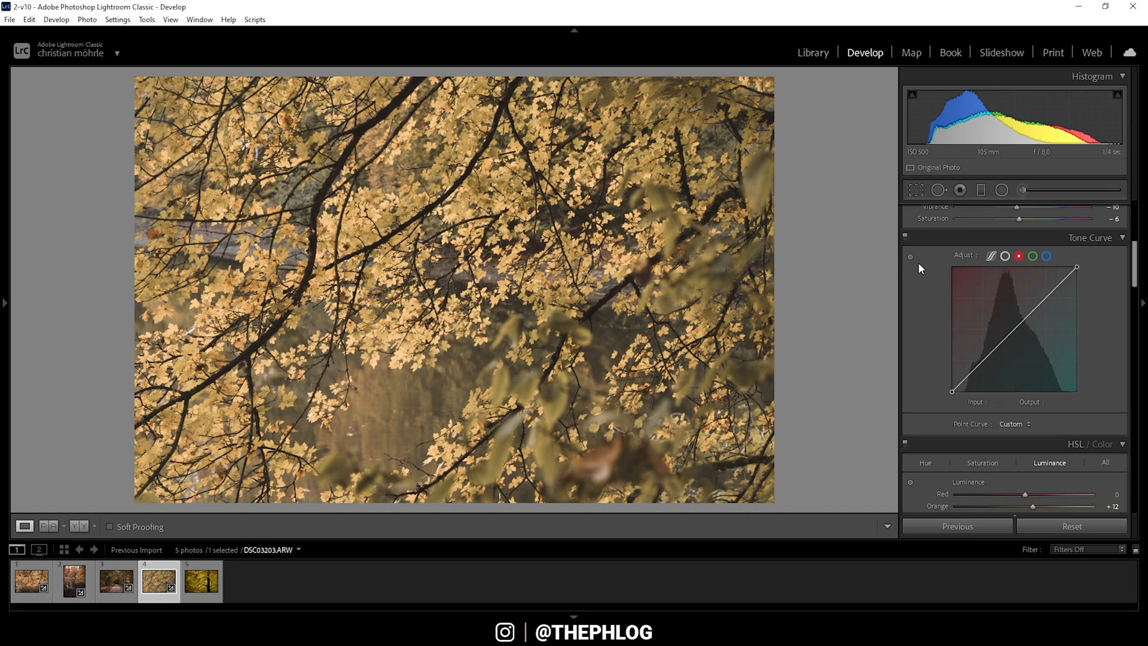
mouse_move(700, 274)
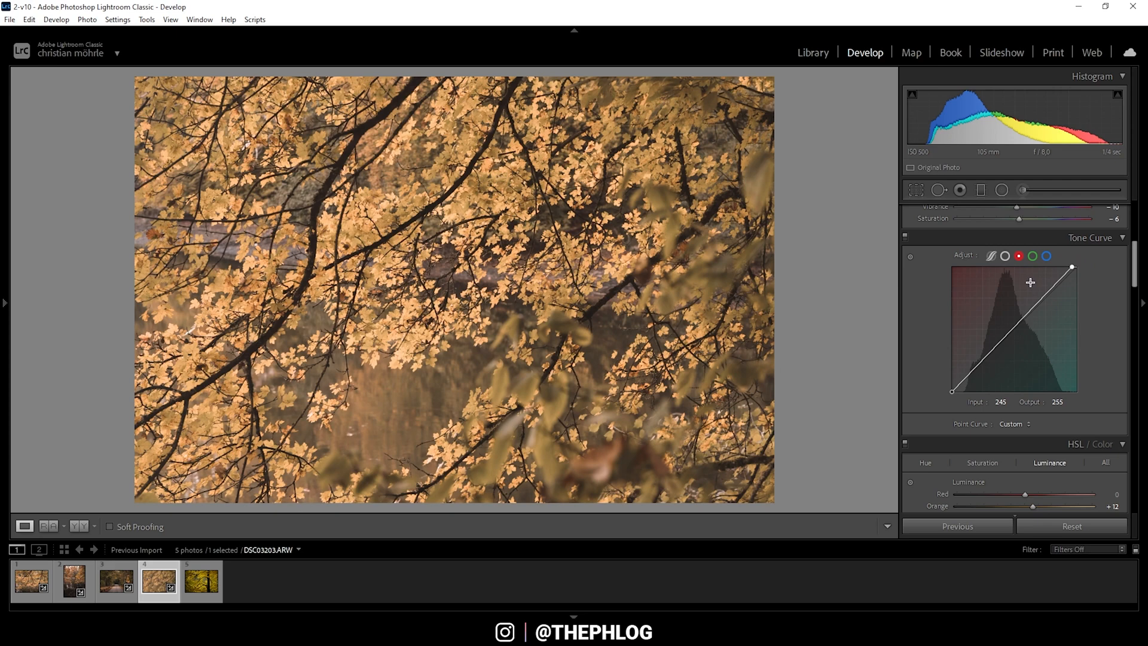
mouse_move(1063, 262)
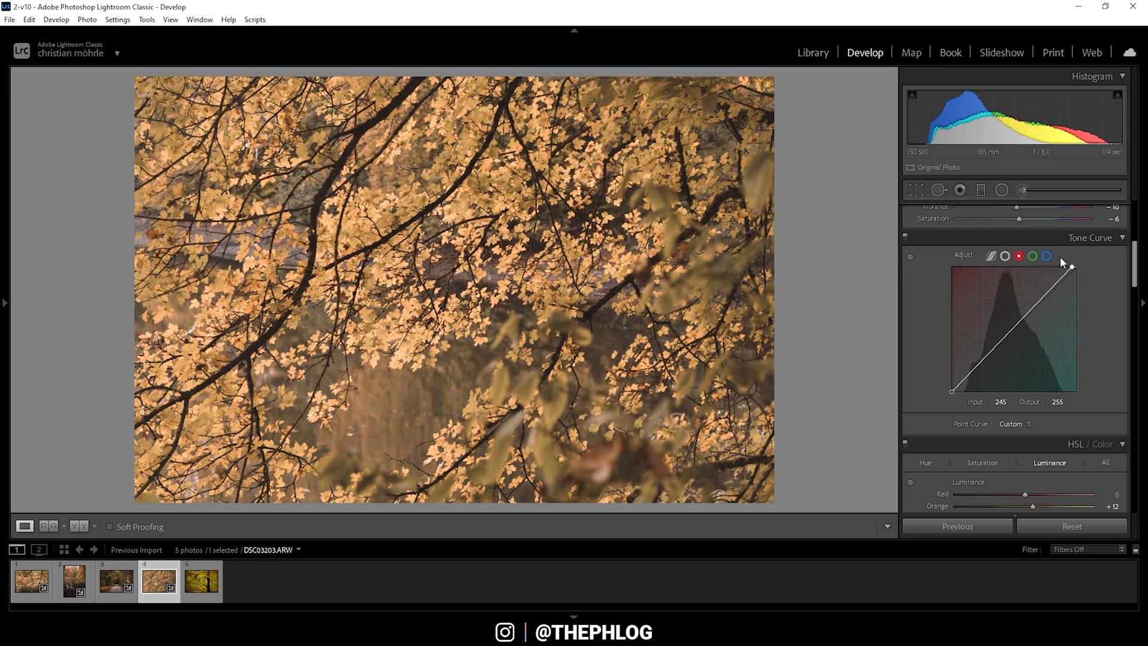
mouse_move(1047, 256)
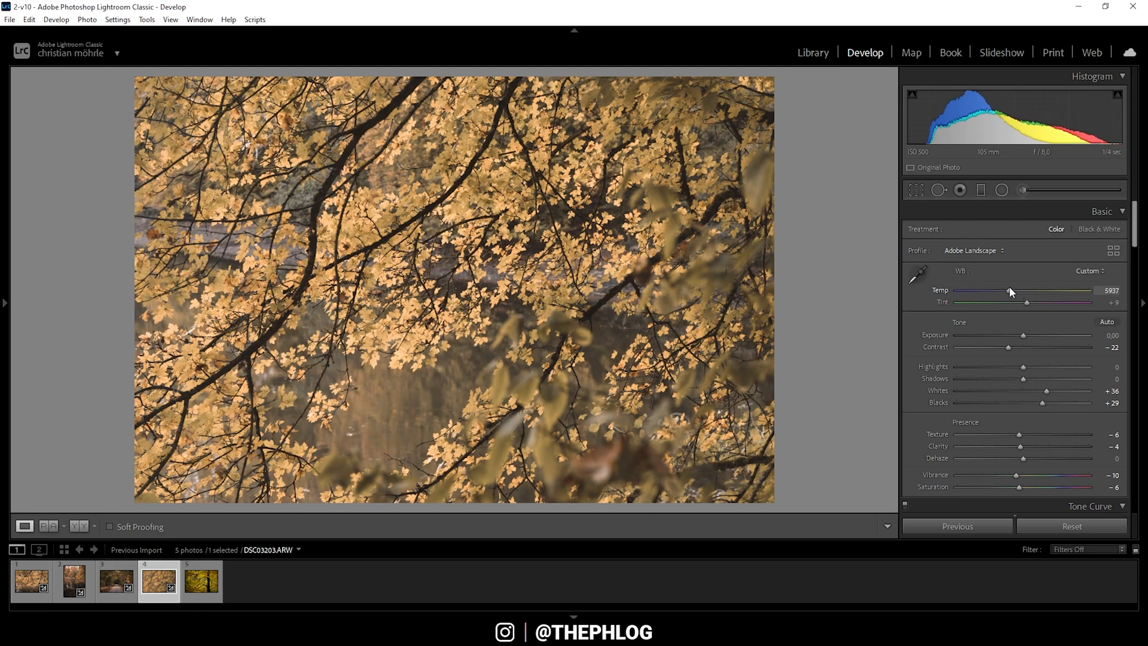
Scroll down past Tone Curve and HSL toward the Color Grading panel
scroll(down, 3)
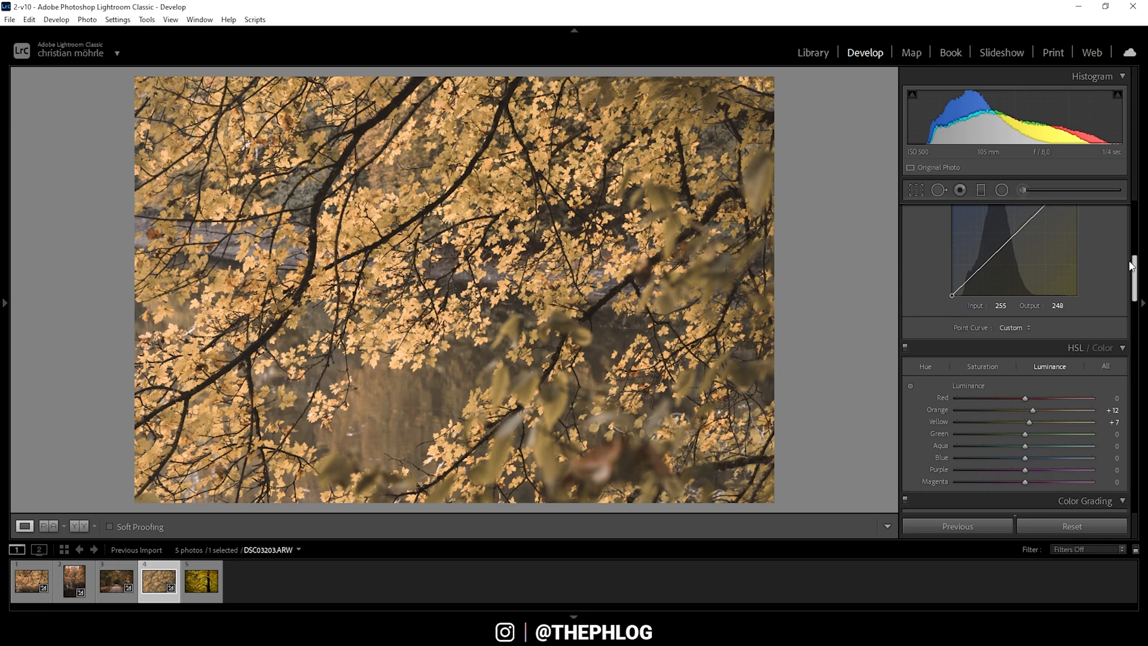
scroll(down, 3)
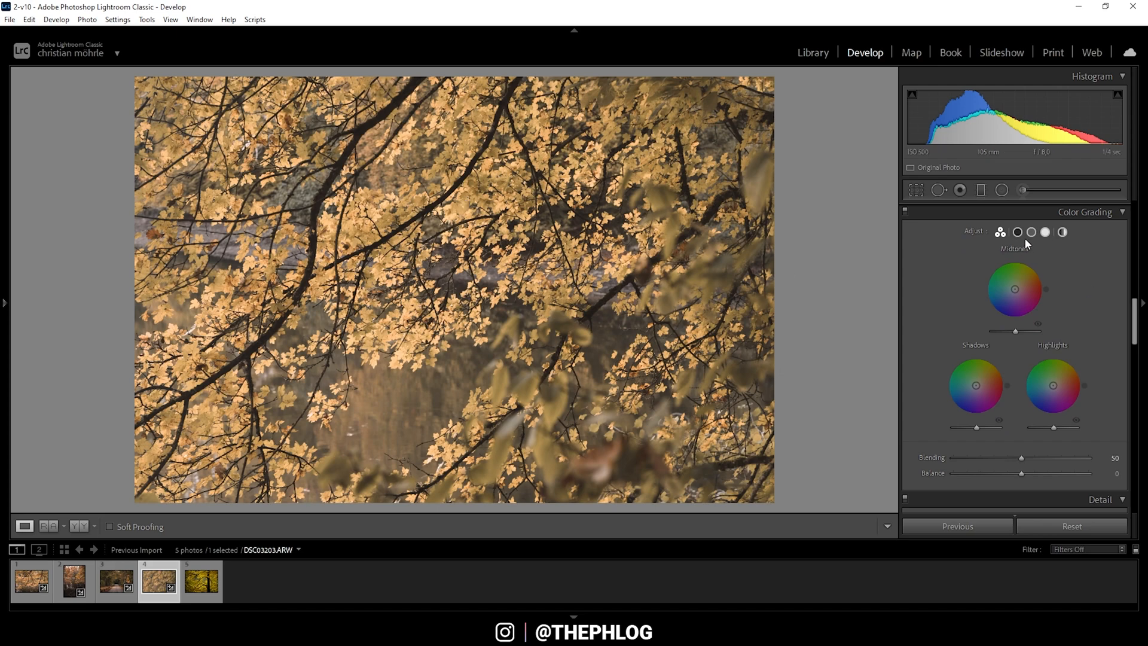
Grade Midtones to hue 33, saturation 7 and Highlights to hue 28, saturation 13
click(1032, 232)
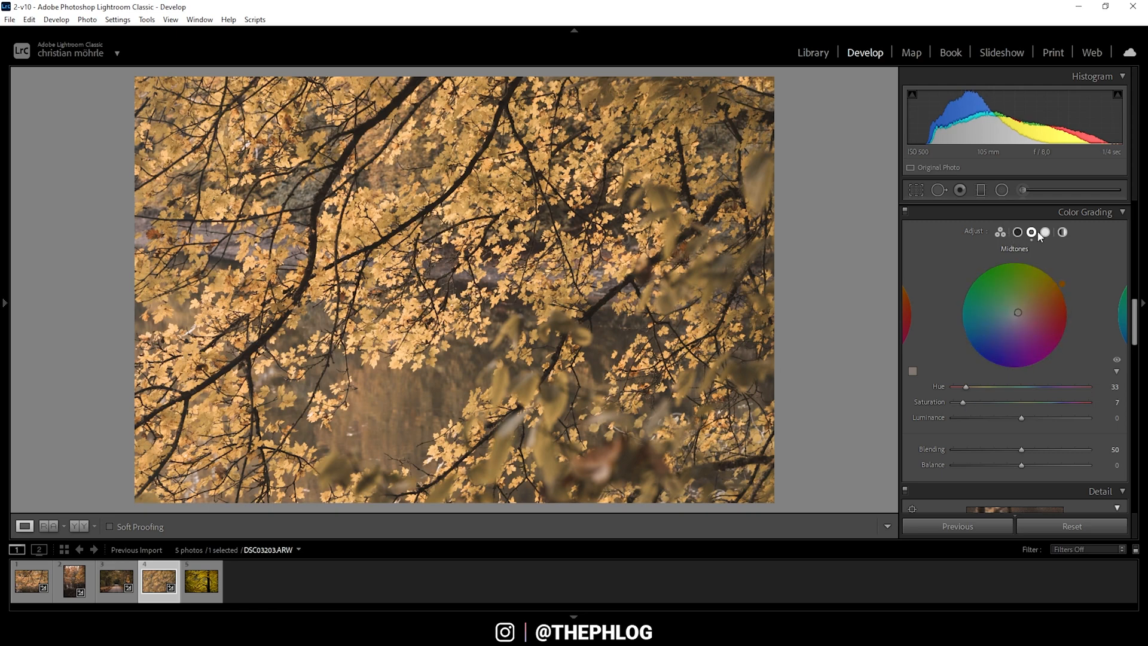
click(1046, 232)
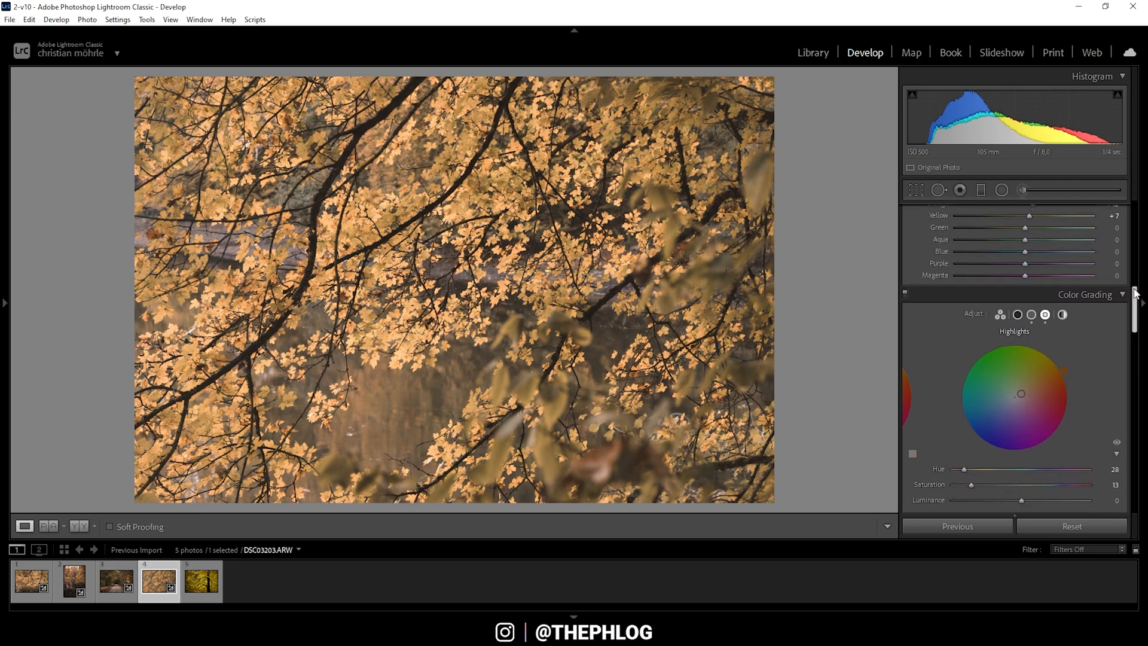
scroll(down, 3)
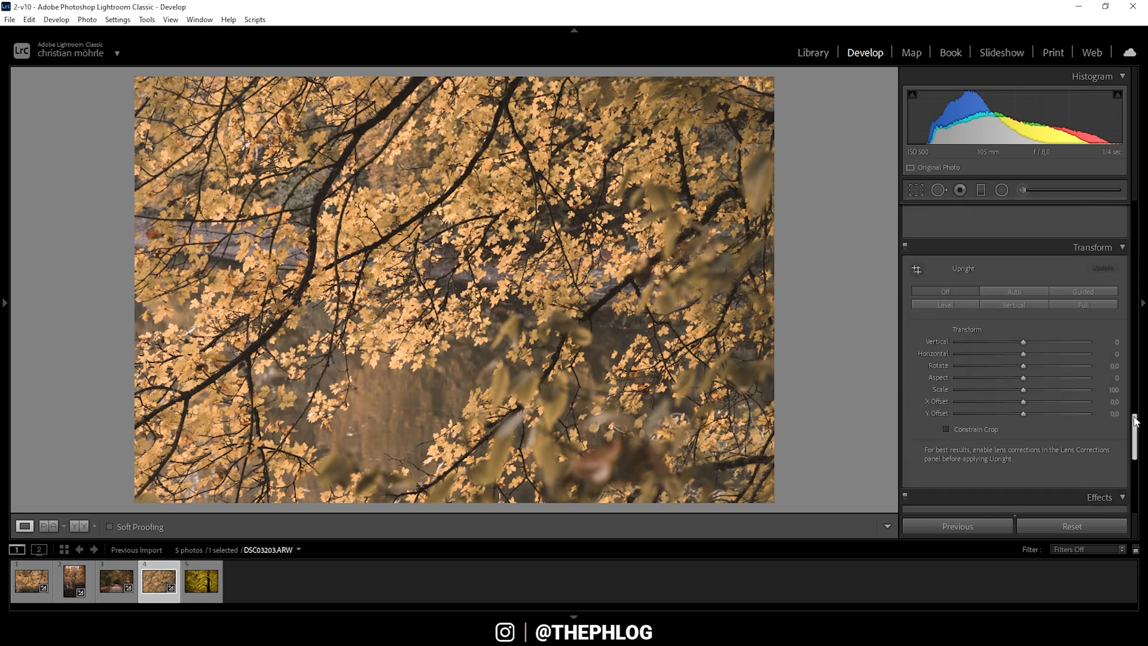
Set Calibration primaries Red Hue +8, Green Hue +10, Blue Hue -21 with Blue Saturation -9
scroll(down, 3)
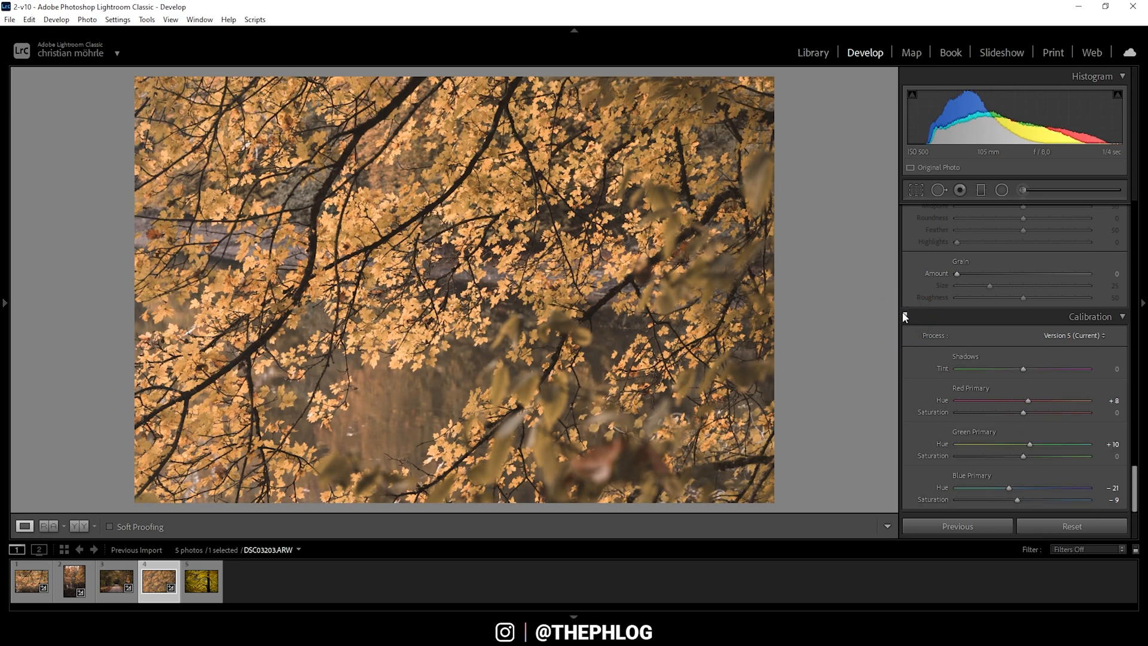
scroll(up, 3)
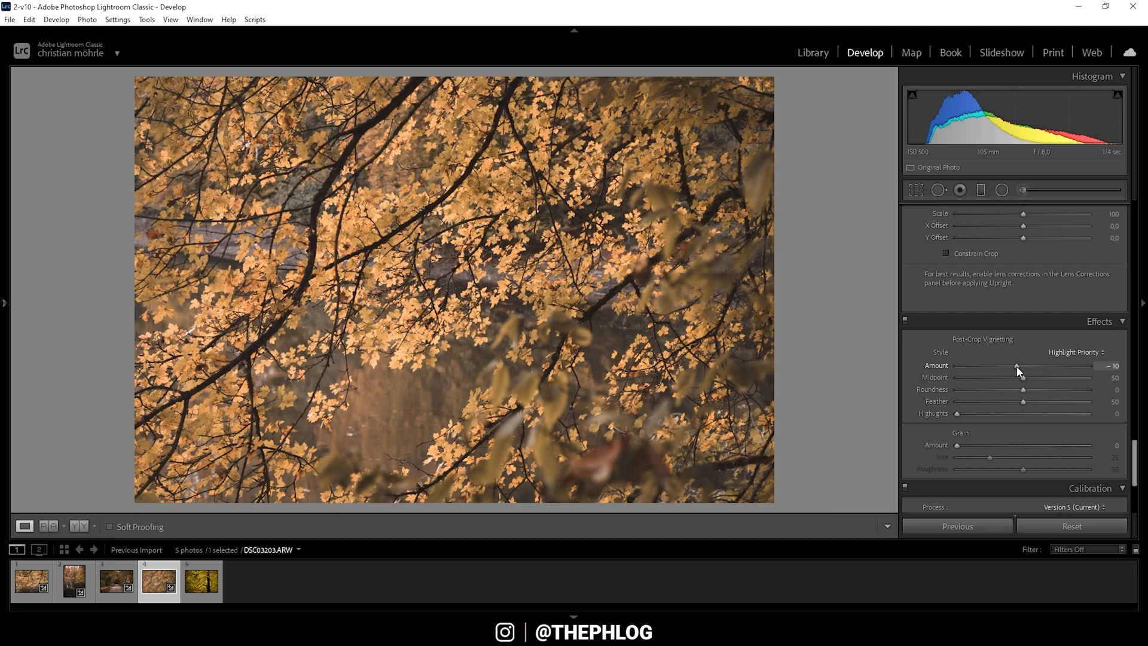
mouse_move(52, 94)
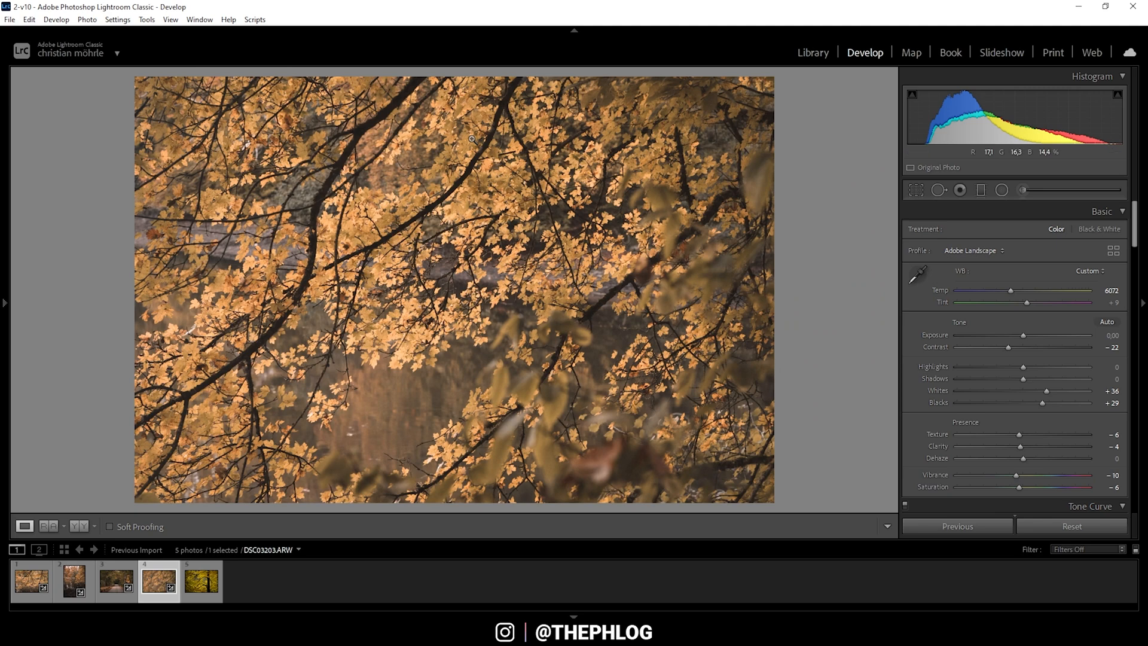
mouse_move(620, 340)
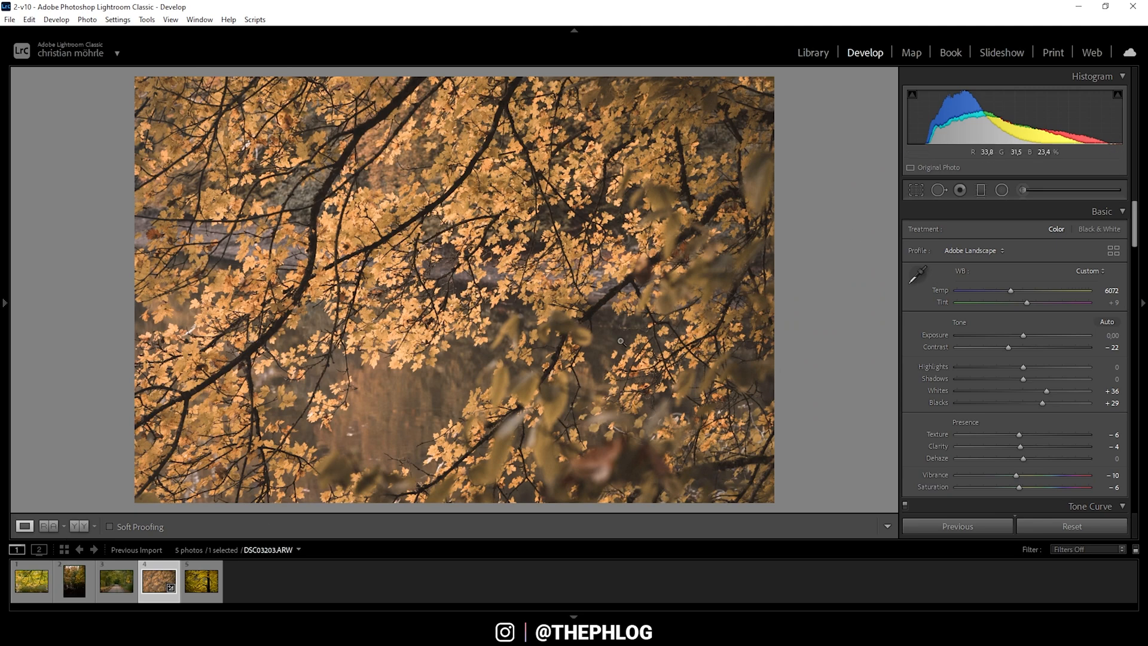
mouse_move(4, 258)
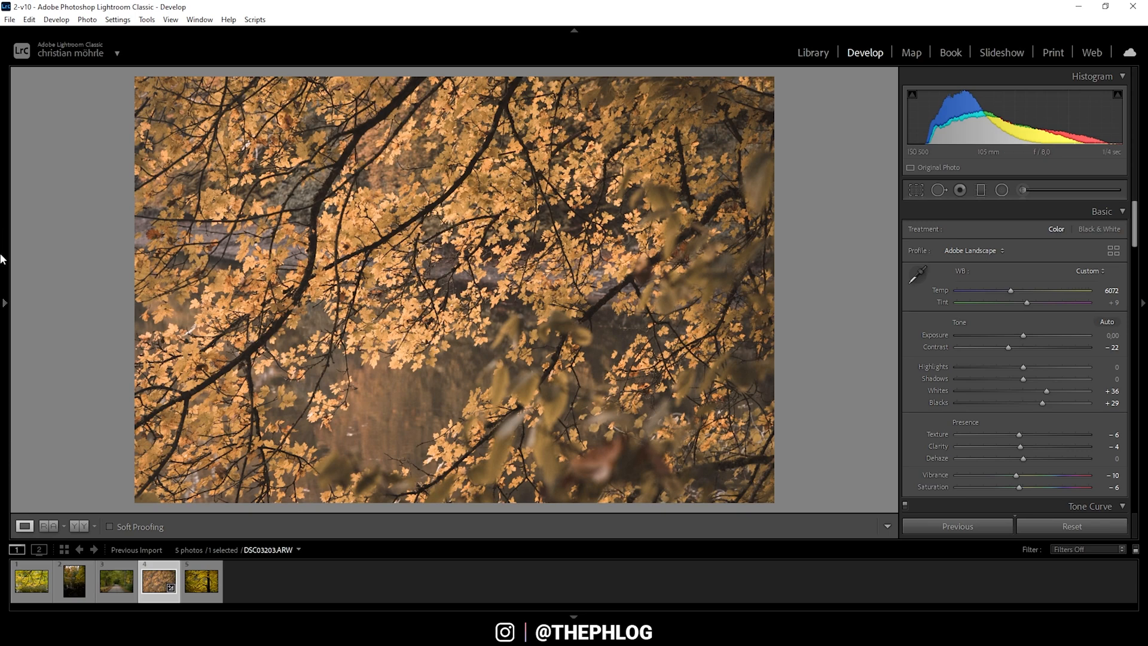
mouse_move(377, 336)
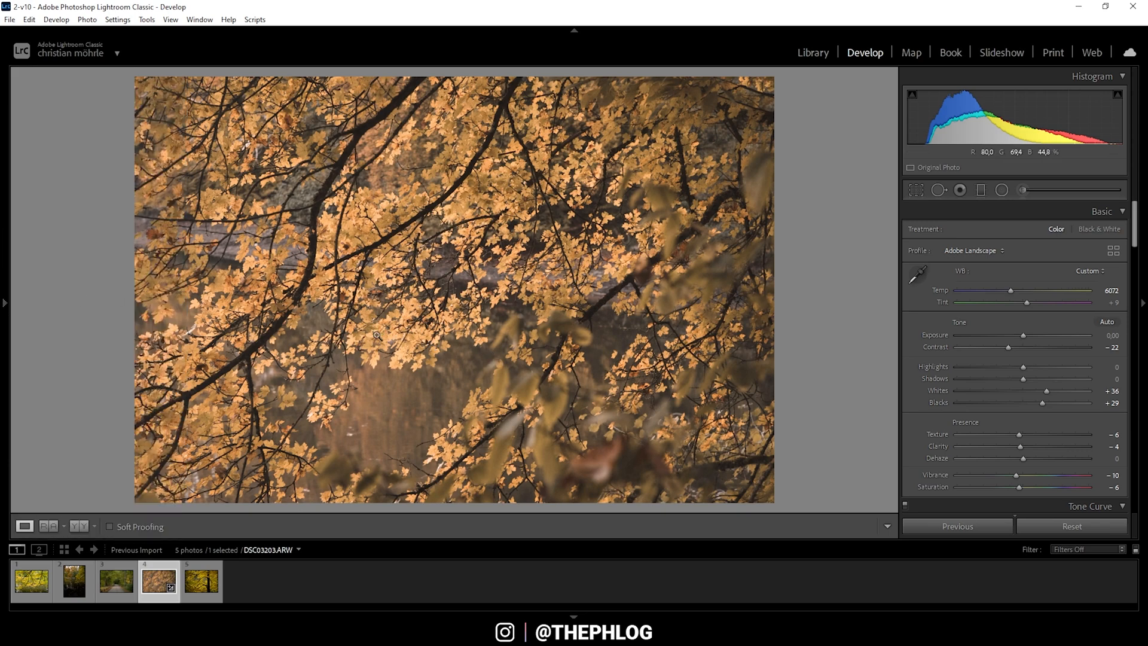
click(4, 302)
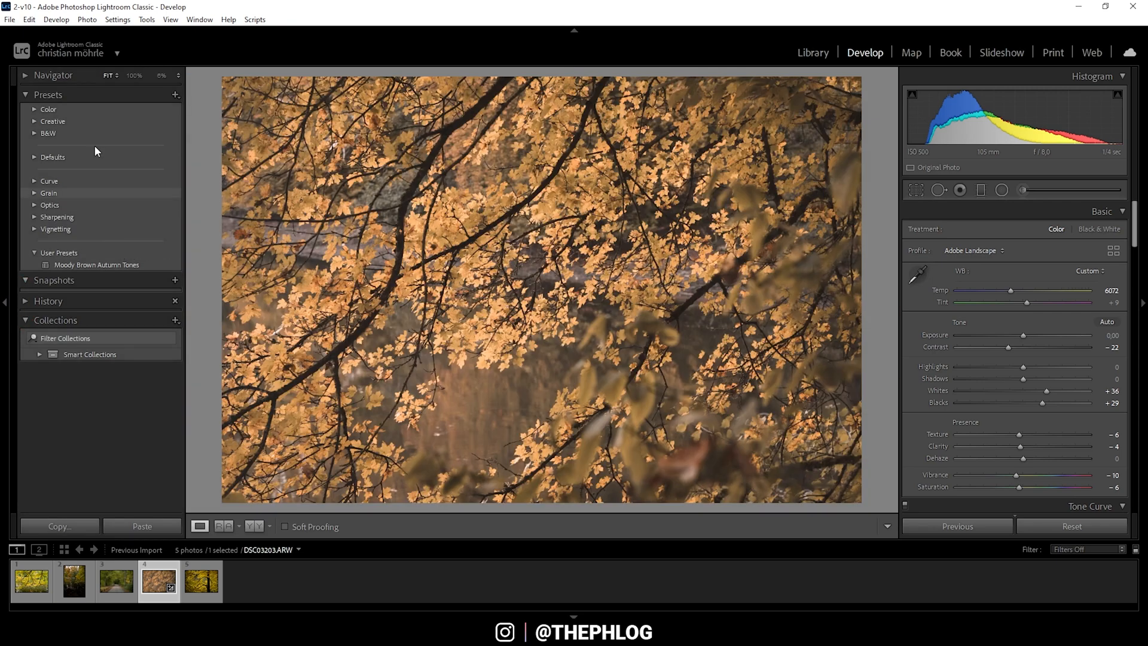
mouse_move(217, 193)
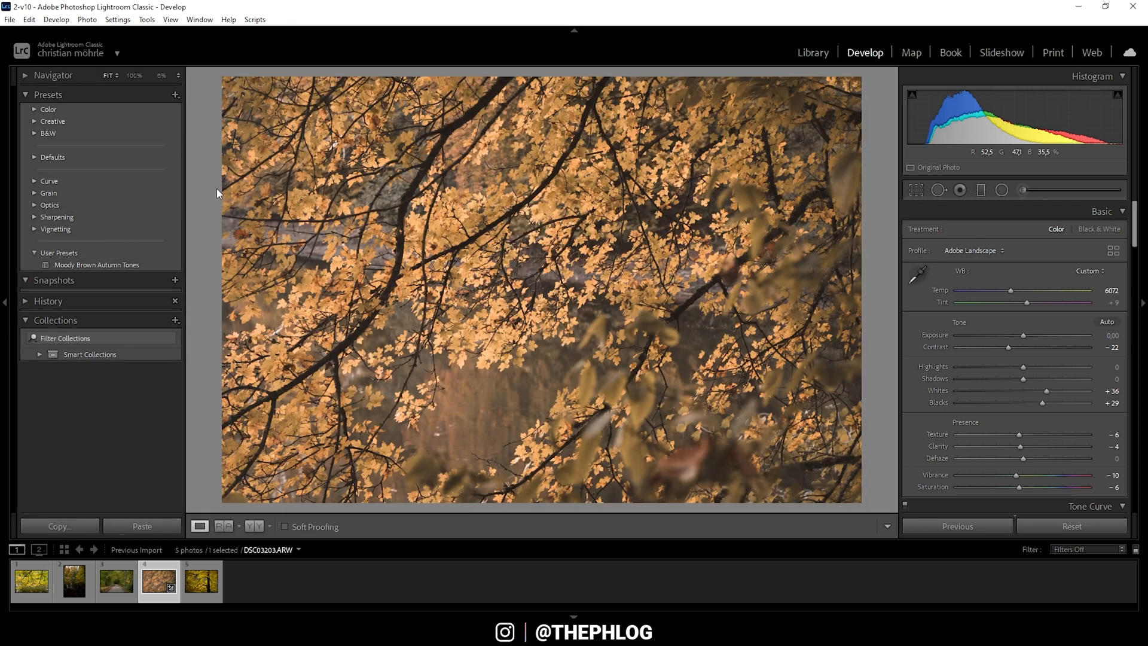
Create user preset 'Moody Brown Autumn Tones' with Check All settings included
click(175, 95)
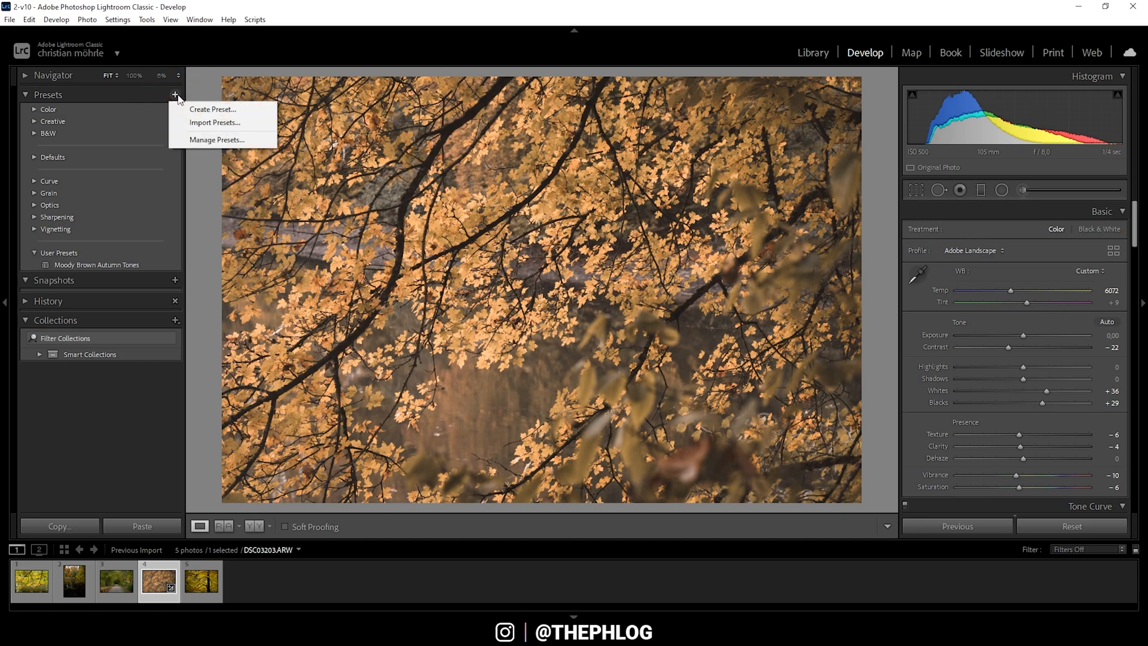
click(212, 109)
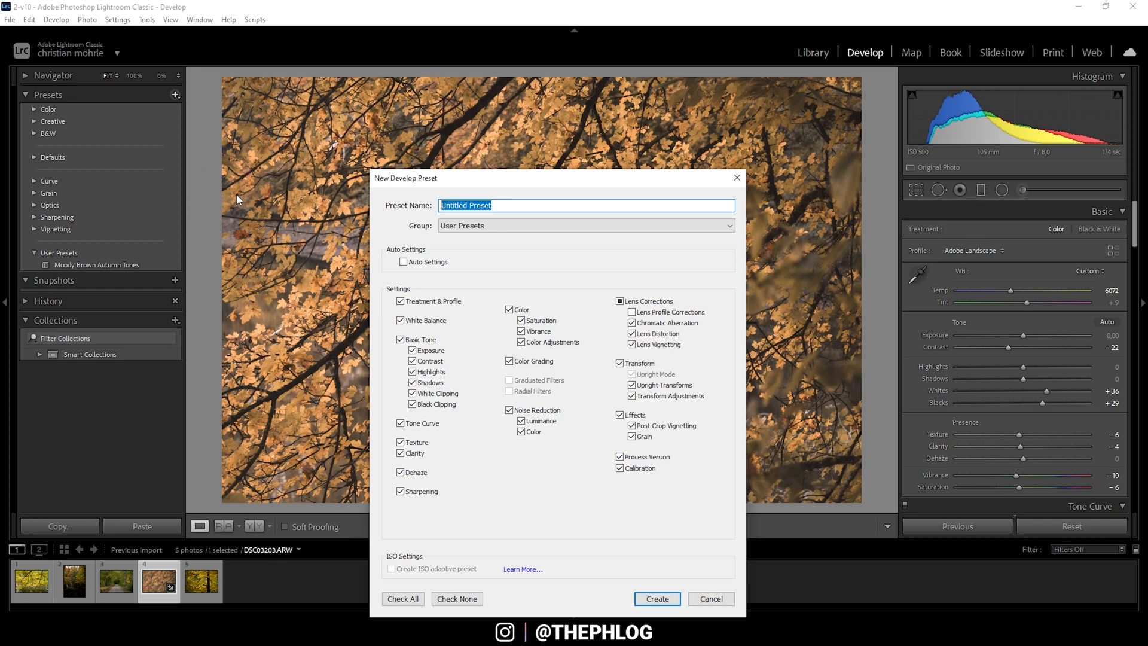
text(Moody Brown Autumn)
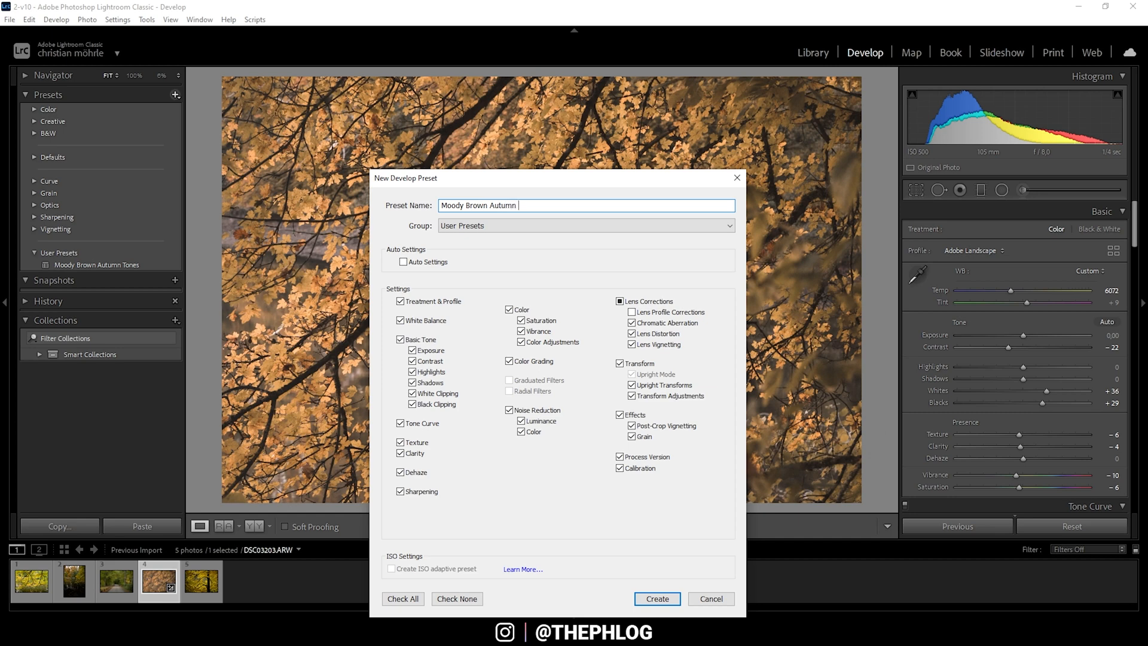
text(Tones)
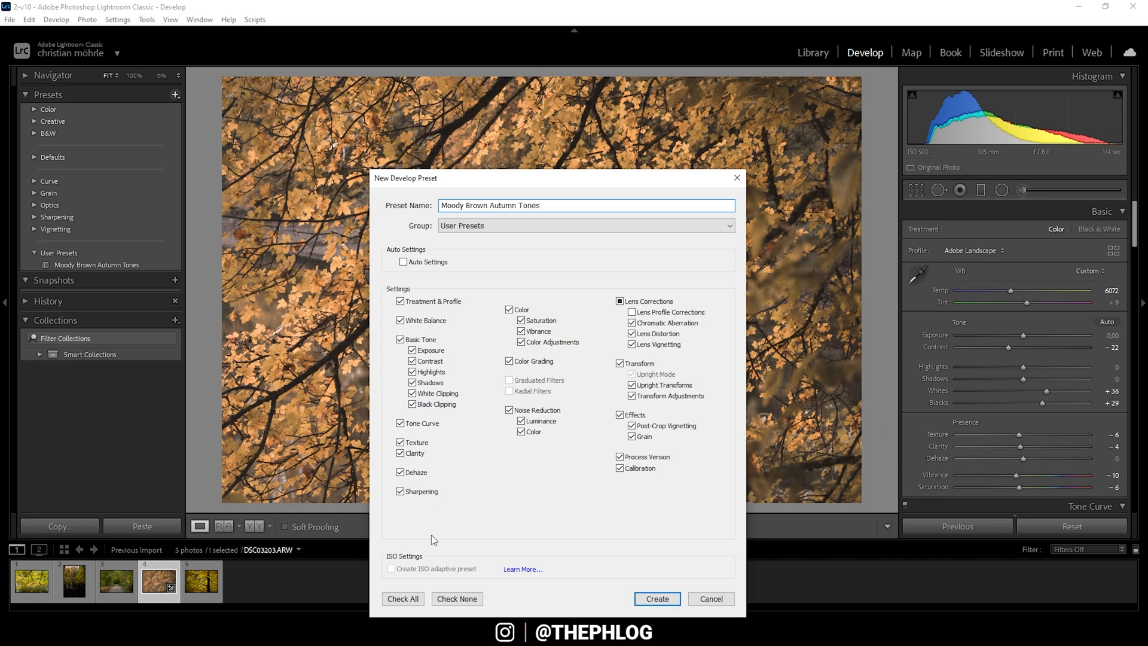
click(620, 456)
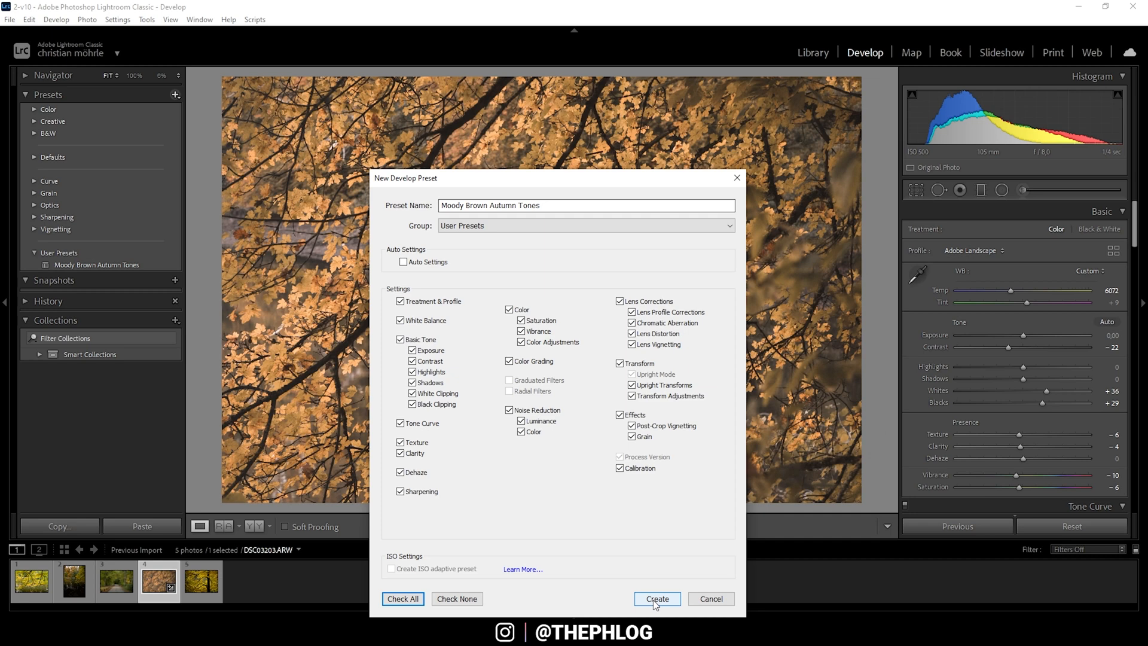
click(656, 598)
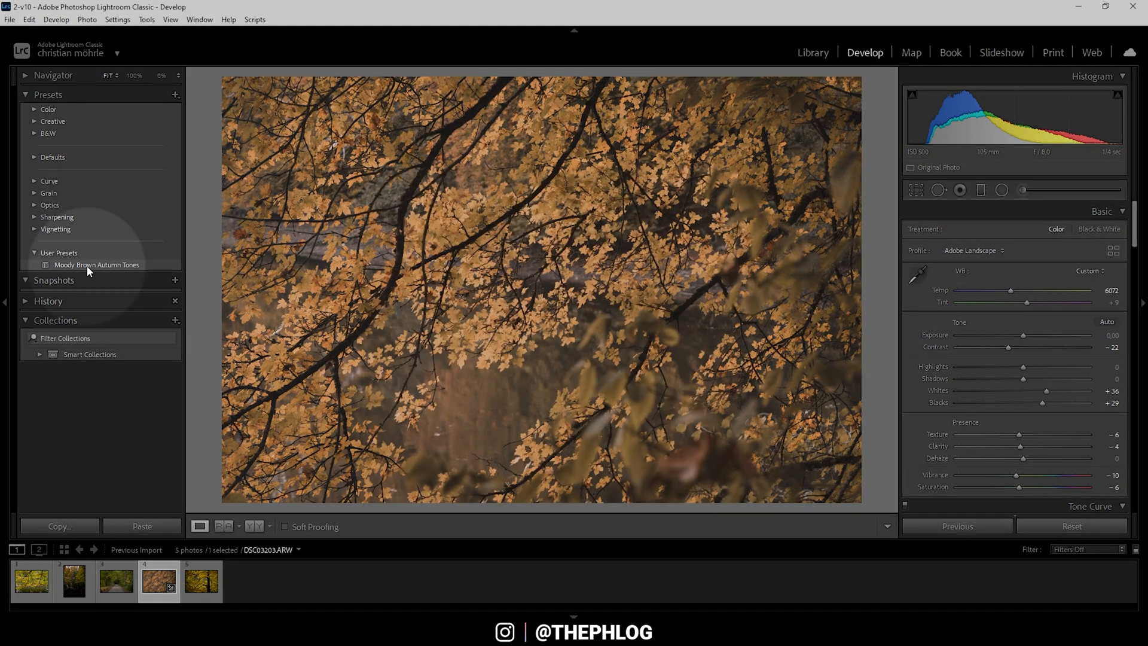
Reapply Moody Brown Autumn Tones to the maple branch photo, then Highlights −22 and Exposure −0.34
click(96, 264)
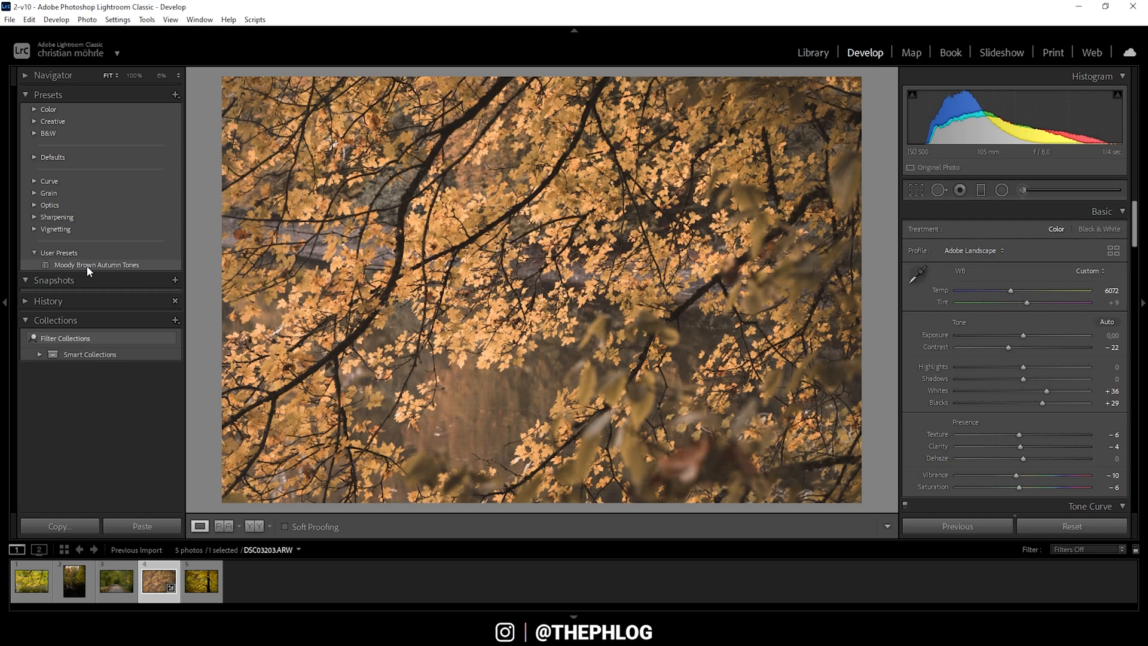
click(31, 580)
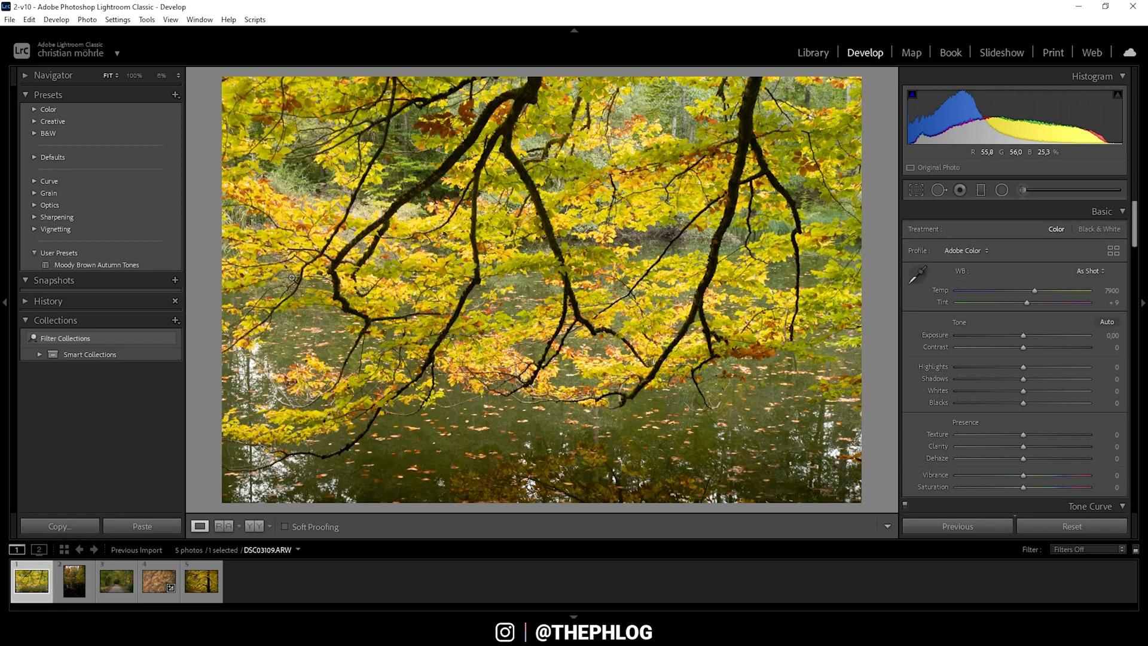
click(96, 265)
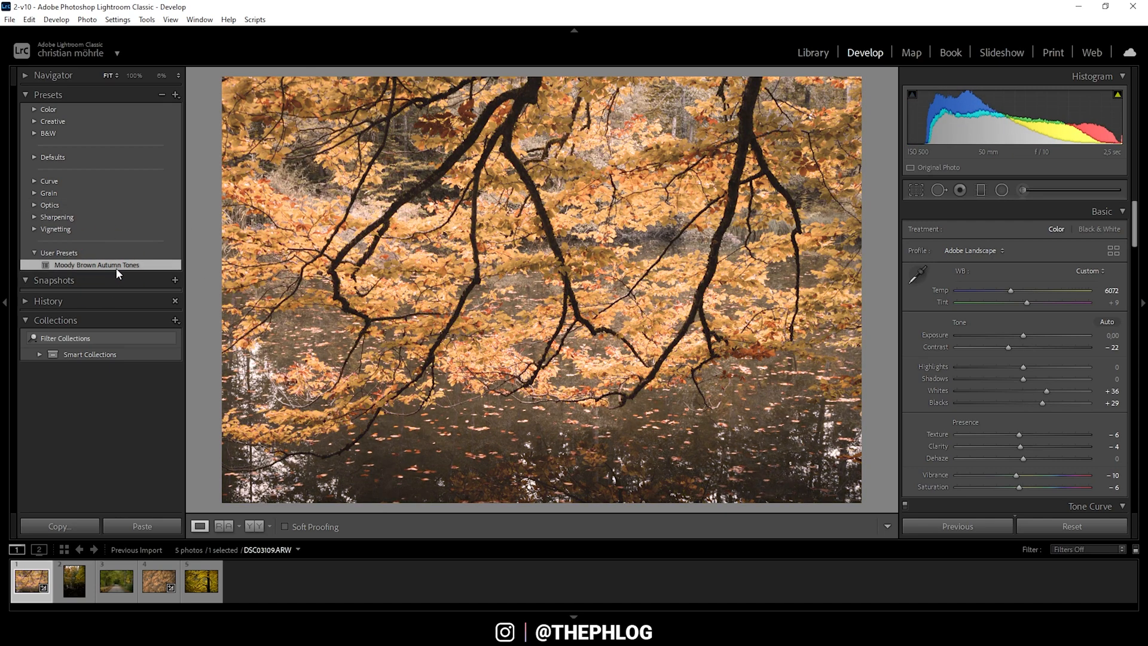
mouse_move(389, 272)
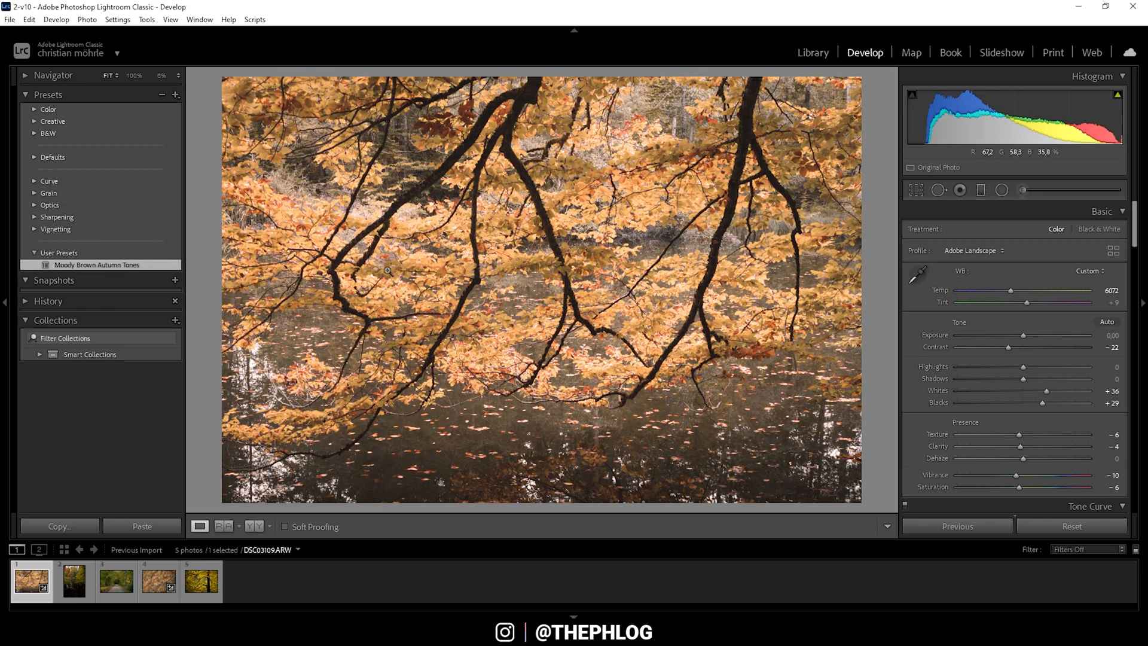
mouse_move(913, 342)
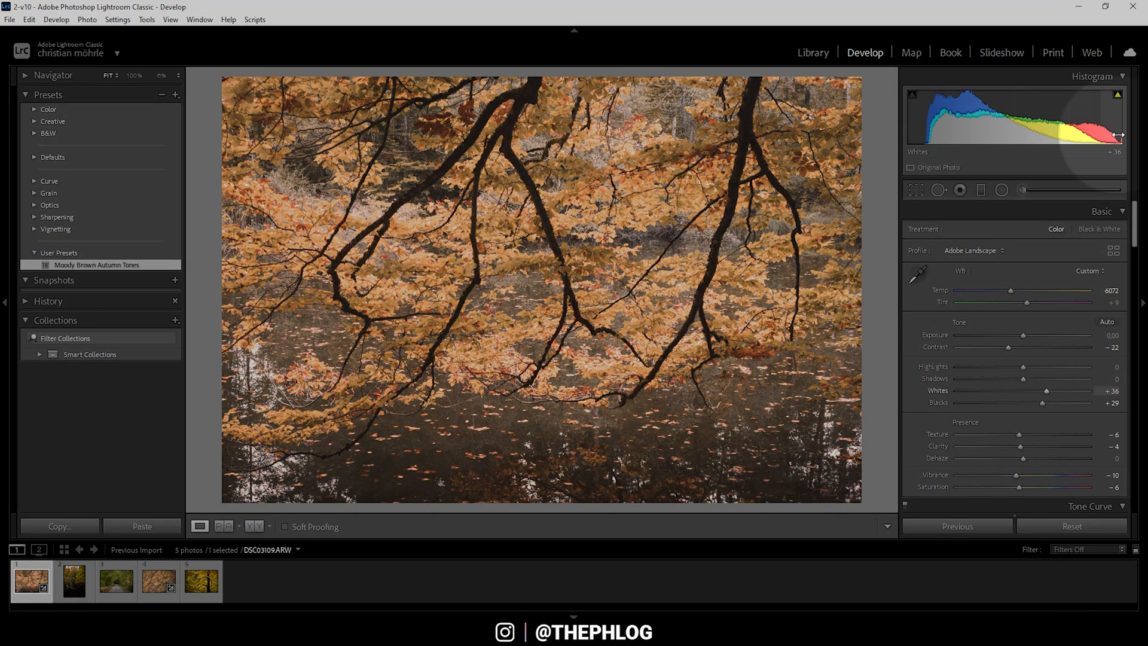
mouse_move(1033, 349)
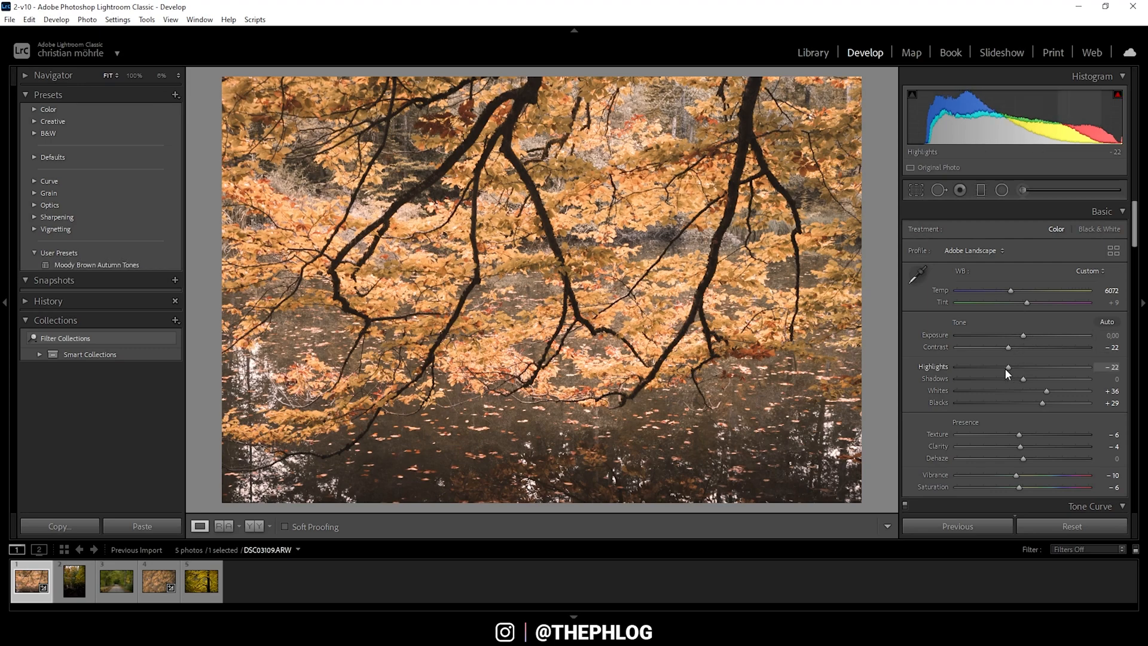
mouse_move(1024, 338)
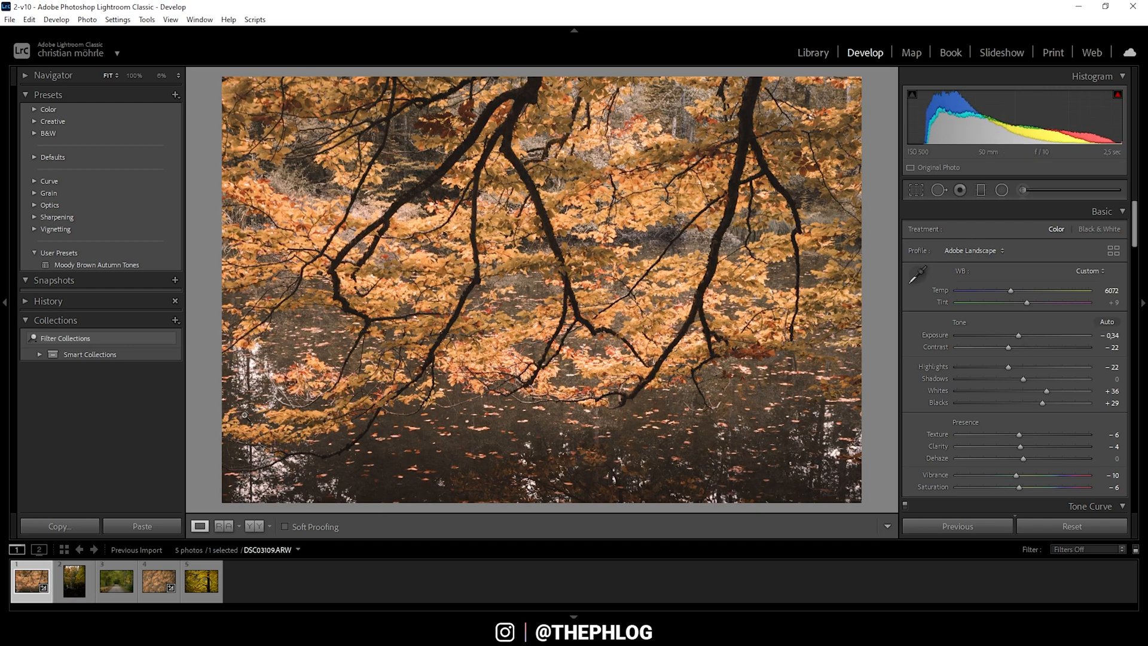
mouse_move(175, 433)
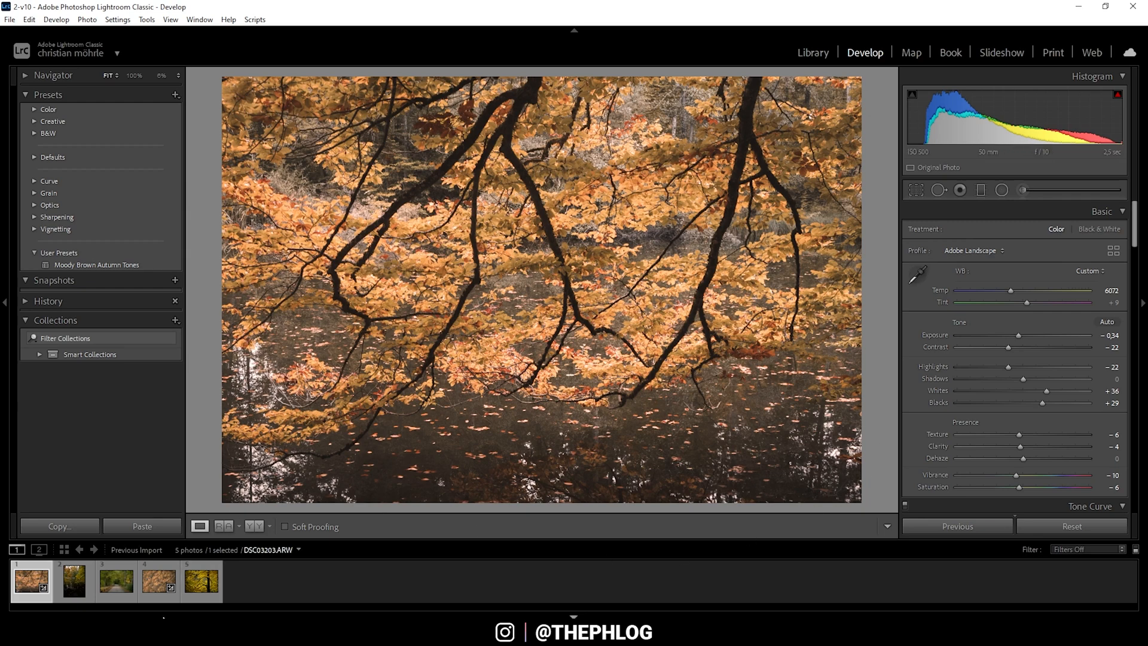
click(115, 580)
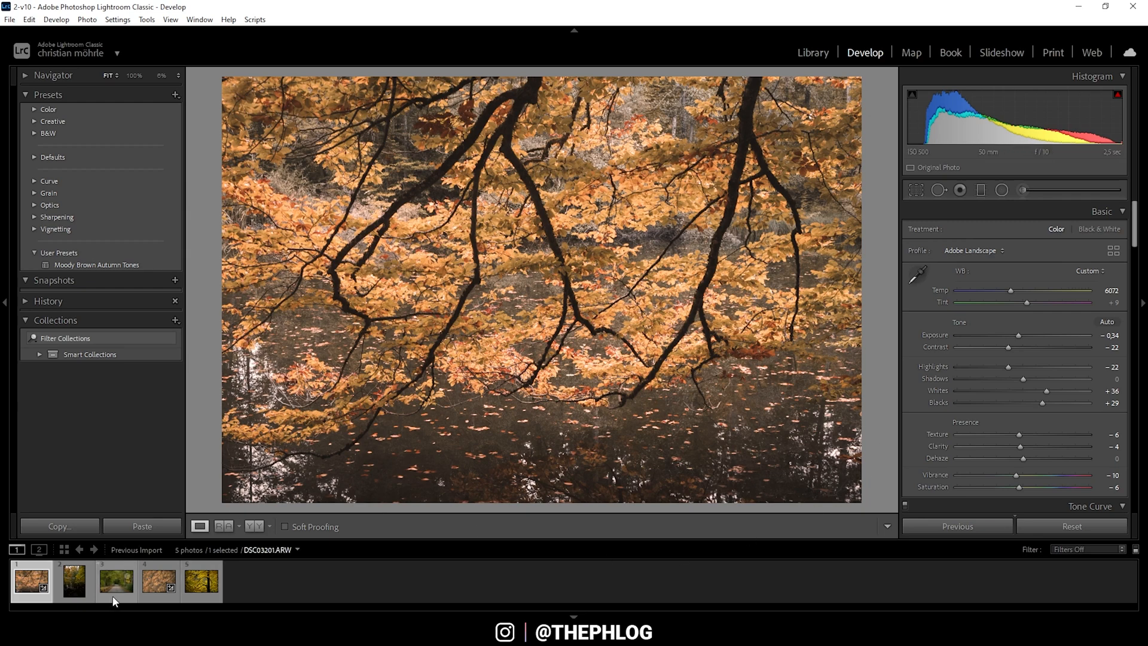
Apply the Moody Brown Autumn Tones preset to the forest road photo
click(115, 580)
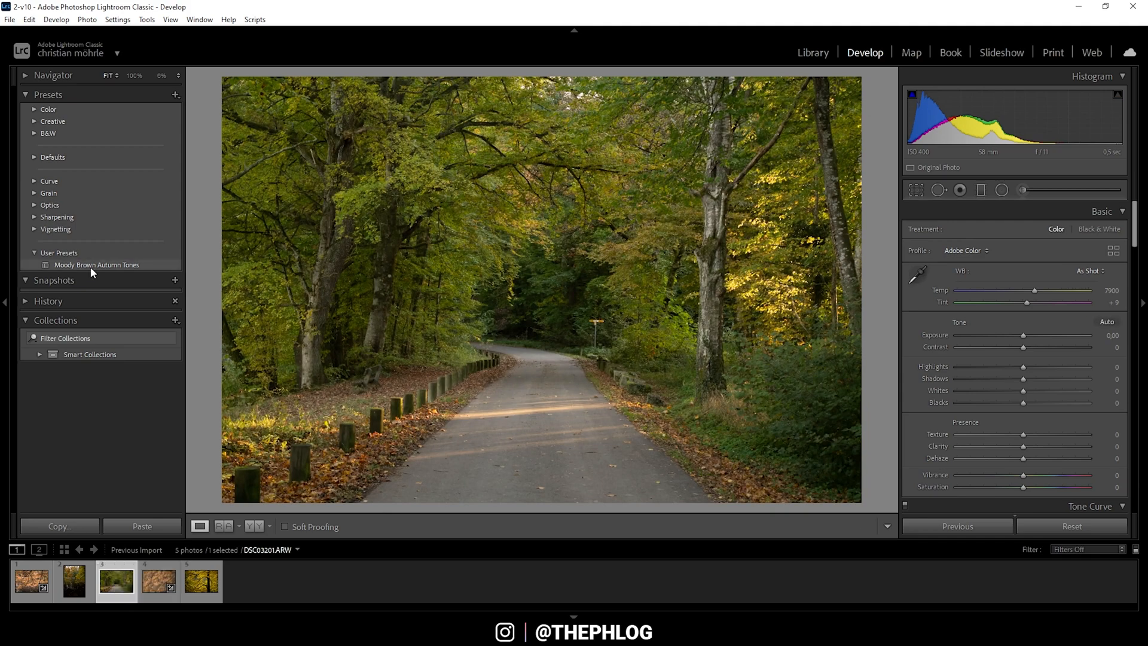
click(96, 264)
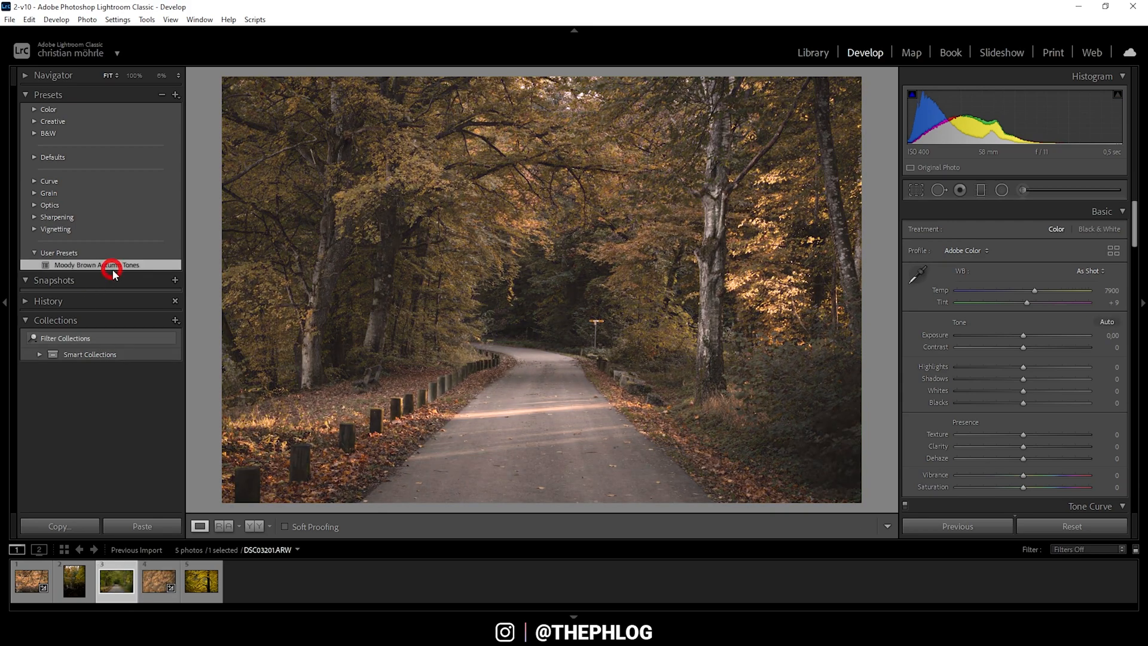
click(95, 264)
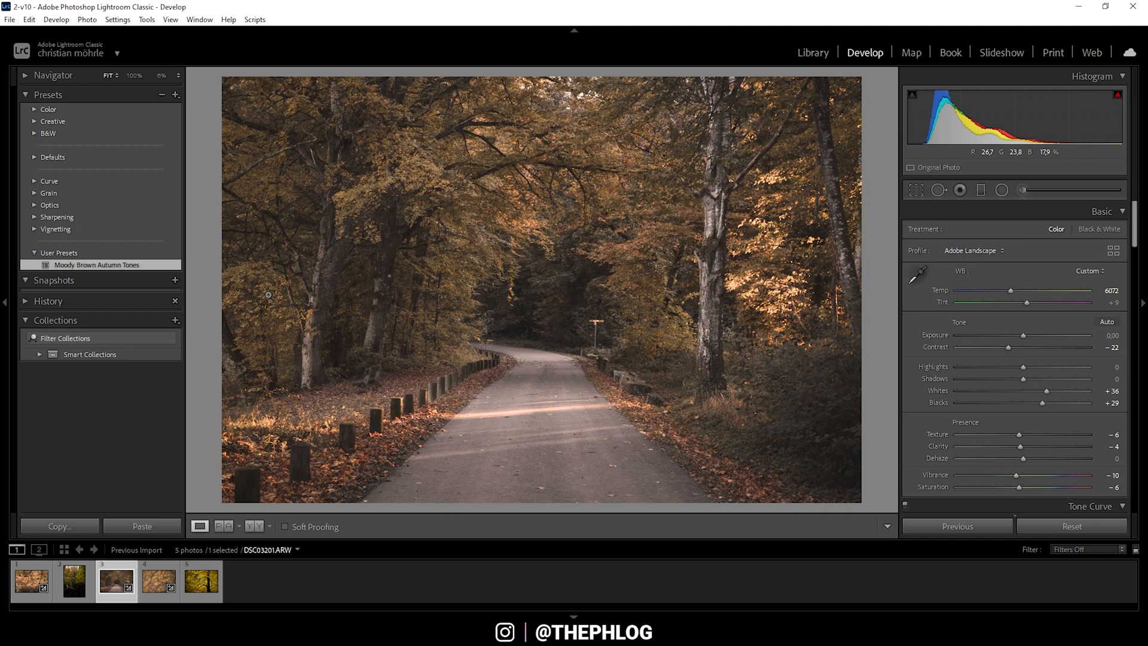
In HSL Hue set Yellow −48 and Green −40, then Blacks −4
scroll(down, 3)
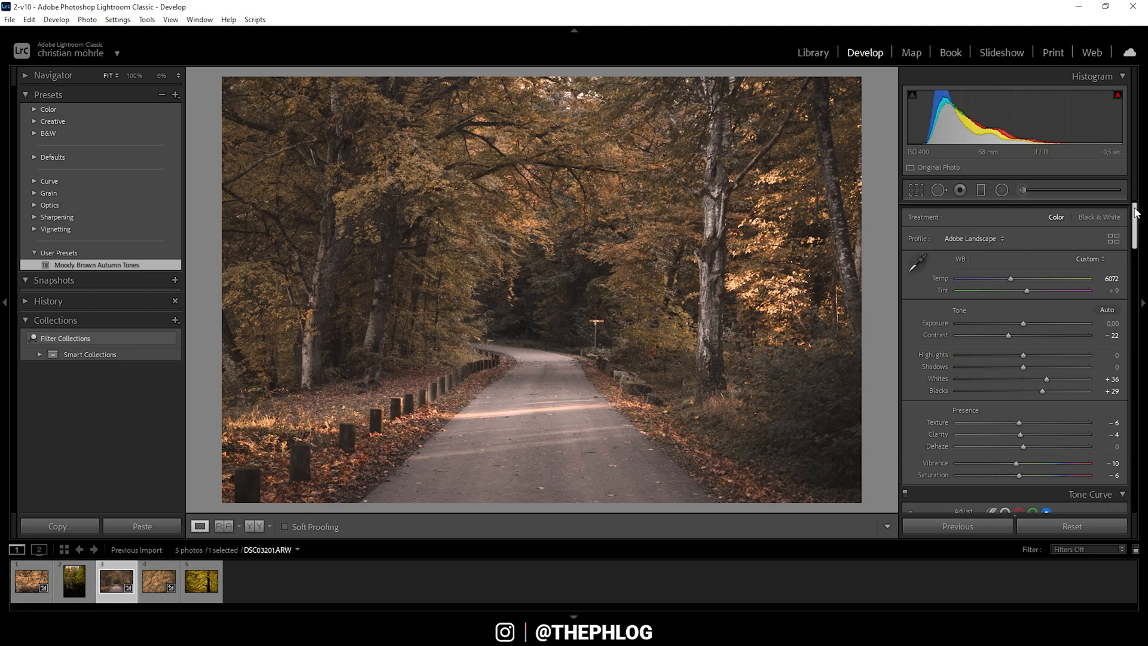
scroll(down, 3)
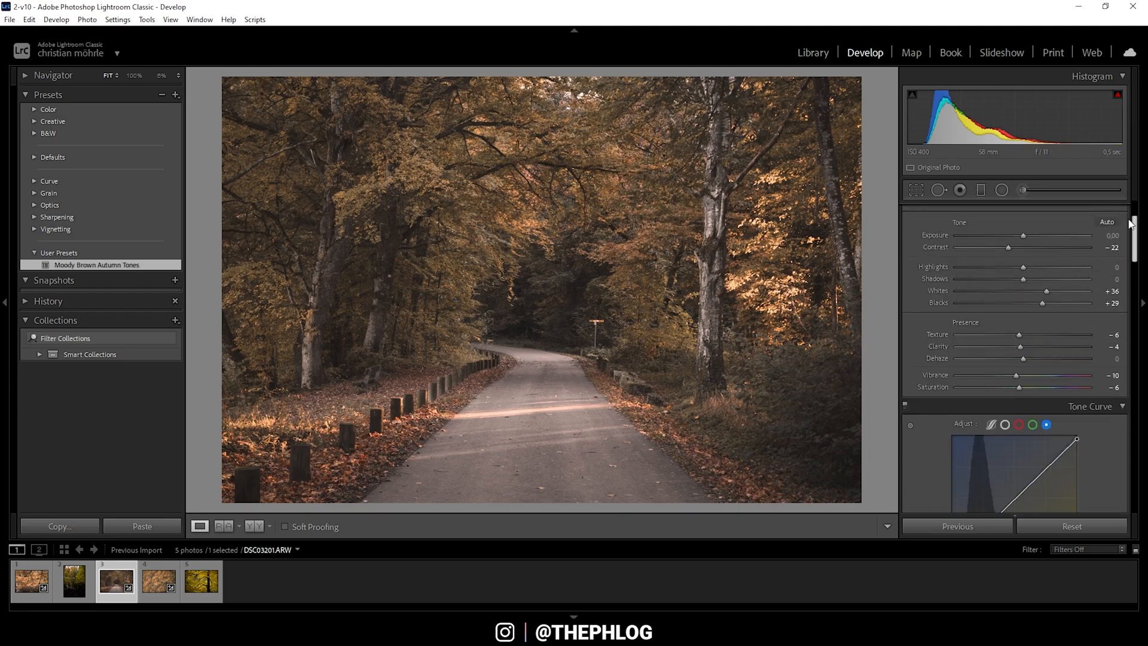
scroll(down, 3)
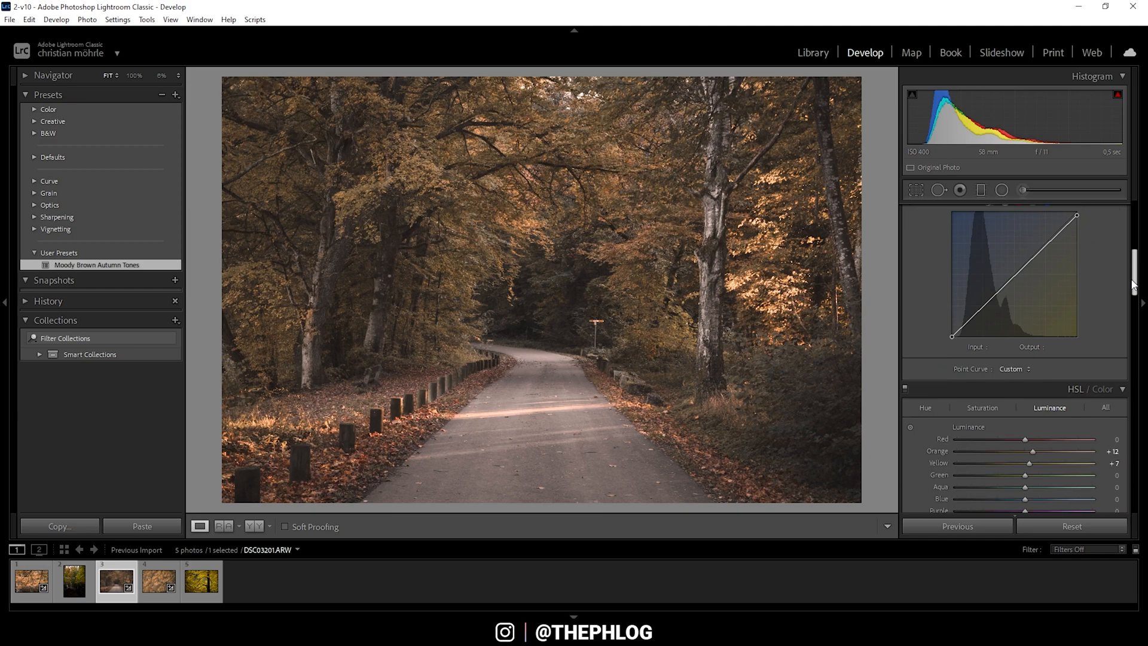
scroll(down, 3)
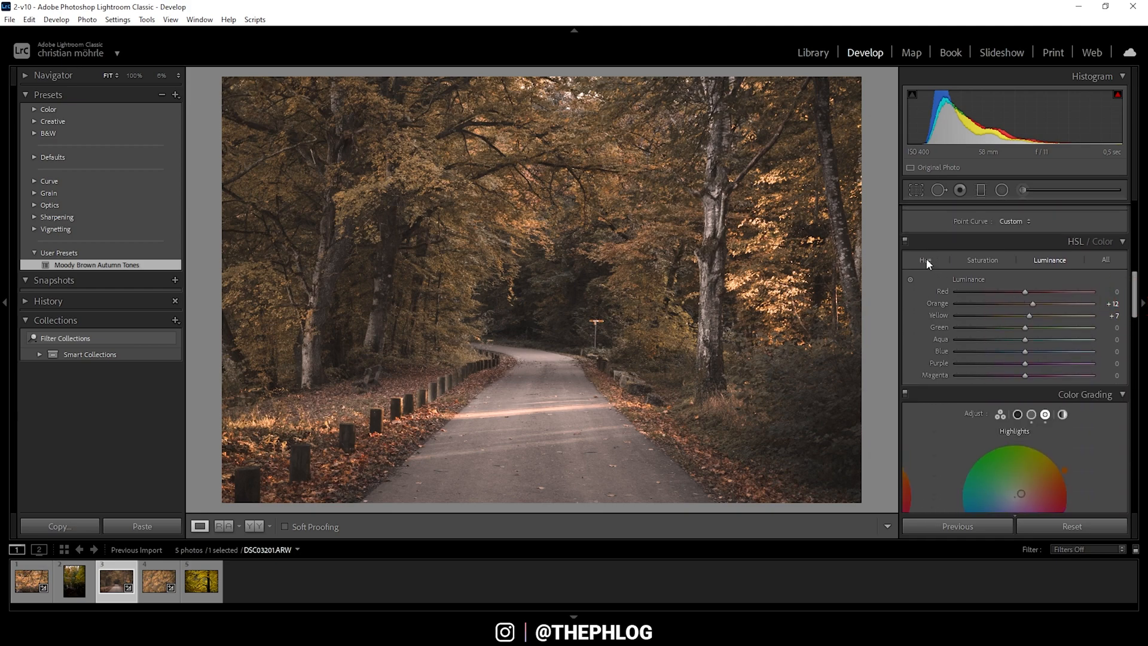
click(924, 260)
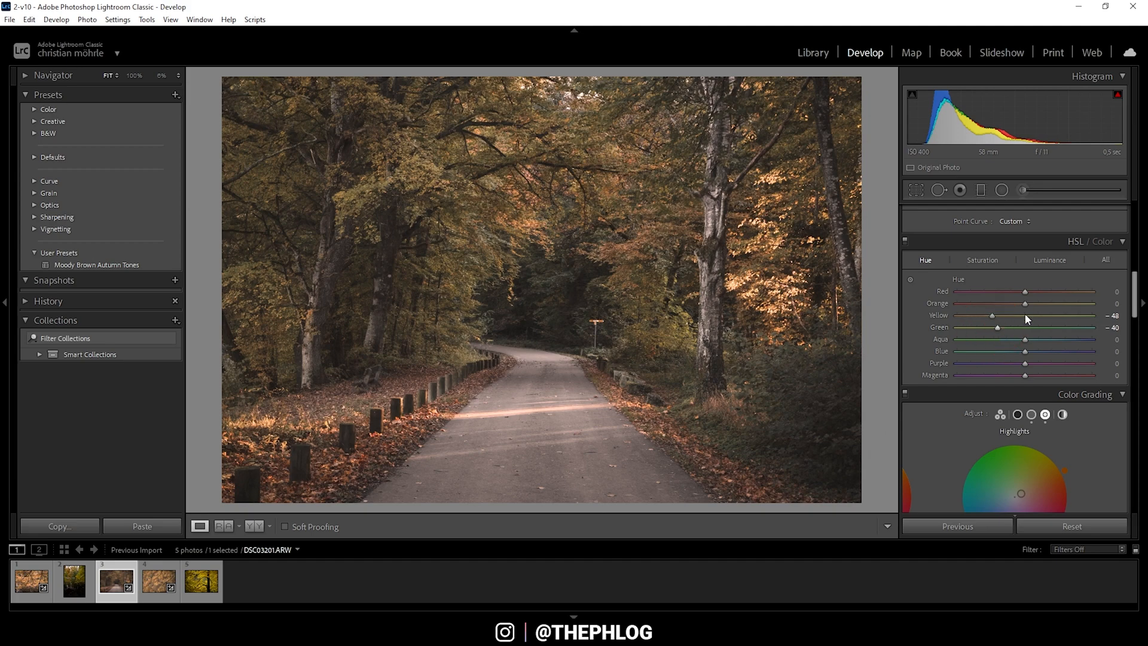
scroll(up, 3)
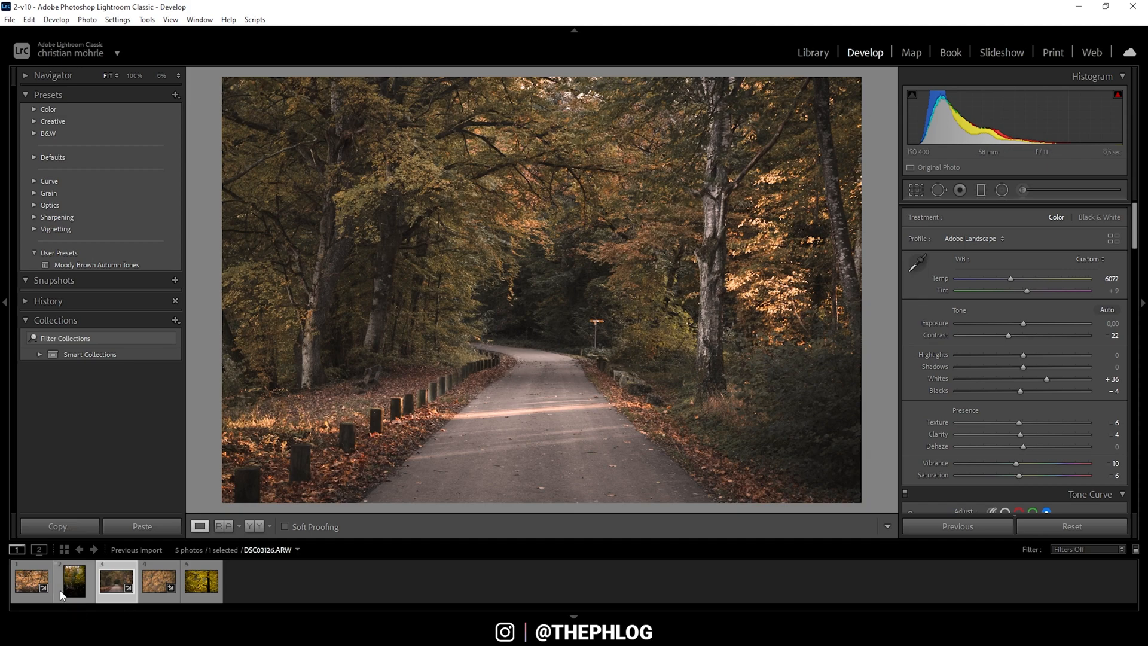
Style the vertical pond photo with the preset, then Exposure +0.66, Highlights −77, Blacks +10
click(72, 581)
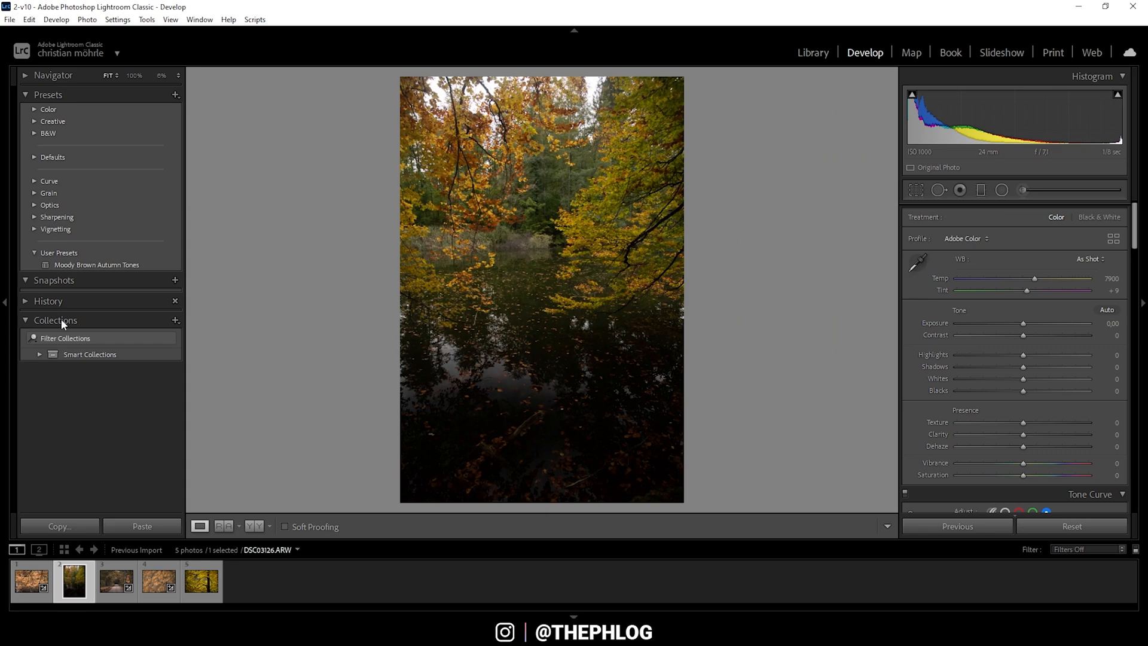
click(96, 265)
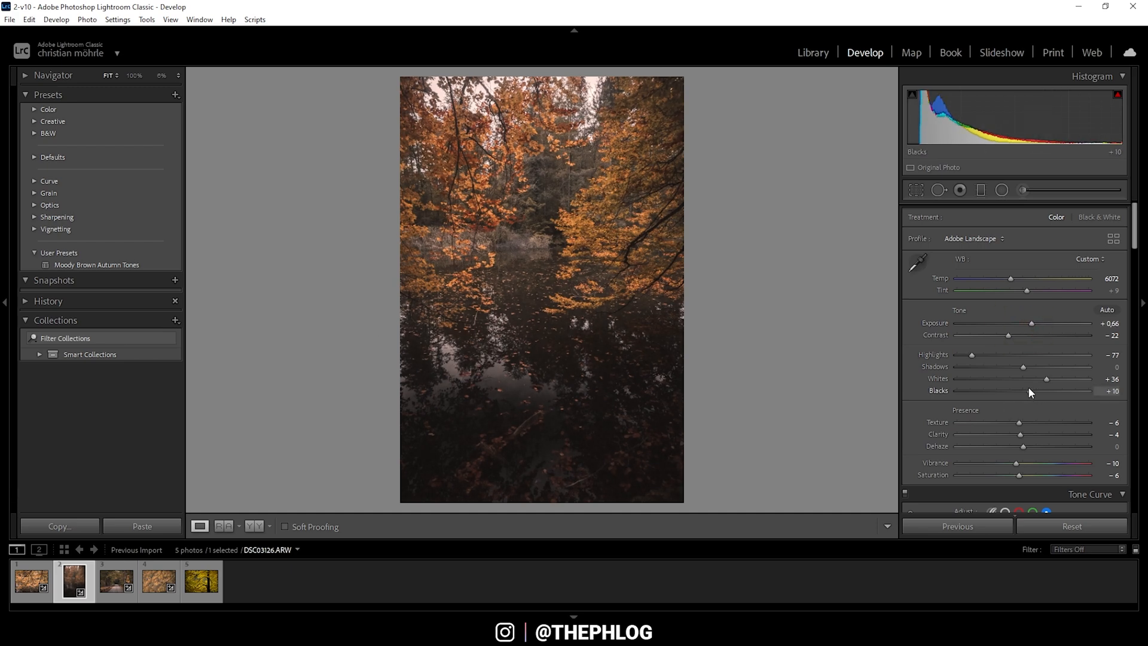
mouse_move(200, 451)
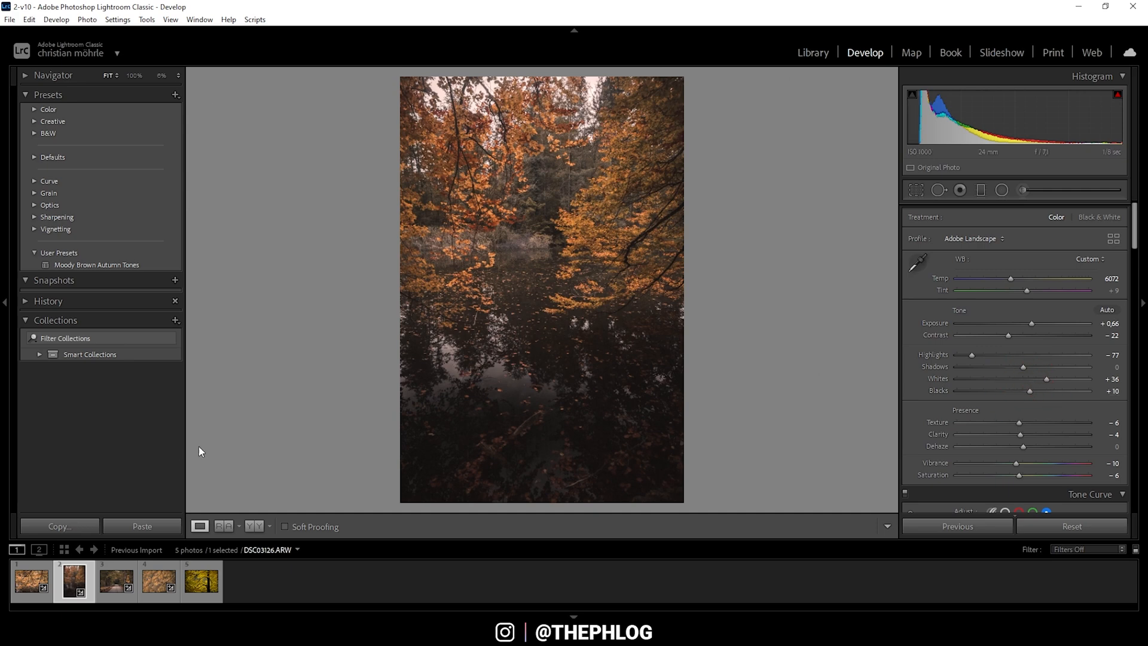
mouse_move(299, 420)
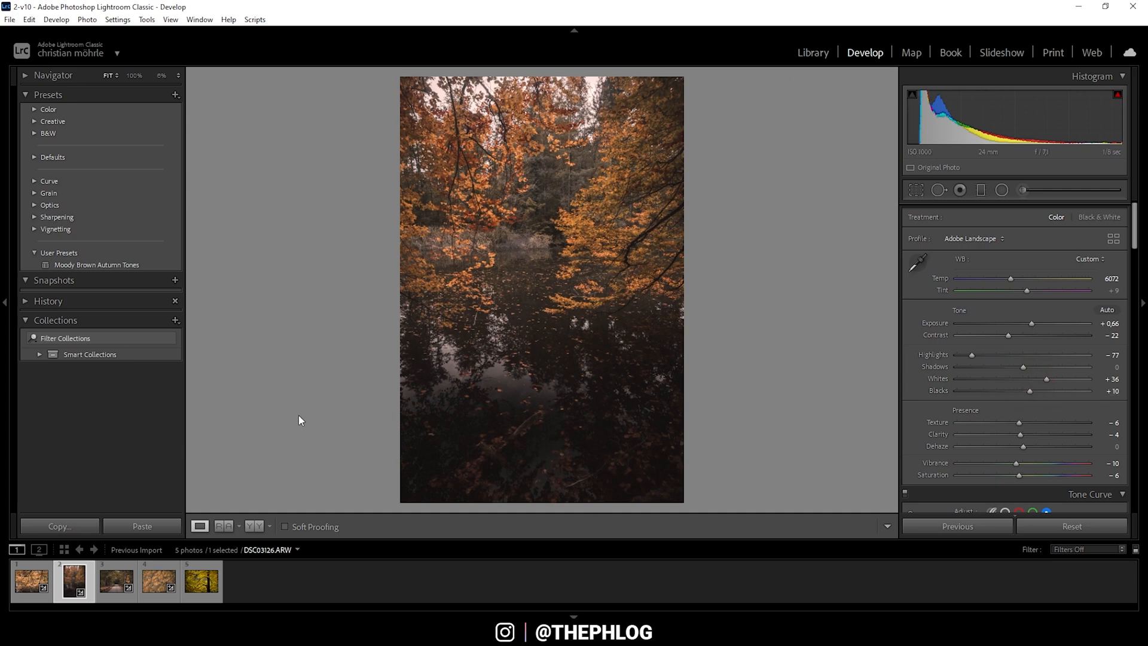
mouse_move(253, 409)
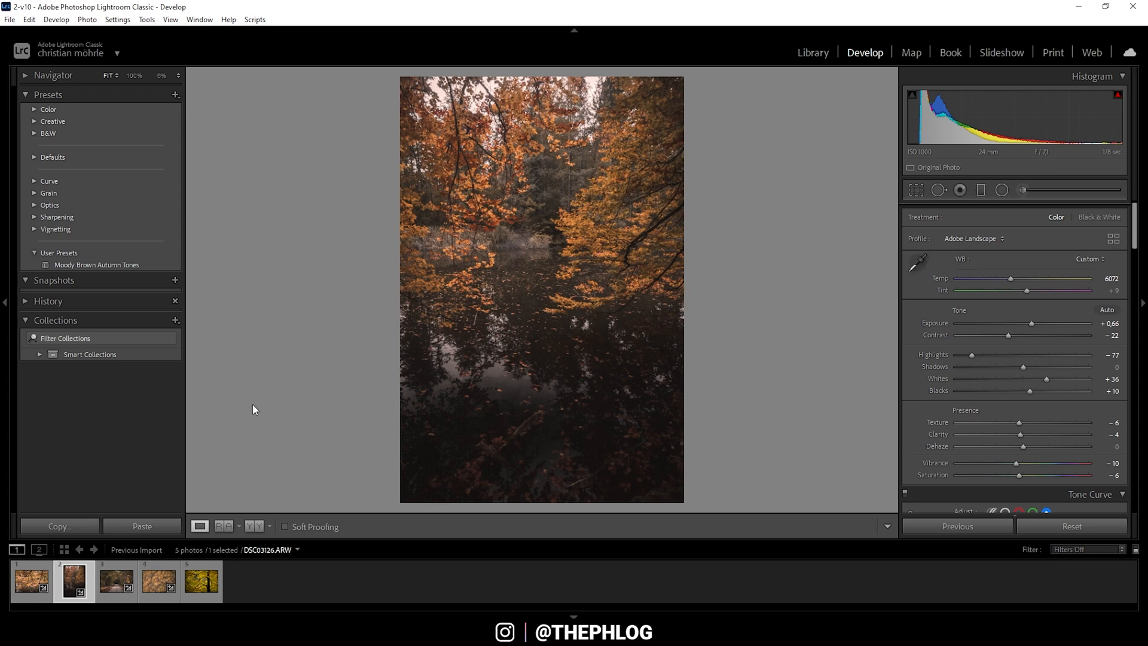
mouse_move(268, 433)
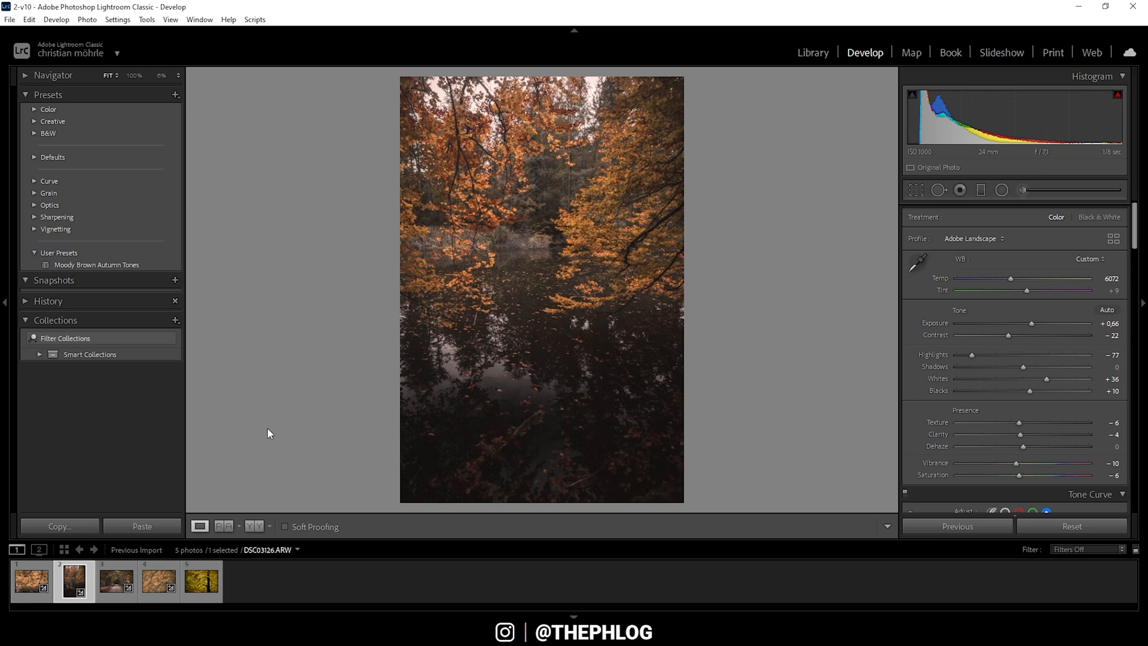
mouse_move(264, 430)
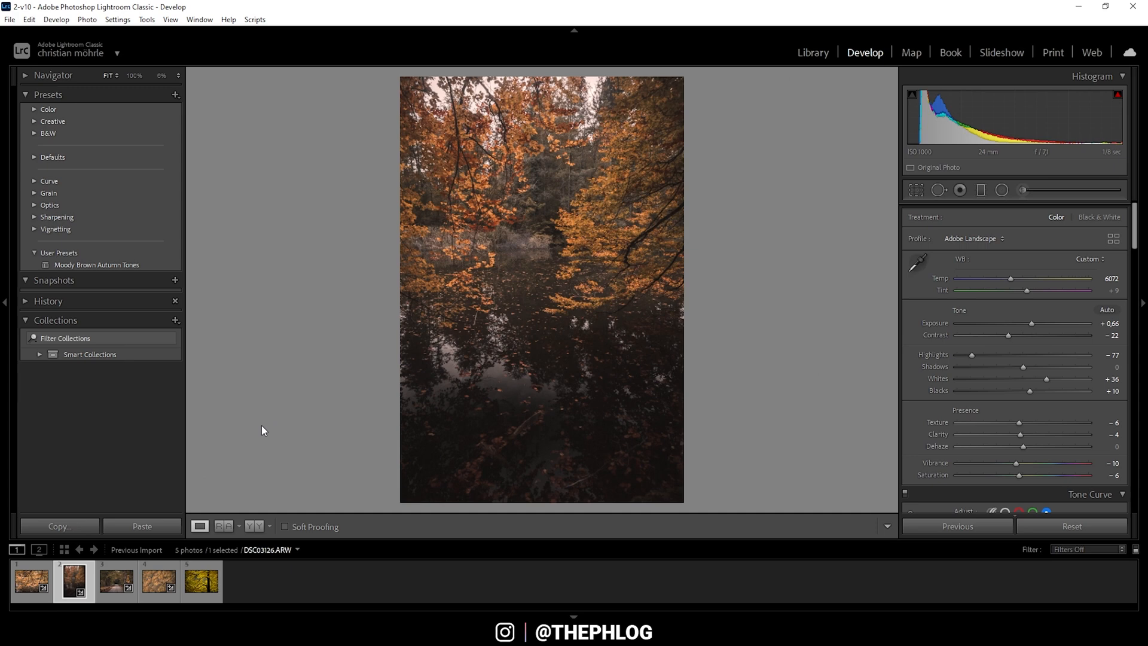
Browse the filmstrip thumbnails and land on the orange maple leaves close-up (exposure 0, blacks +29)
click(115, 581)
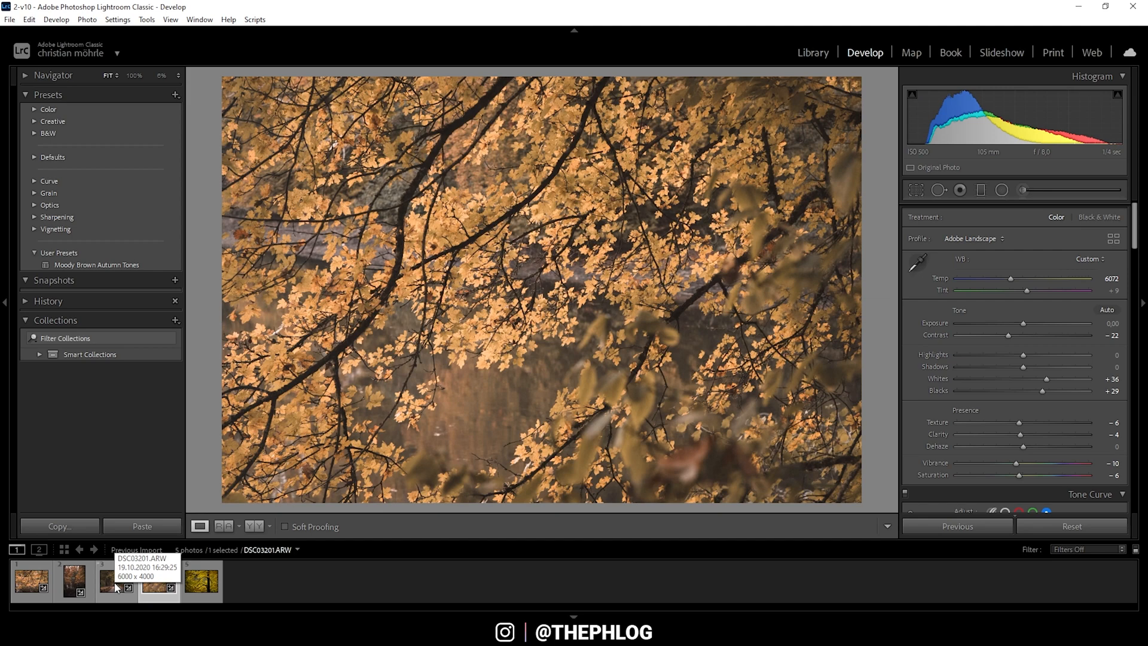
click(157, 581)
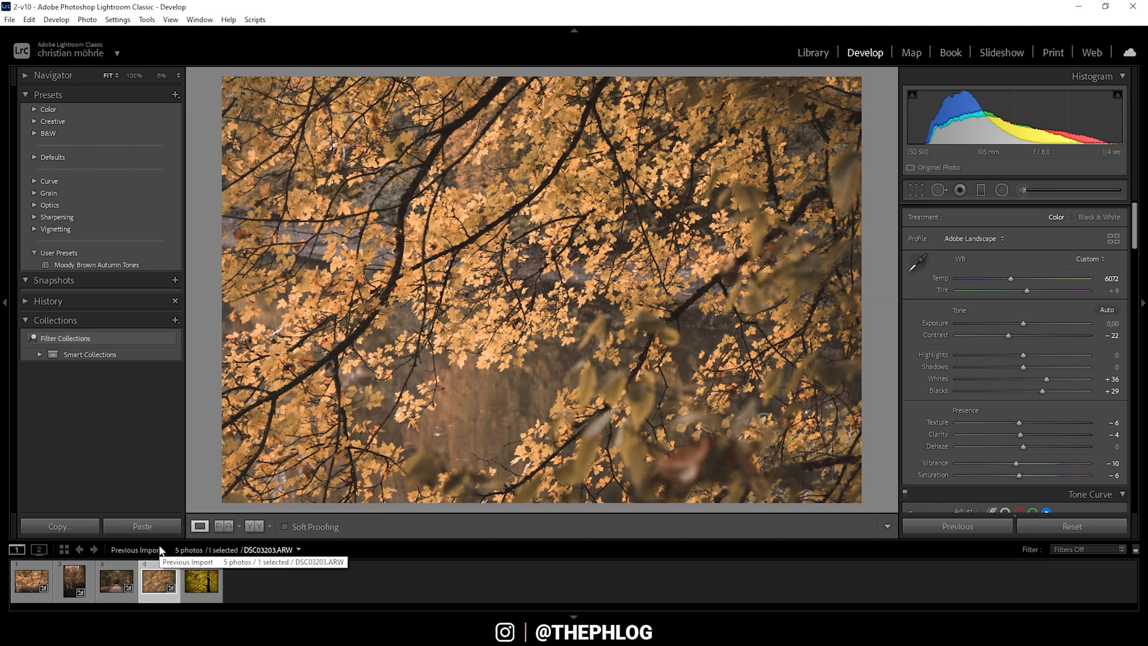
mouse_move(161, 549)
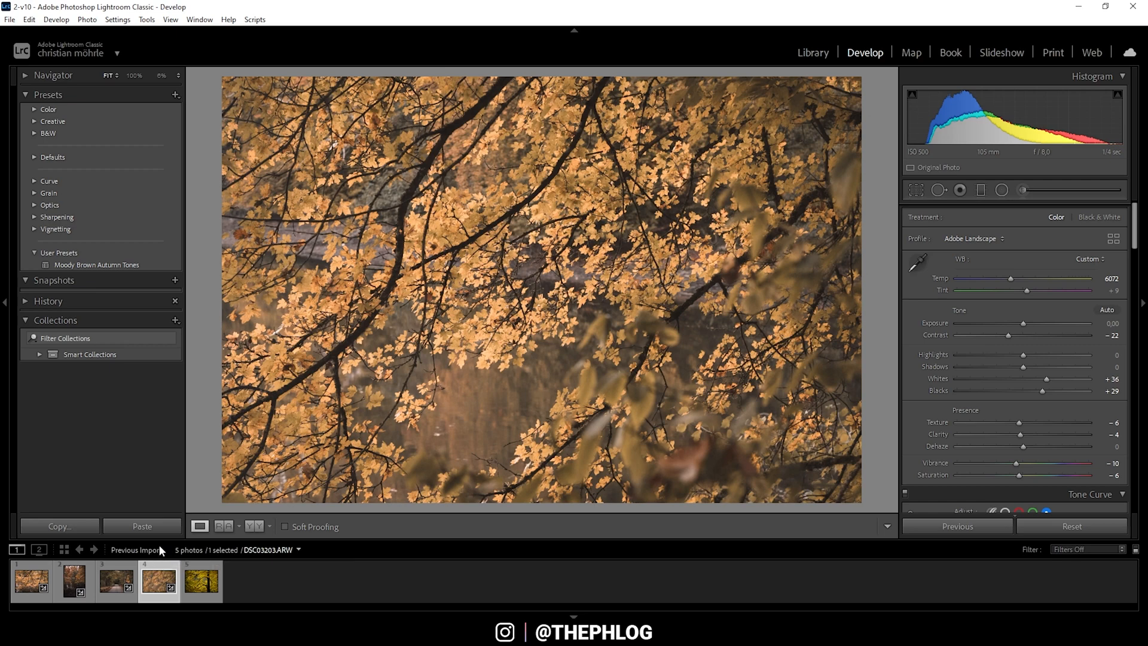
click(74, 580)
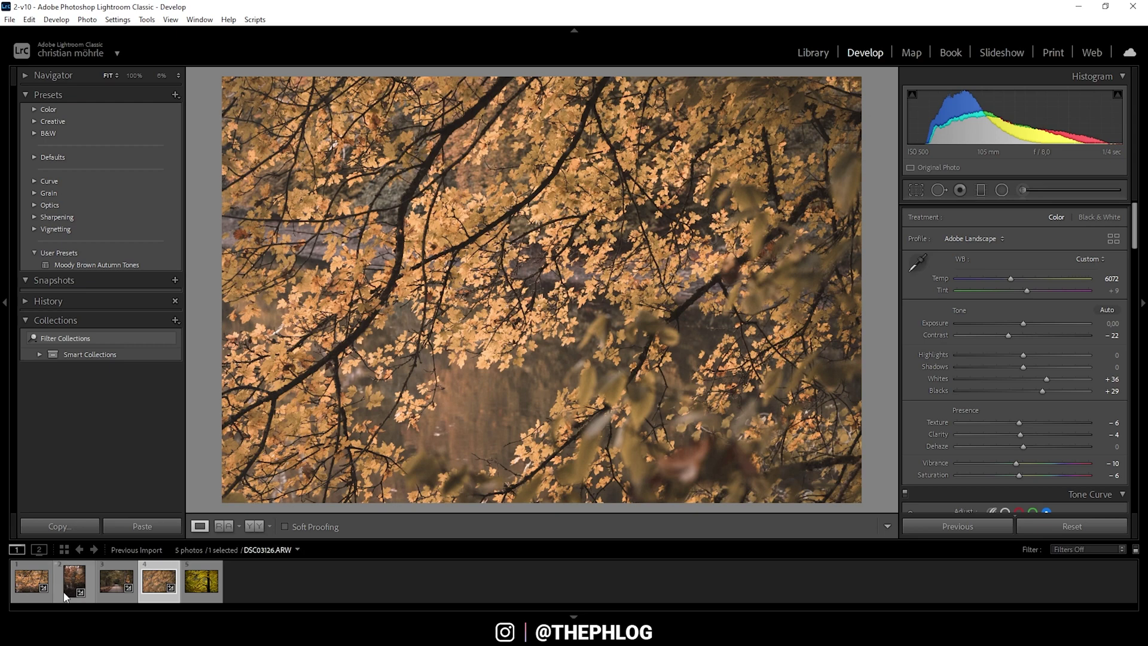
click(115, 581)
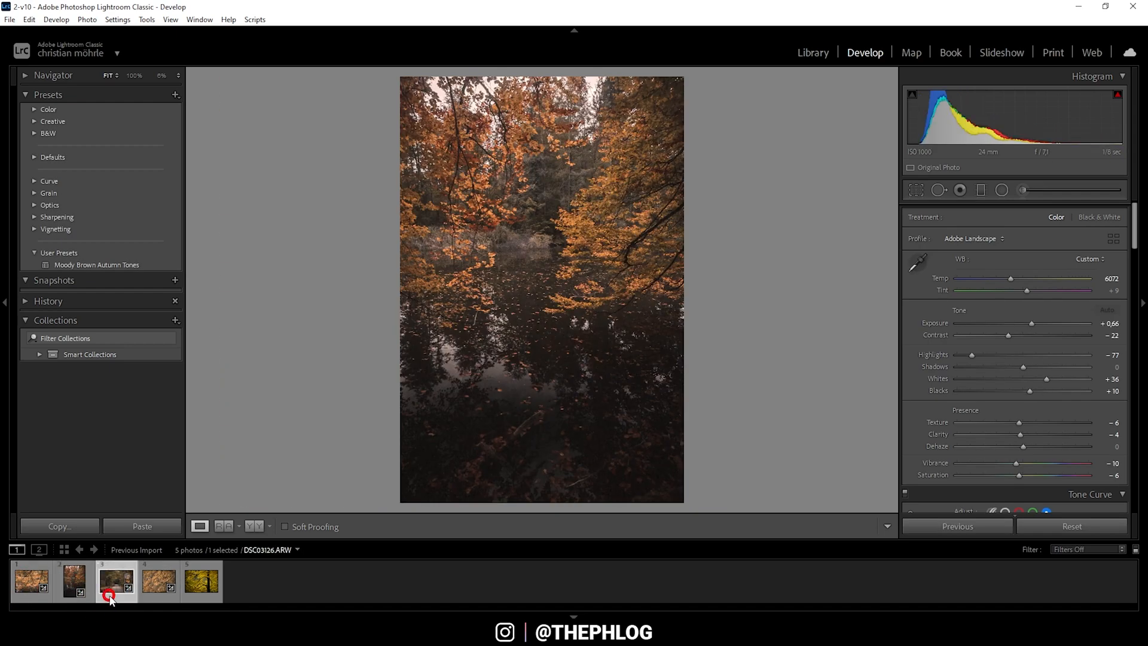
click(180, 580)
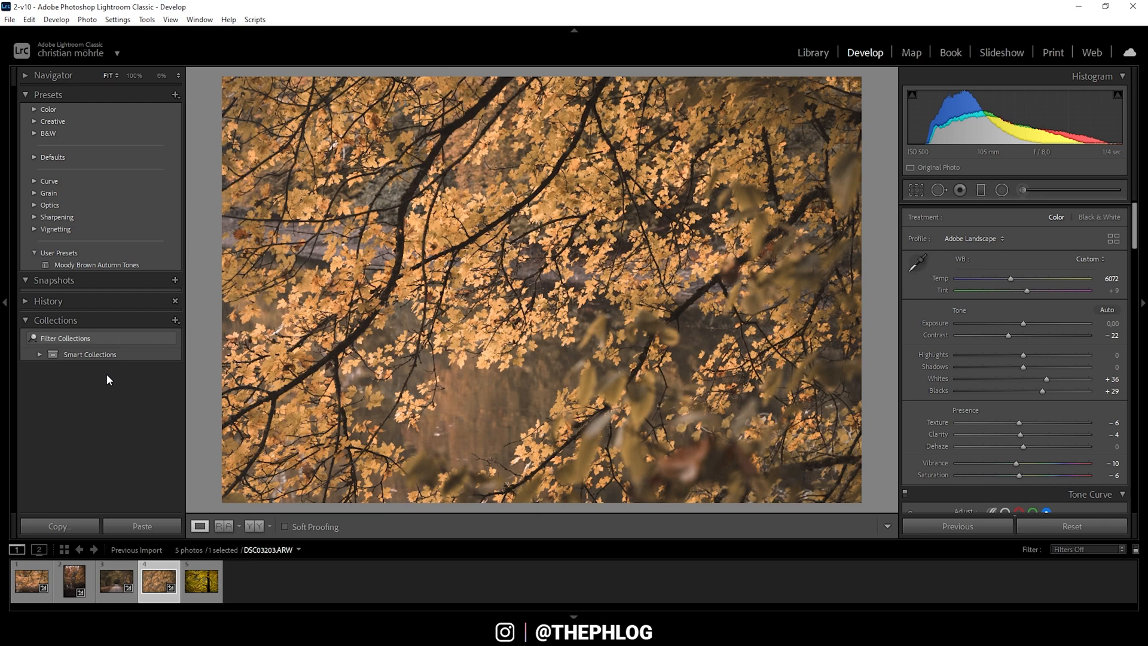
mouse_move(150, 425)
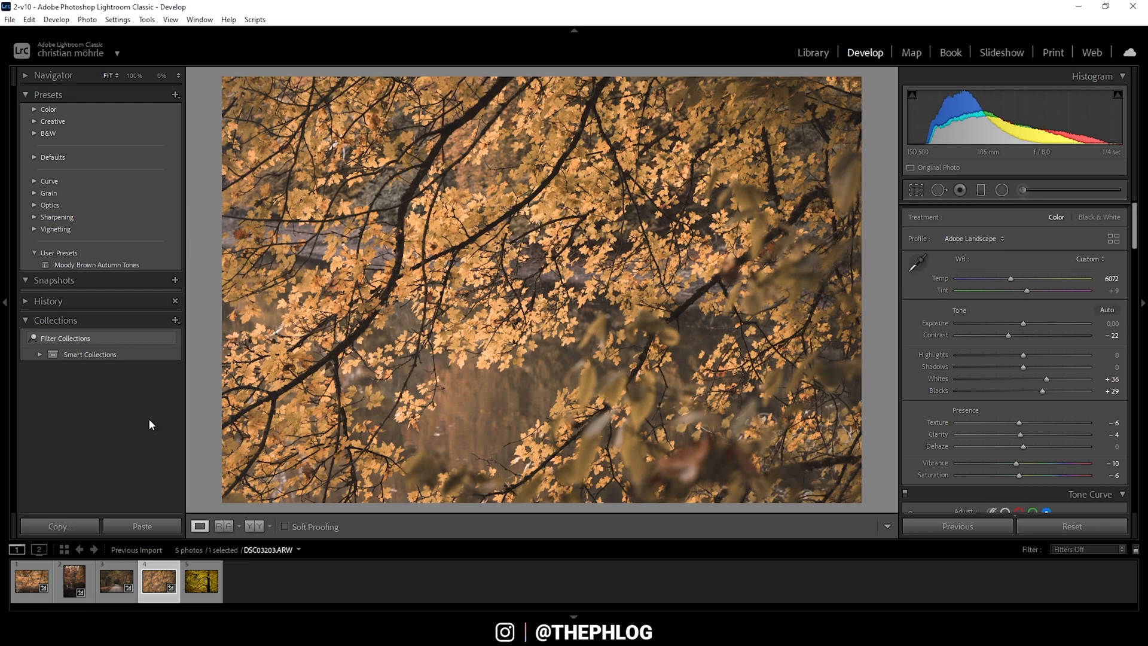